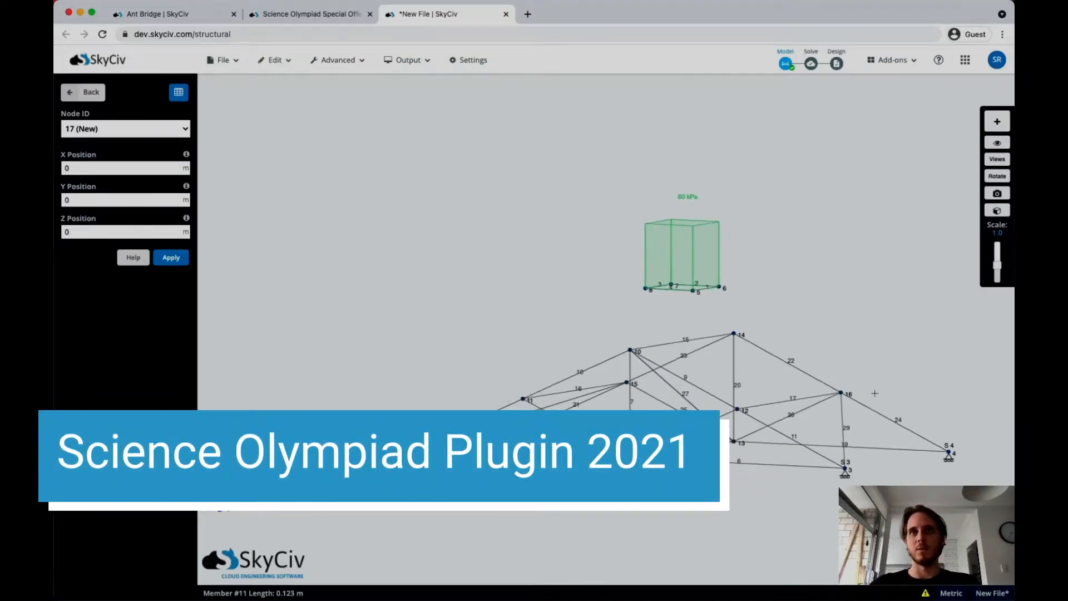
Step: Switch from the new file to the Ant Bridge model showing the arched 3D truss
click(126, 168)
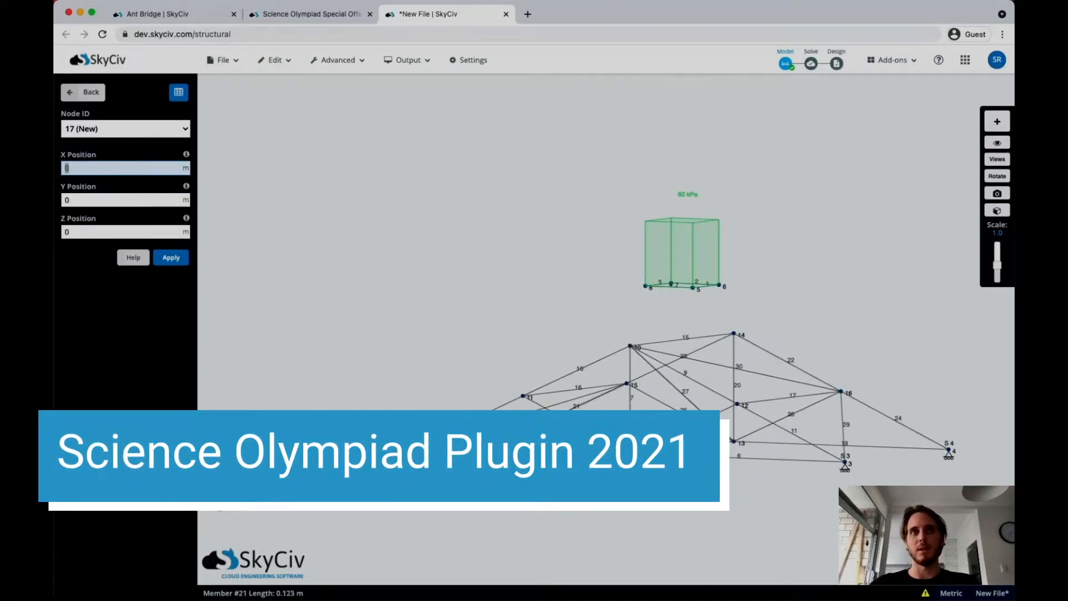
click(166, 14)
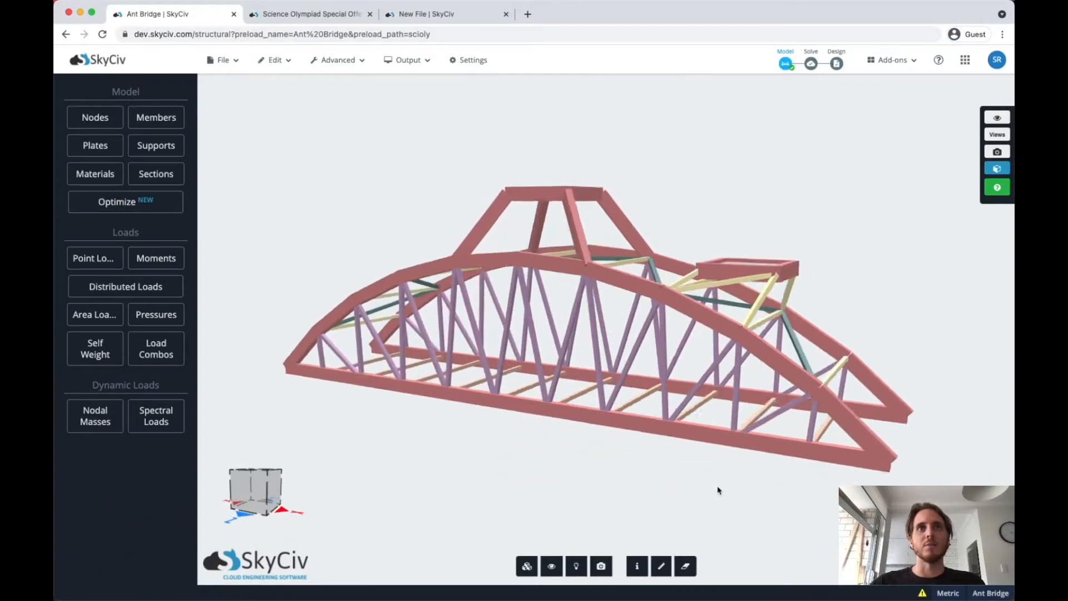
drag(717, 491, 668, 196)
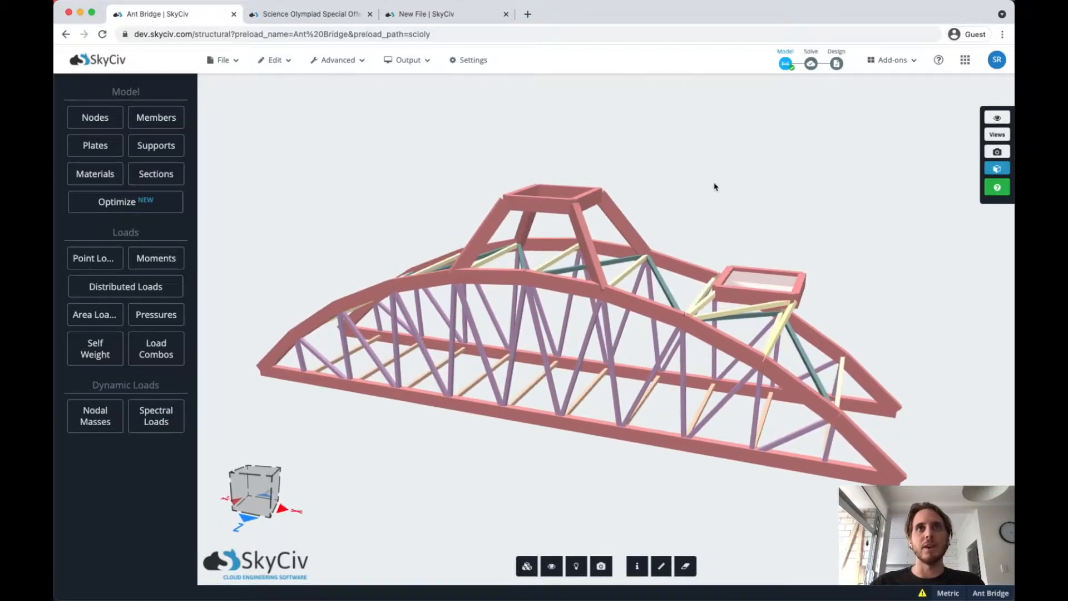
drag(715, 187, 507, 166)
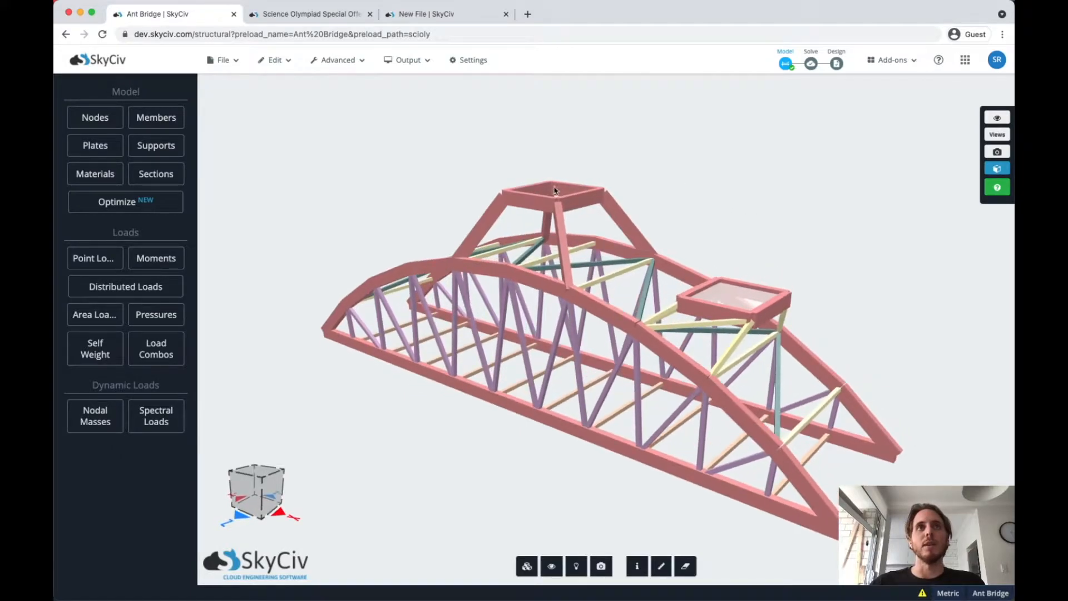
mouse_move(568, 203)
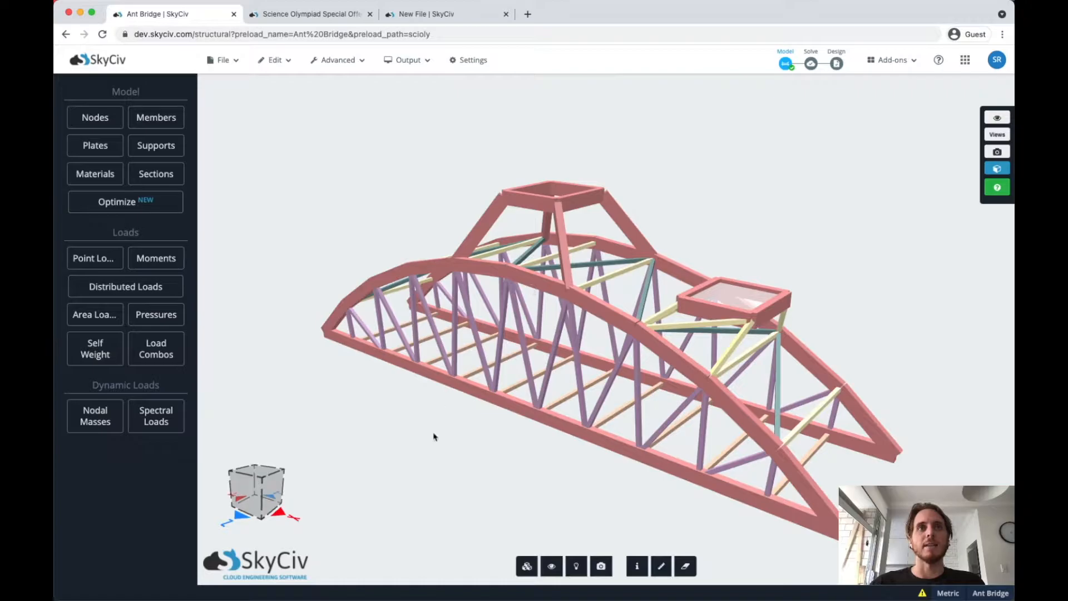
mouse_move(754, 177)
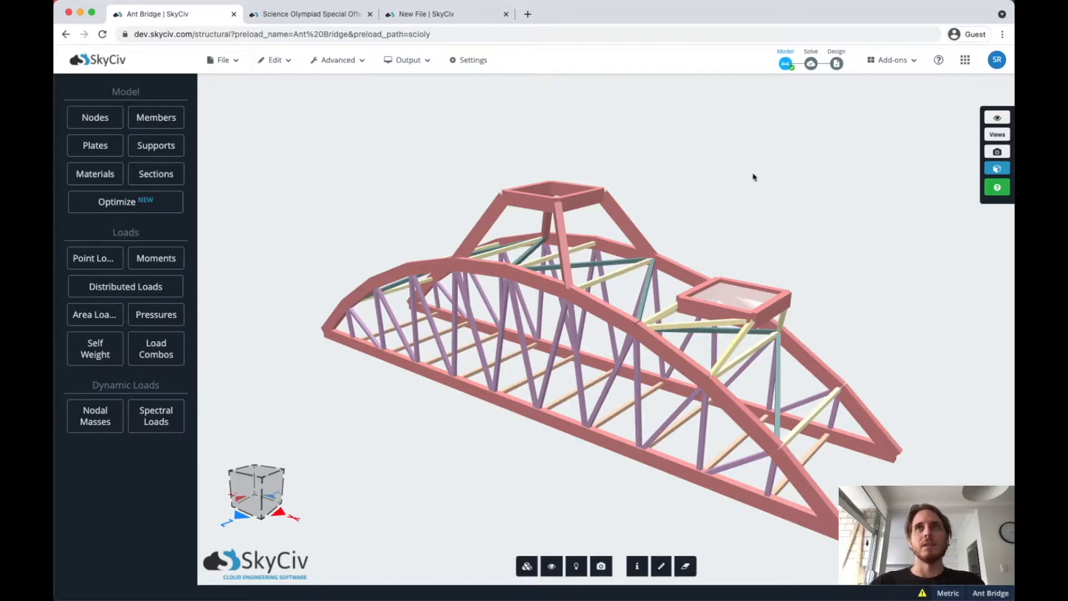
Step: Open the Science Olympiad 2021 add-on and select the High School division
click(890, 59)
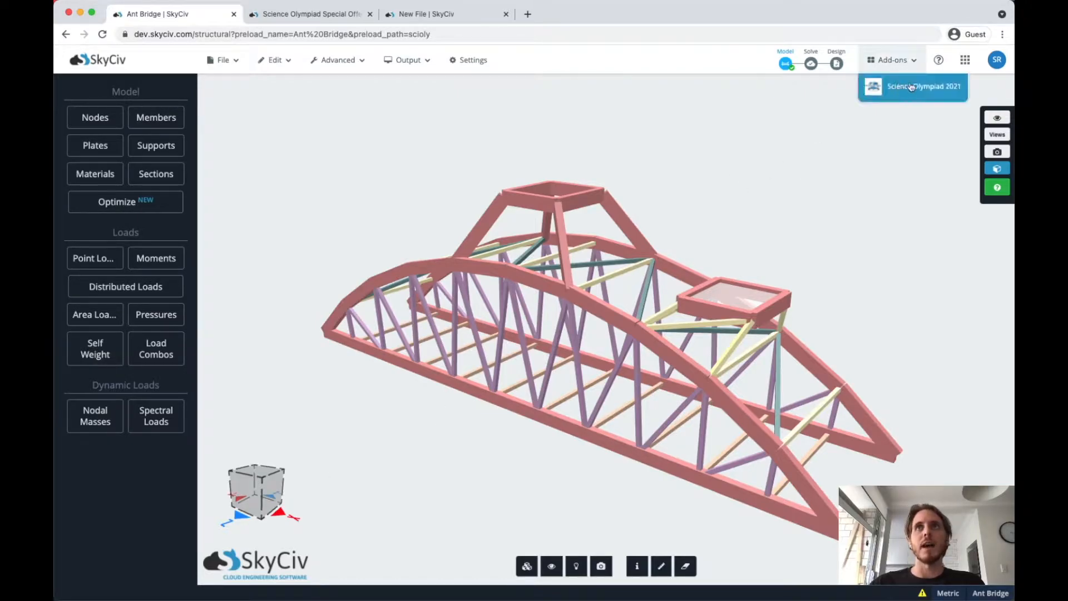
click(912, 86)
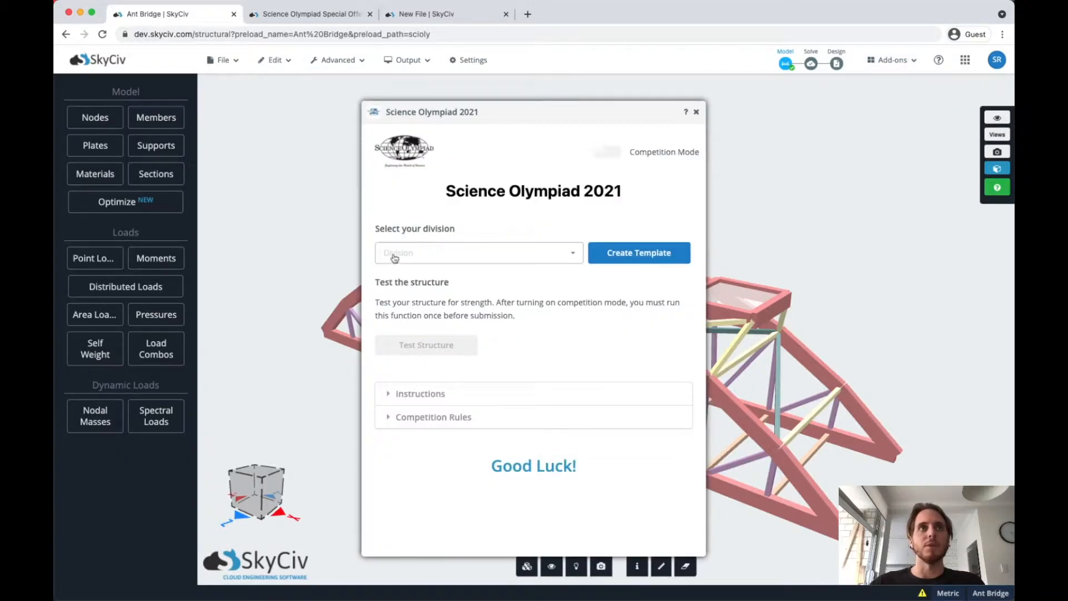
click(479, 253)
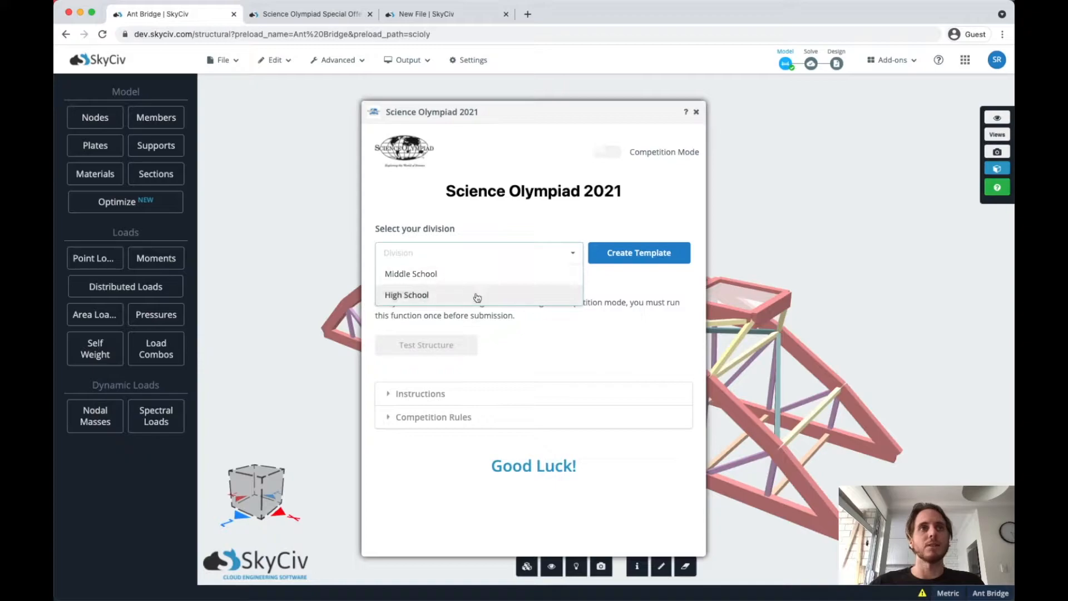
click(406, 295)
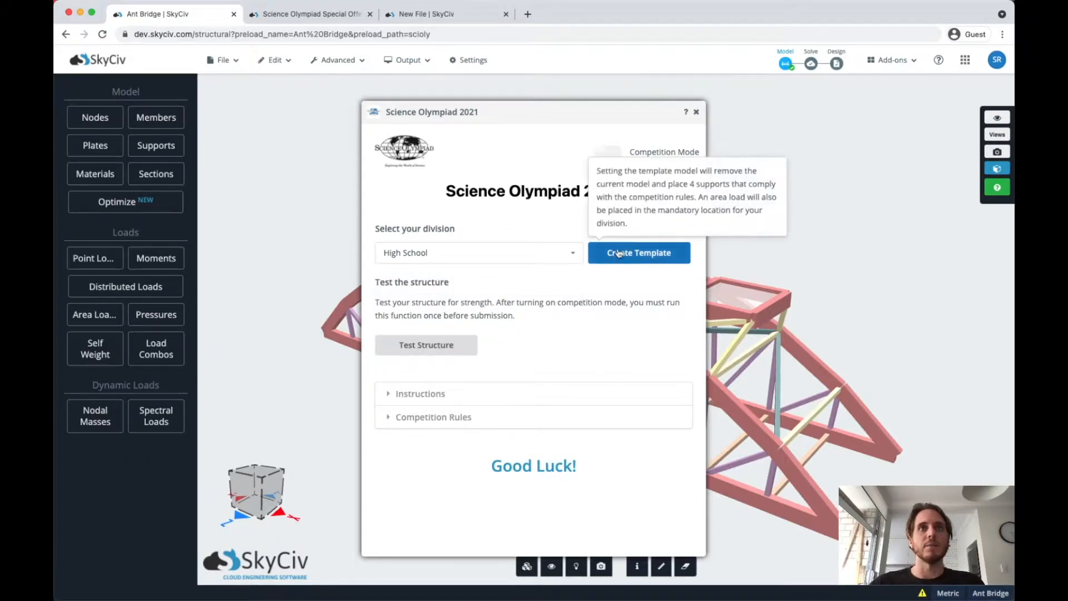
mouse_move(464, 282)
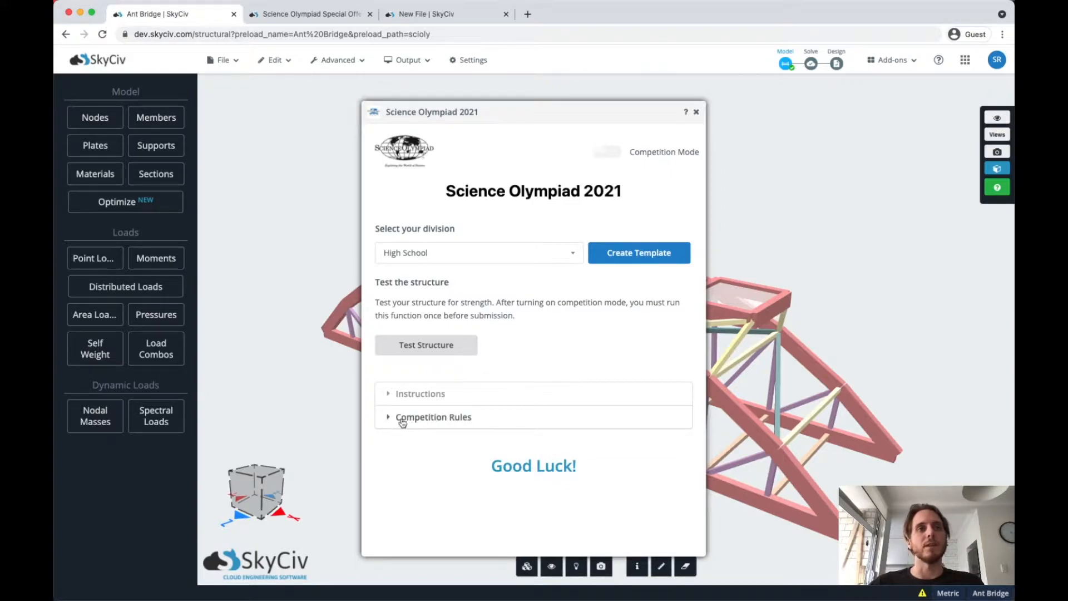
Step: Read through the expanded Competition Rules, then close the plugin
click(420, 394)
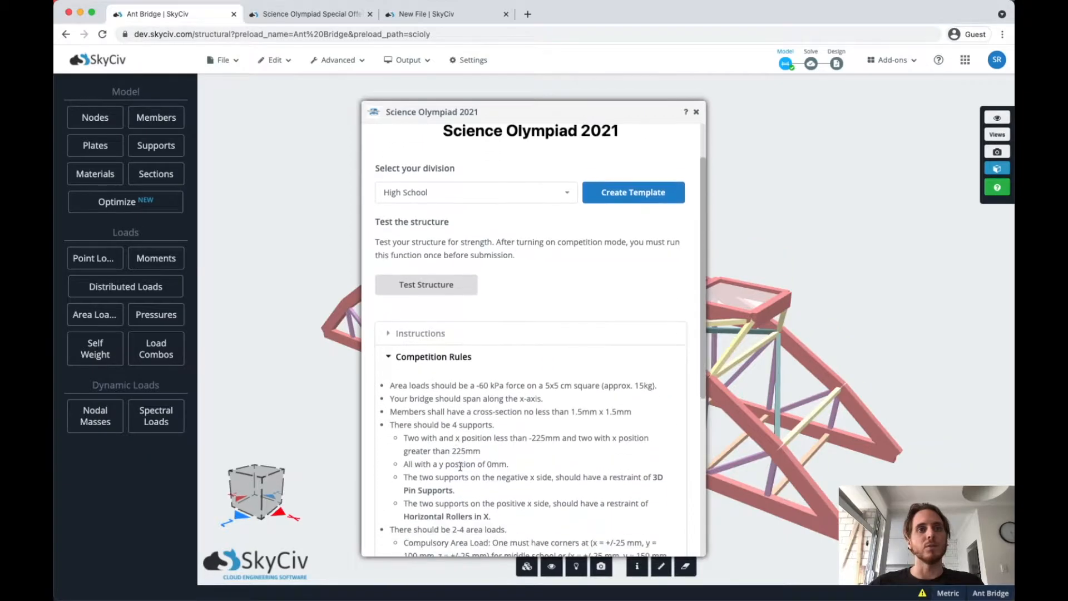
scroll(down, 3)
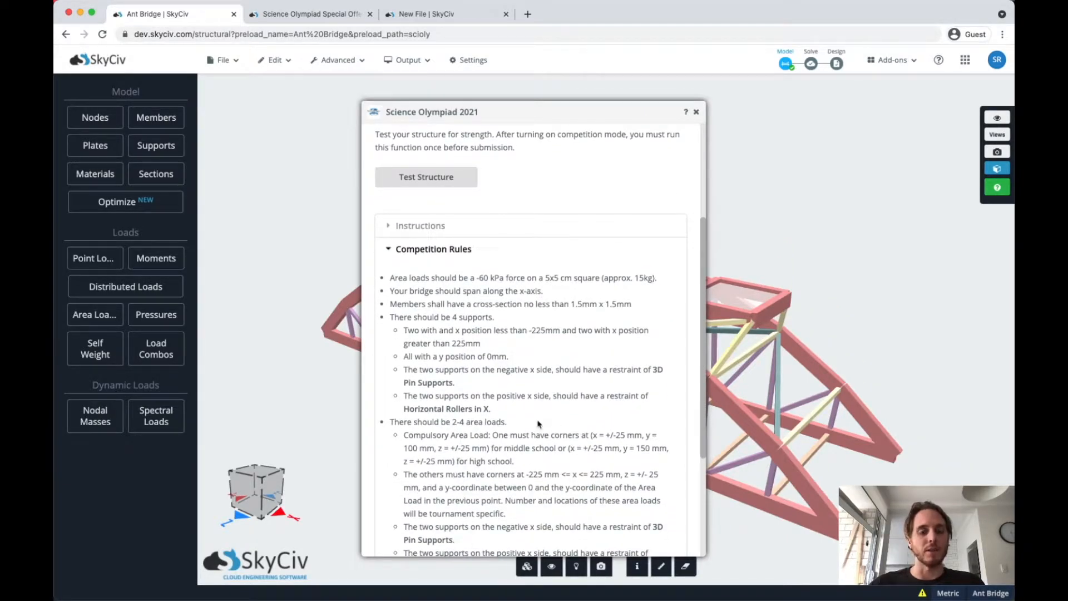
scroll(down, 3)
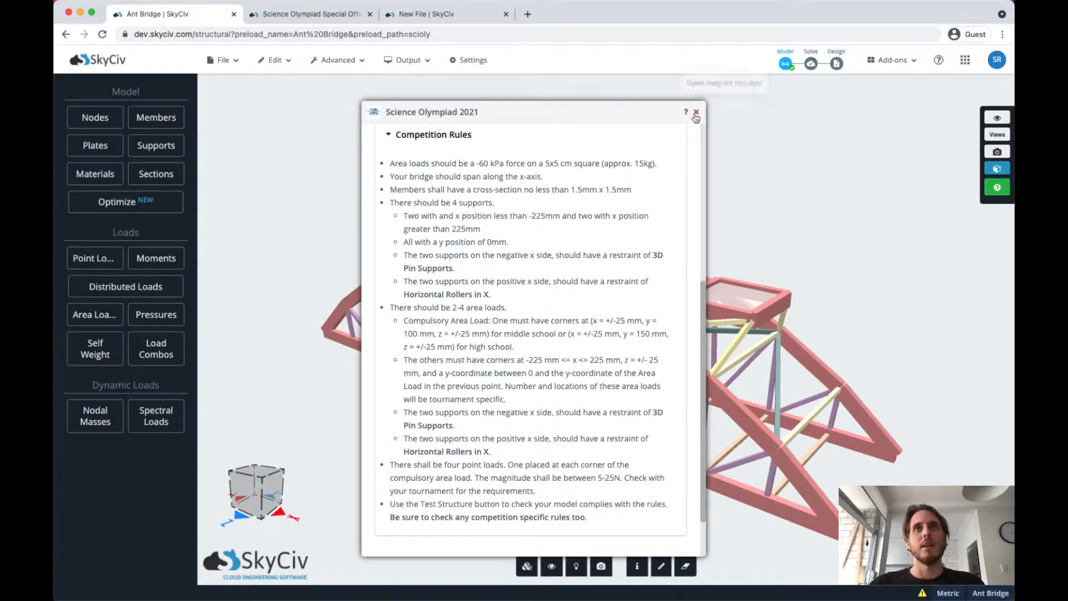
click(695, 114)
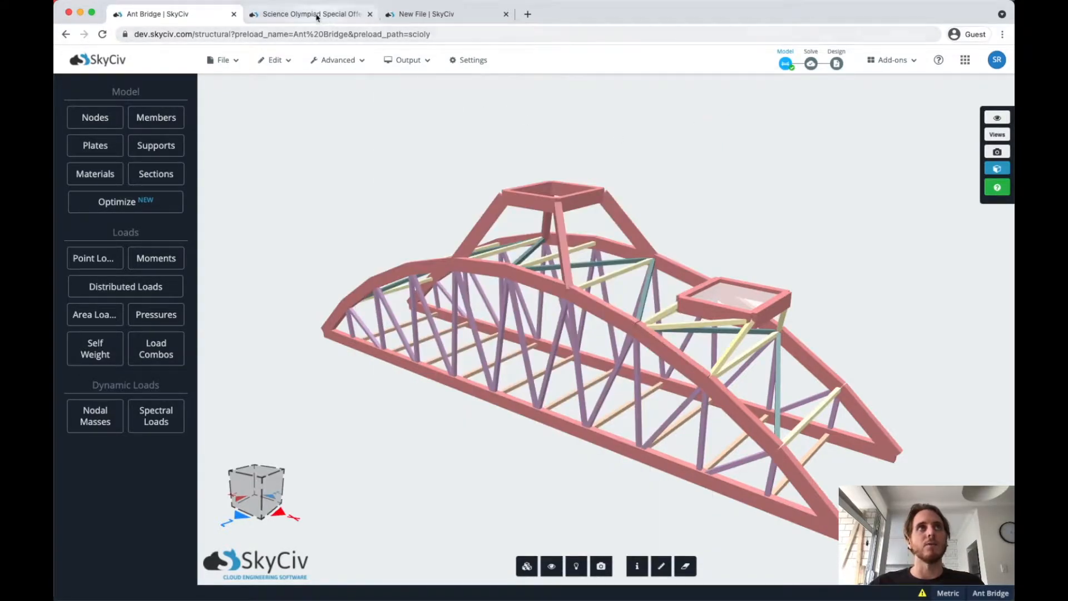
Step: View the Science Olympiad Special Offer page with the $50 for 8 months deal
click(311, 14)
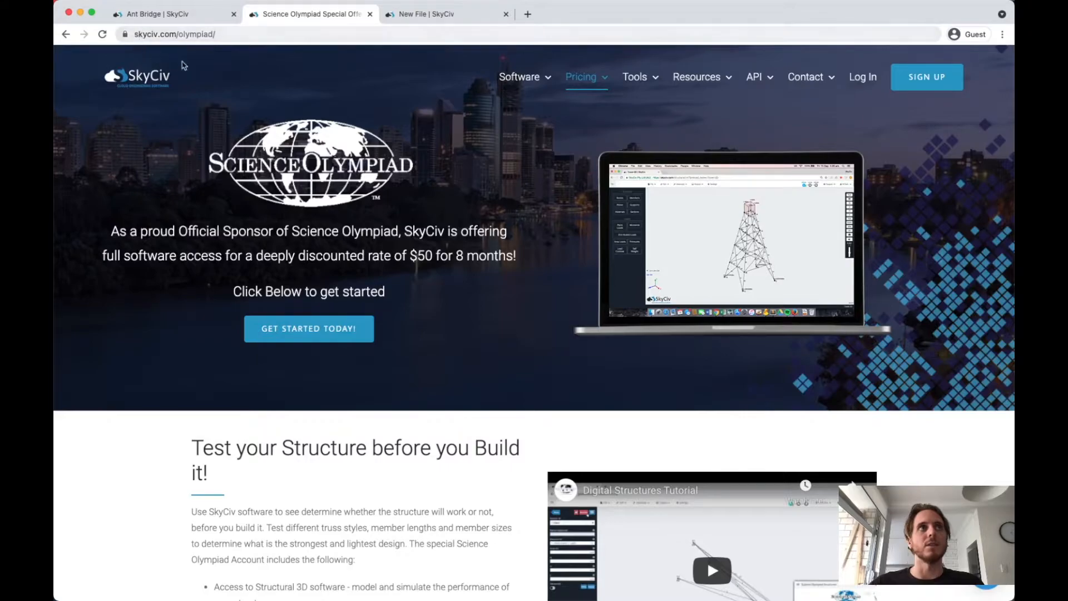
mouse_move(384, 210)
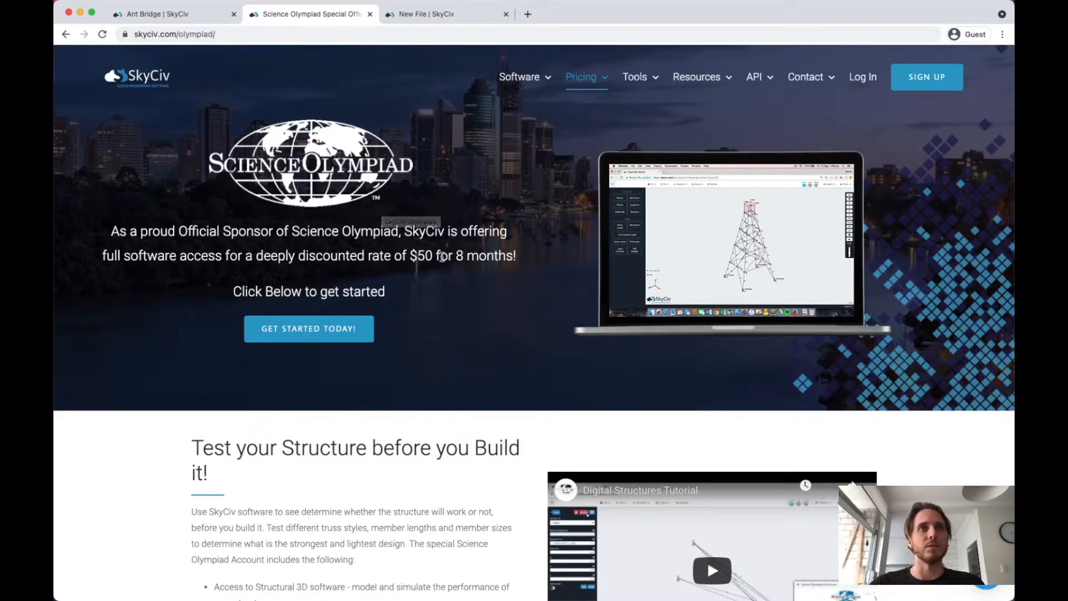
mouse_move(502, 284)
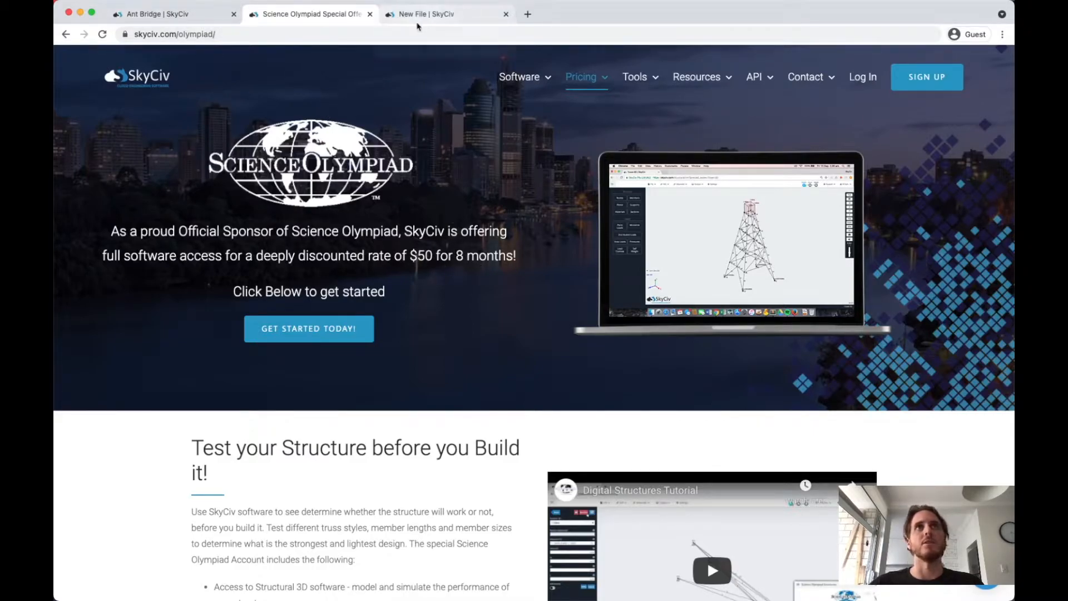
Step: In the New File model, create the High School Science Olympiad template and confirm replacement
click(437, 14)
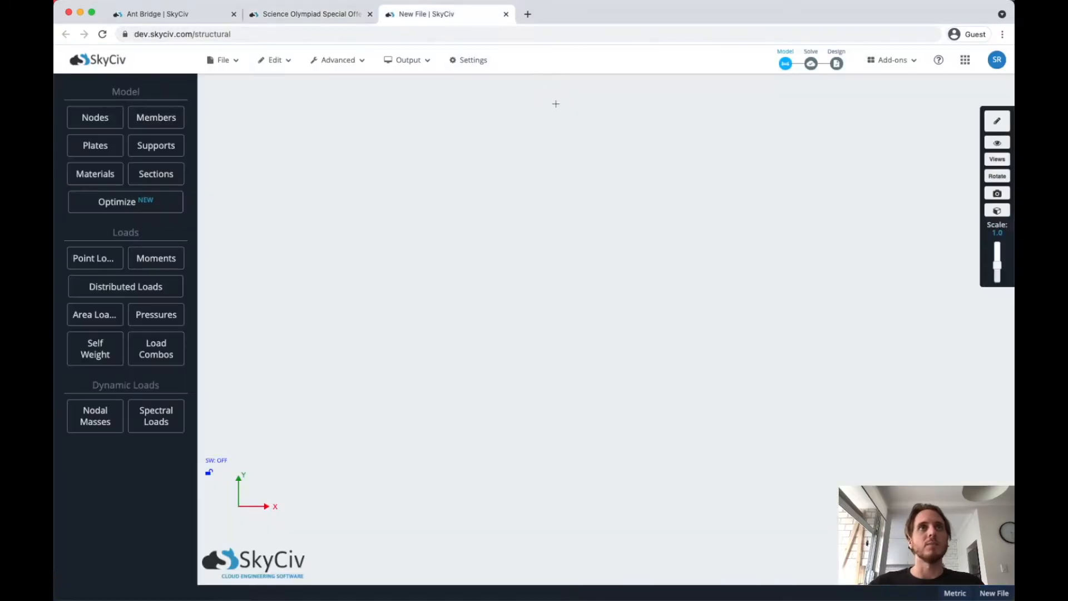
mouse_move(852, 112)
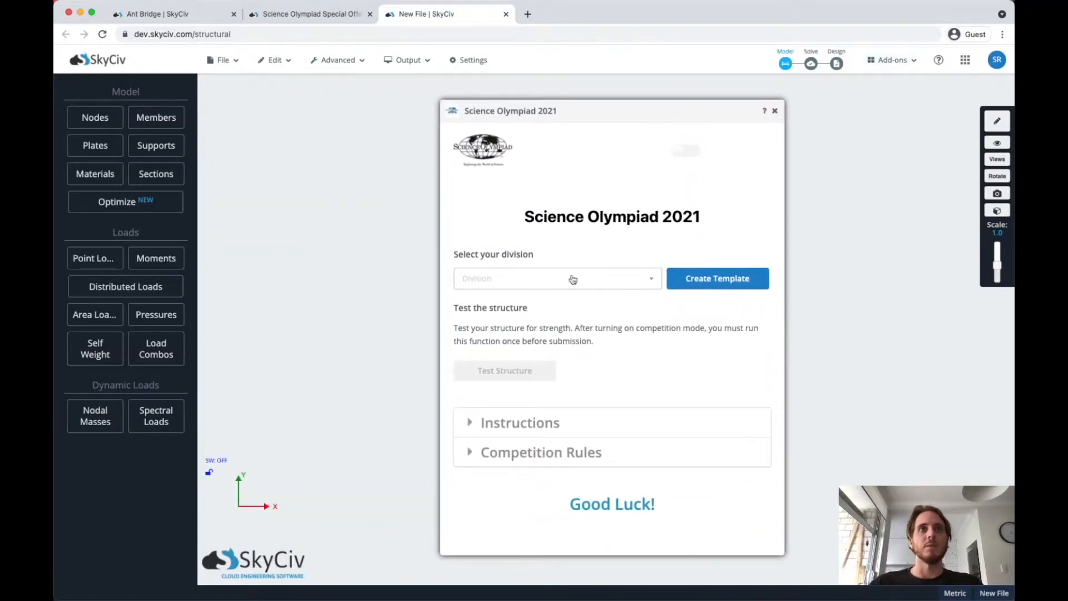
click(558, 279)
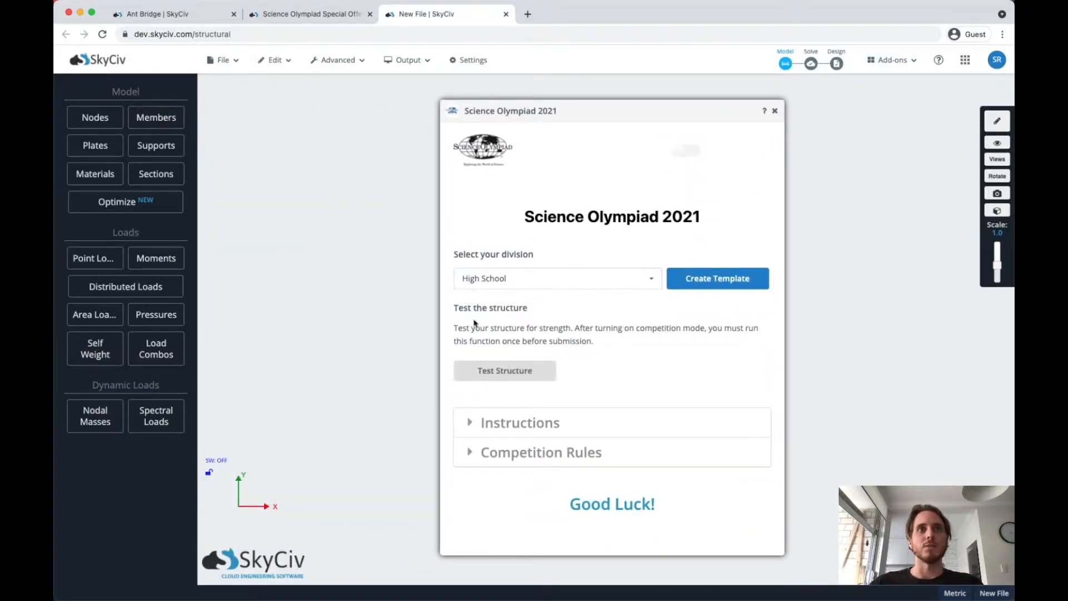
mouse_move(716, 279)
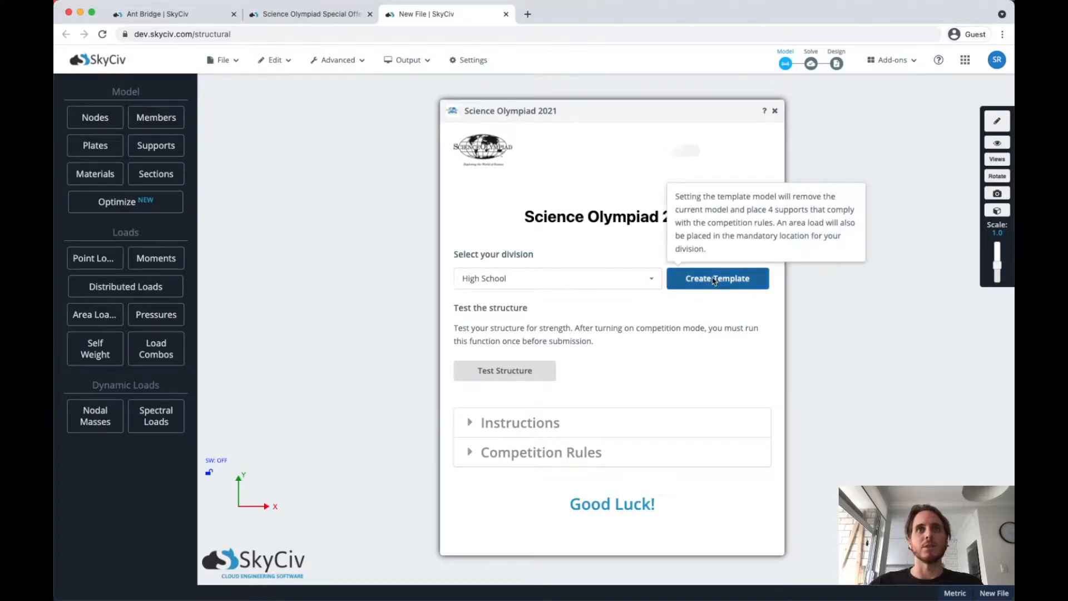
click(717, 278)
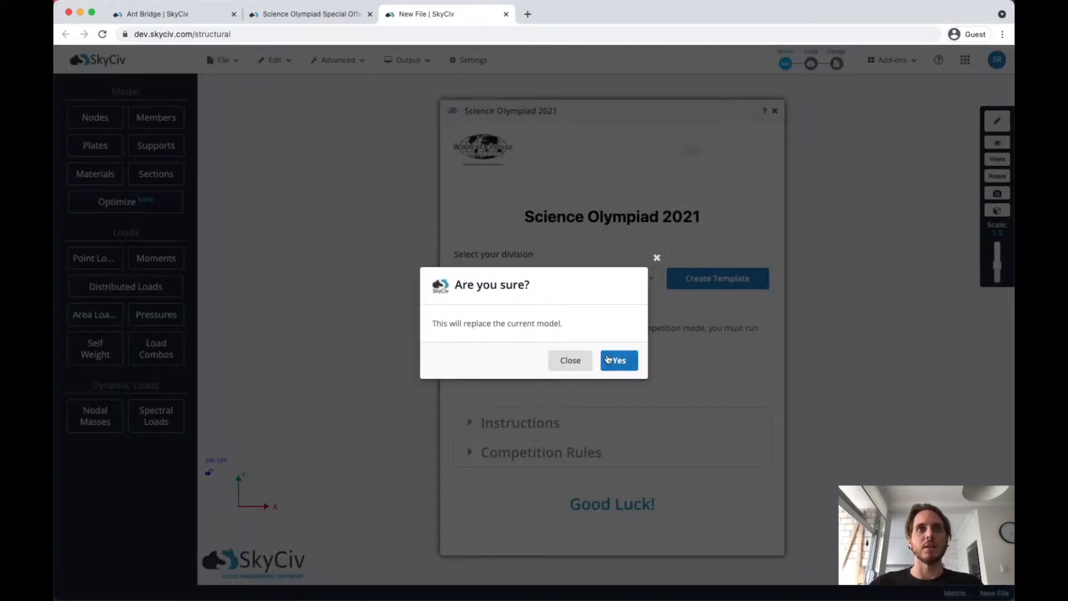
click(619, 360)
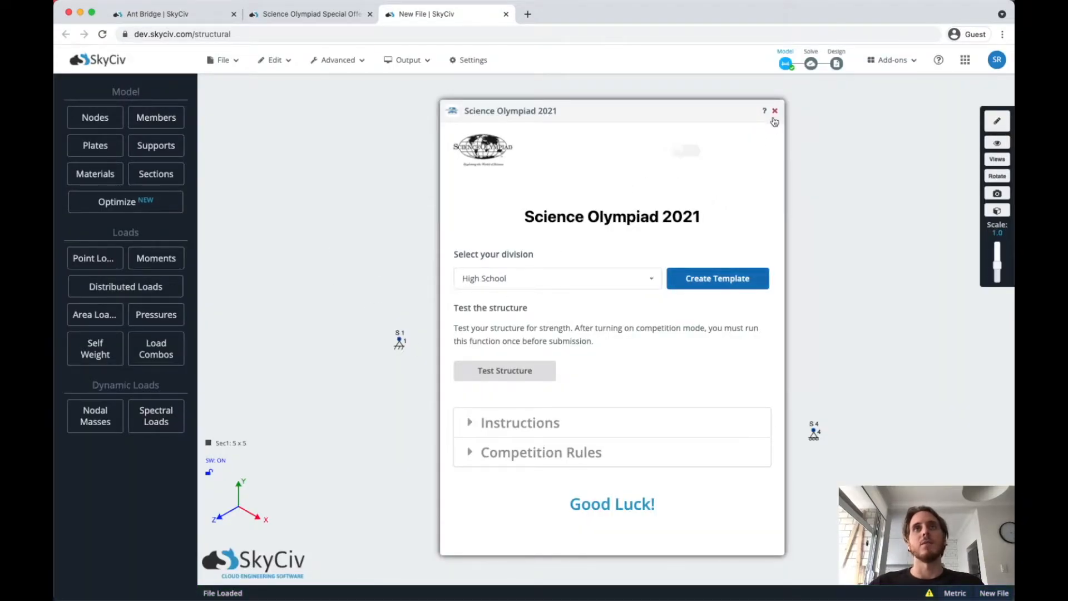
Step: Close the Science Olympiad 2021 window to reveal four supports and the 80 kPa load
click(775, 110)
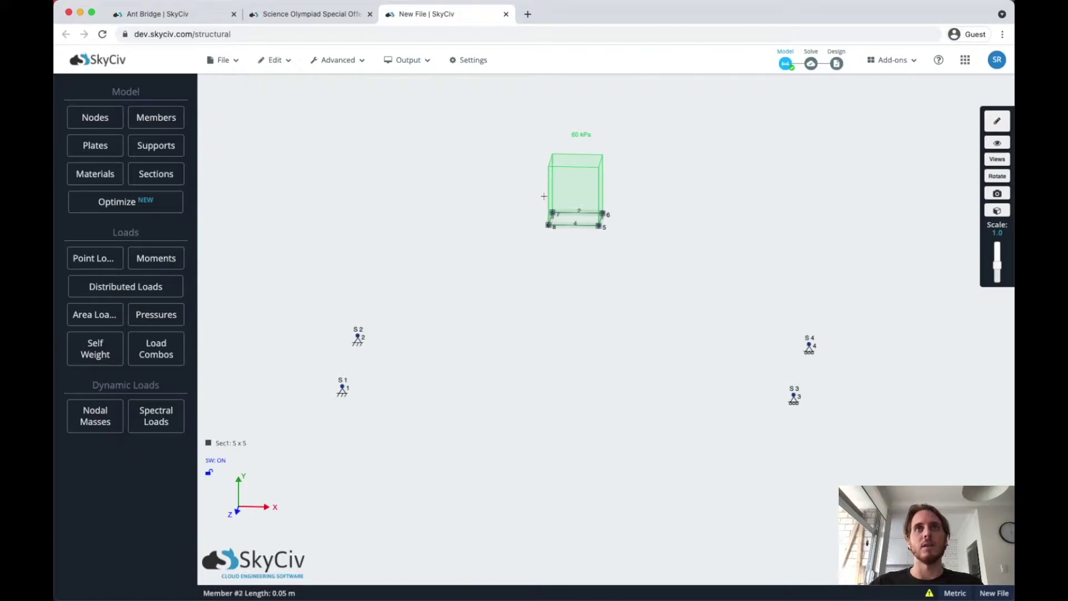
mouse_move(620, 234)
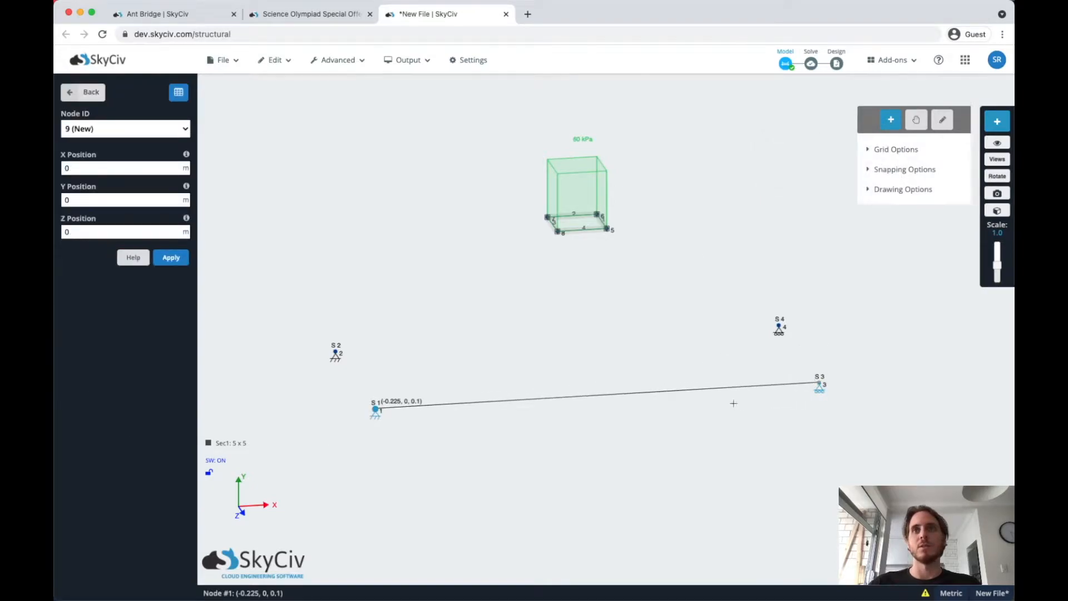
Step: Draw a member between supports 1 and 3, split it at 50%, and select node 9
click(549, 400)
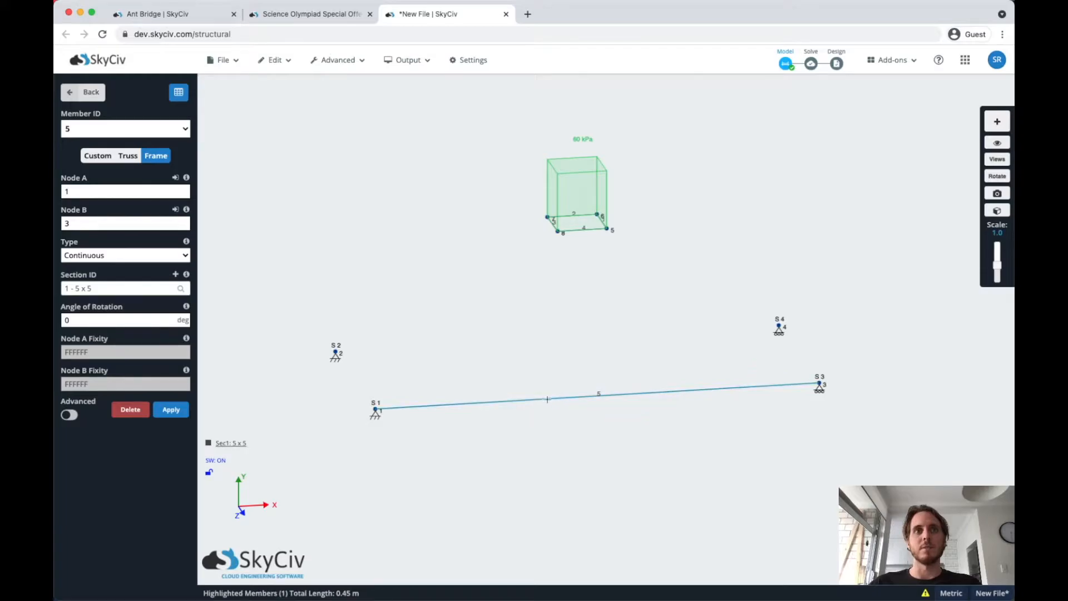
right_click(548, 399)
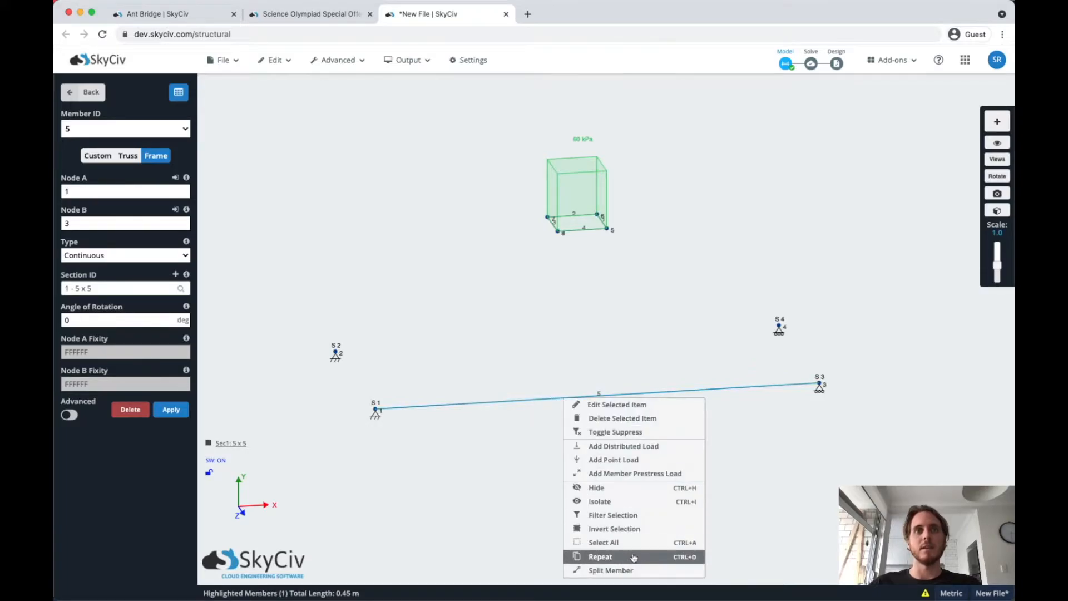
click(610, 570)
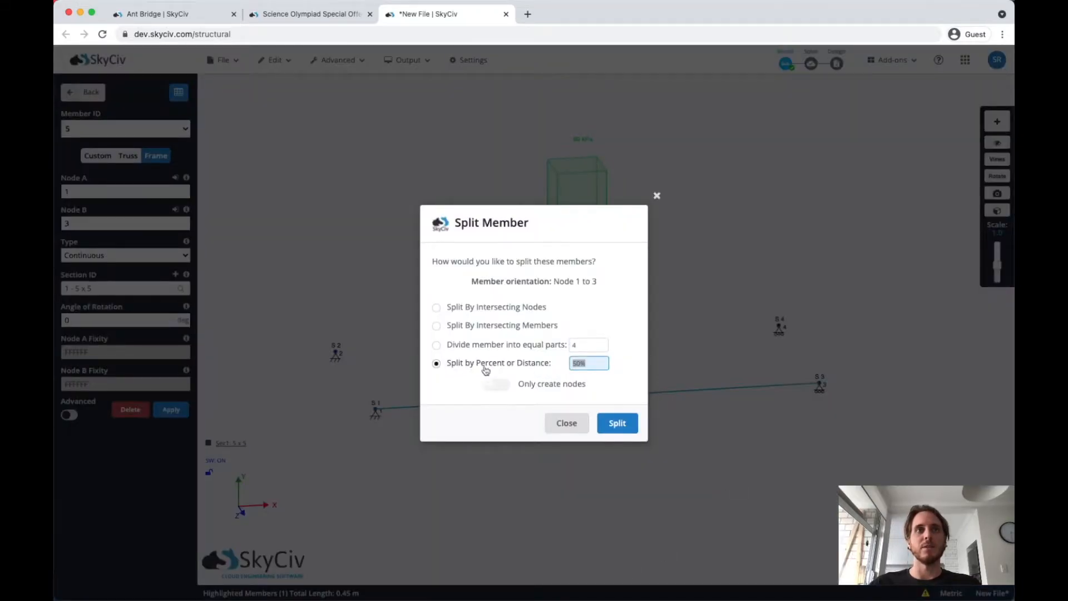
click(617, 423)
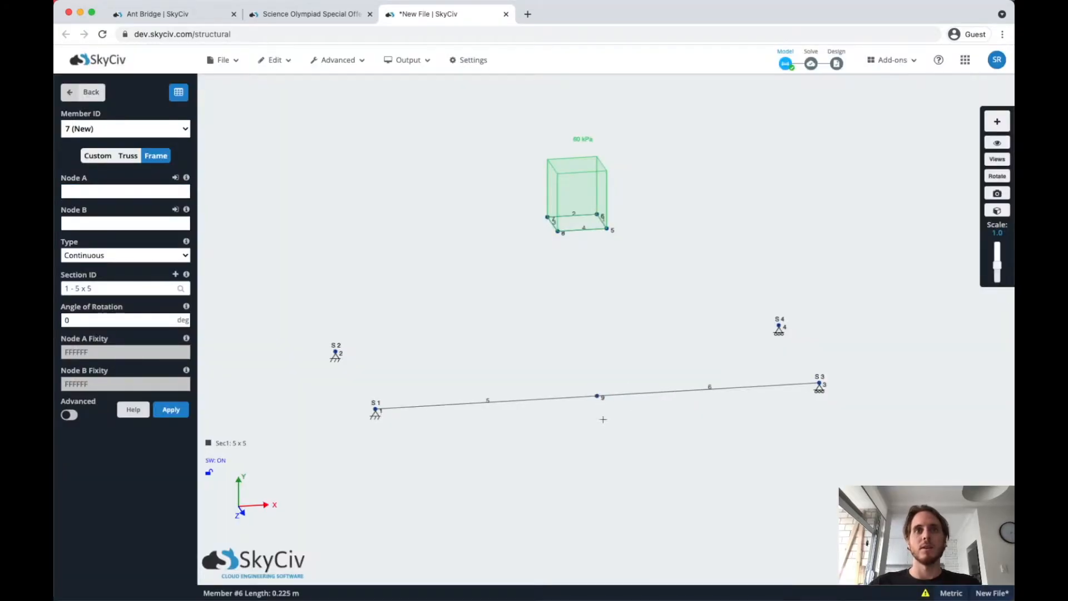
click(595, 394)
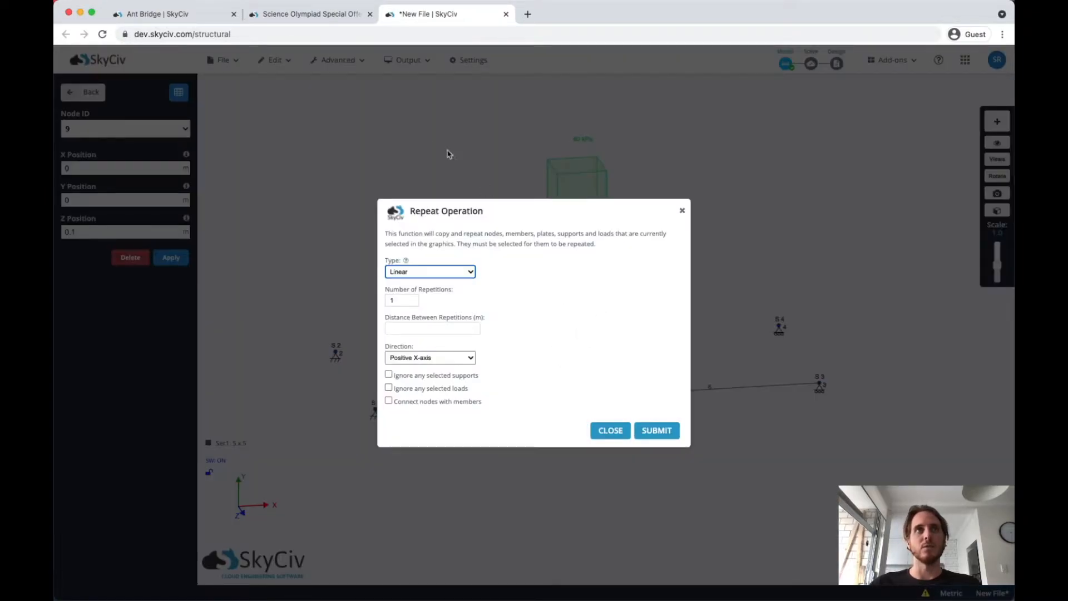
mouse_move(353, 162)
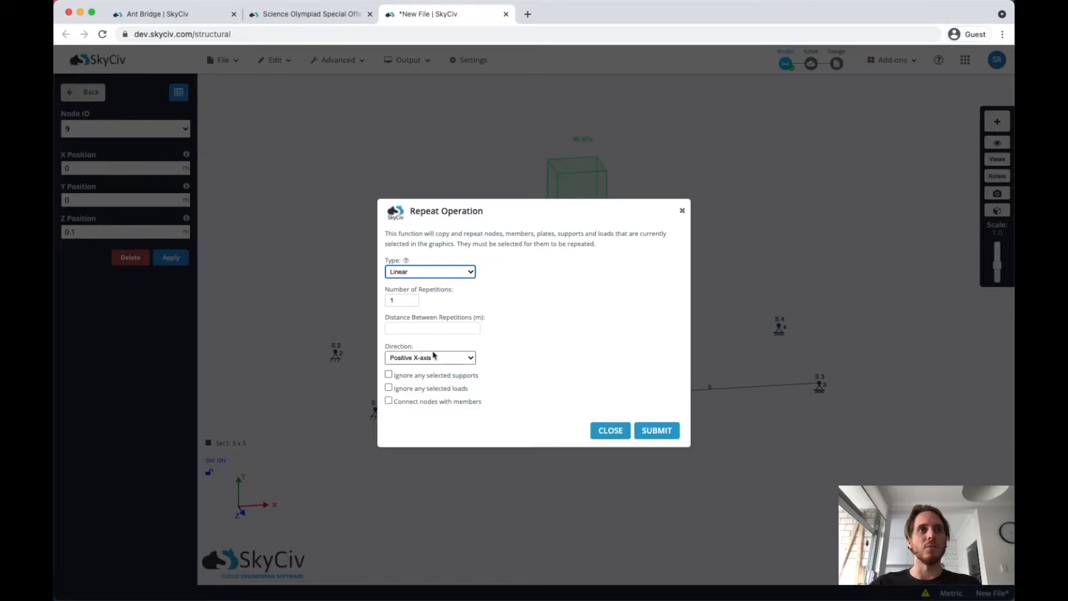
Step: Repeat node 9 by 0.1 m along positive Y, joined by a member, creating node 10
click(430, 357)
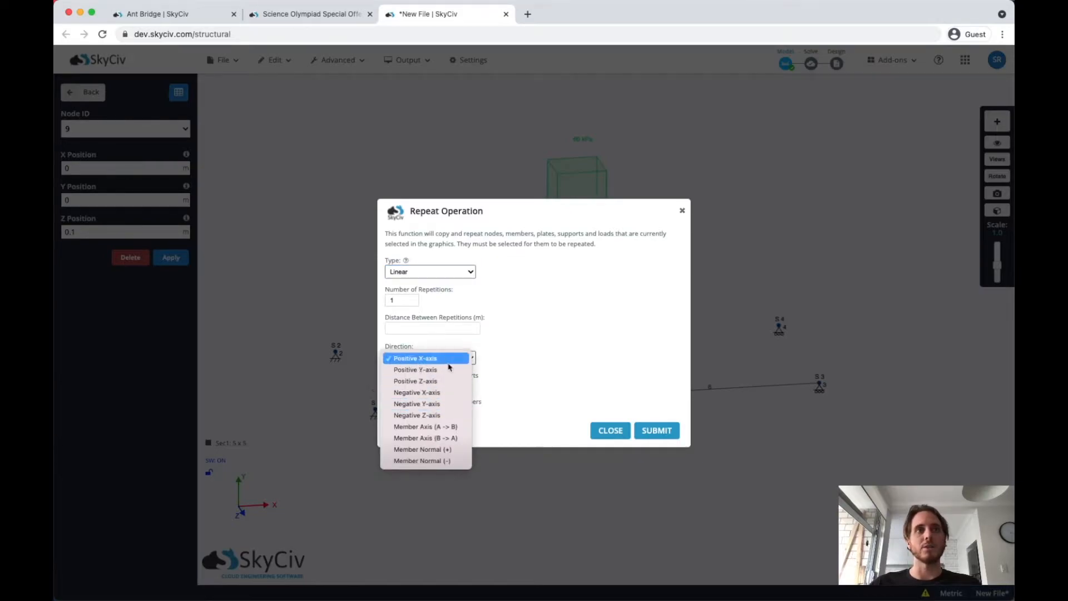
click(415, 370)
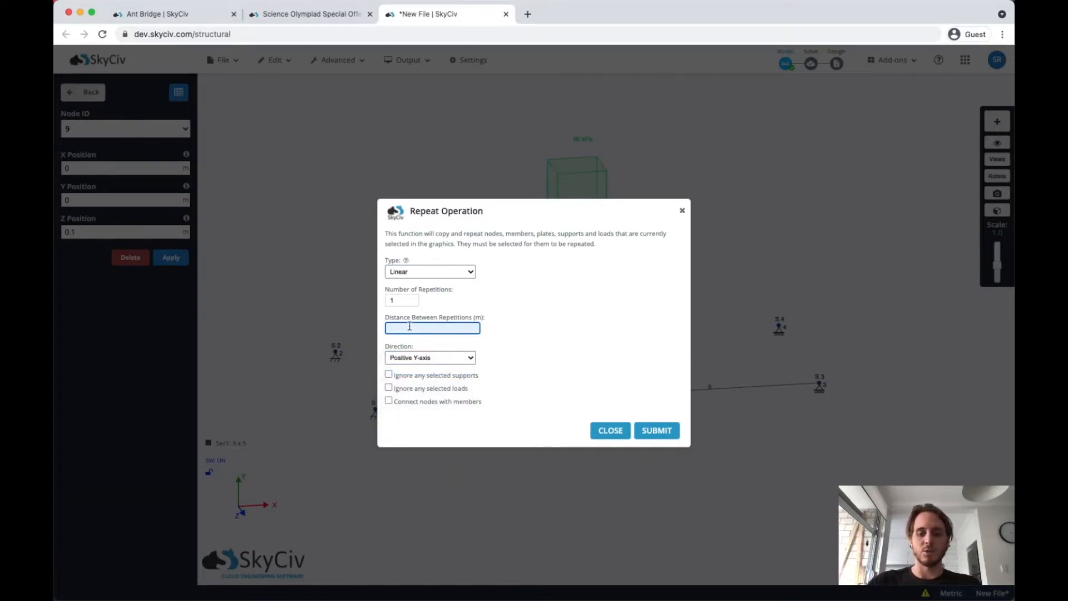
text(0.1)
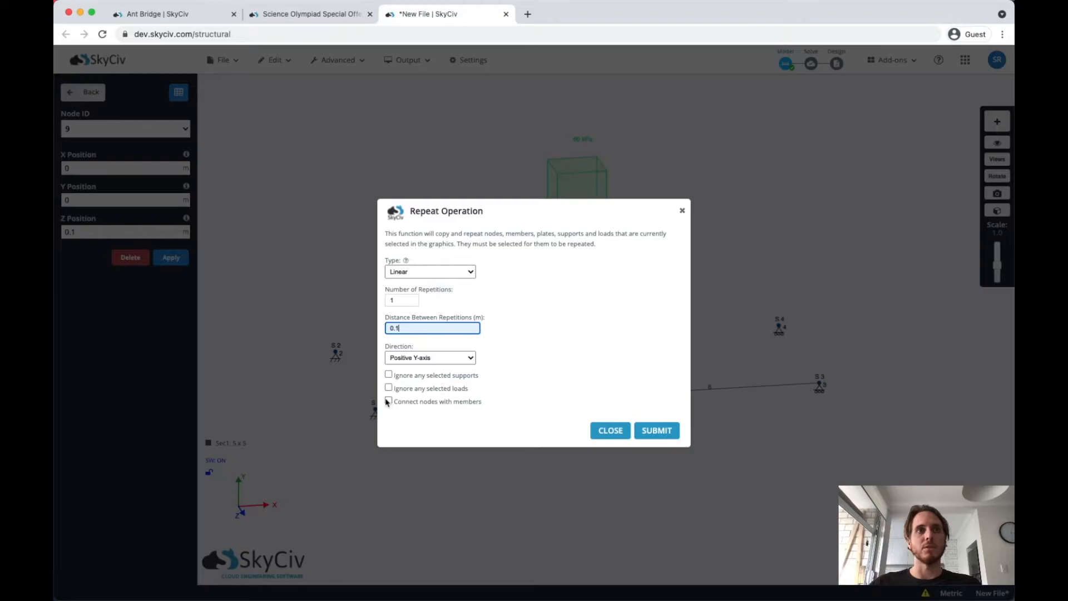
click(388, 401)
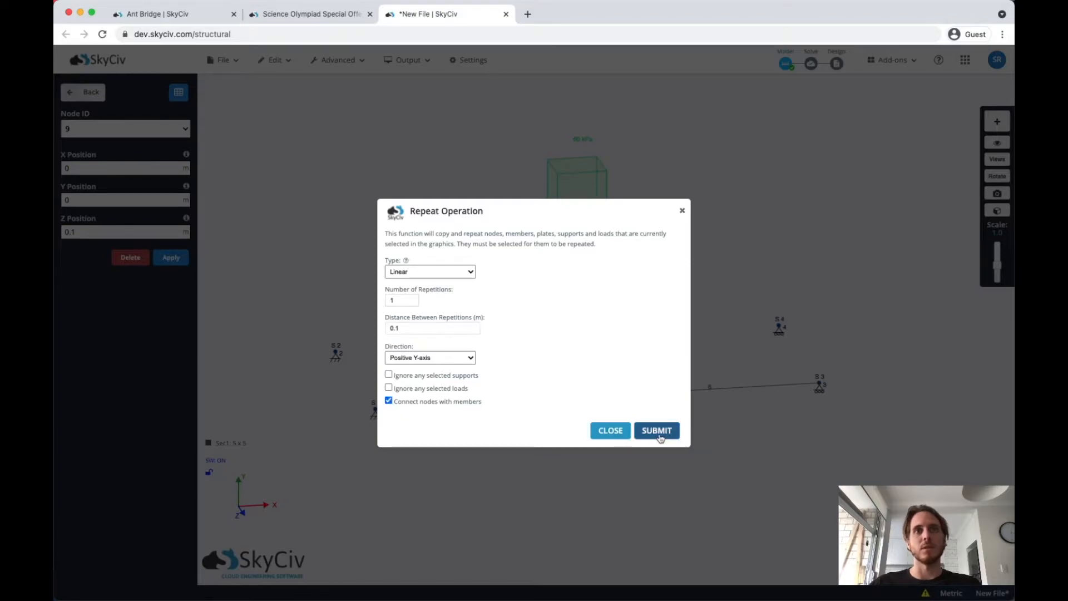
click(657, 430)
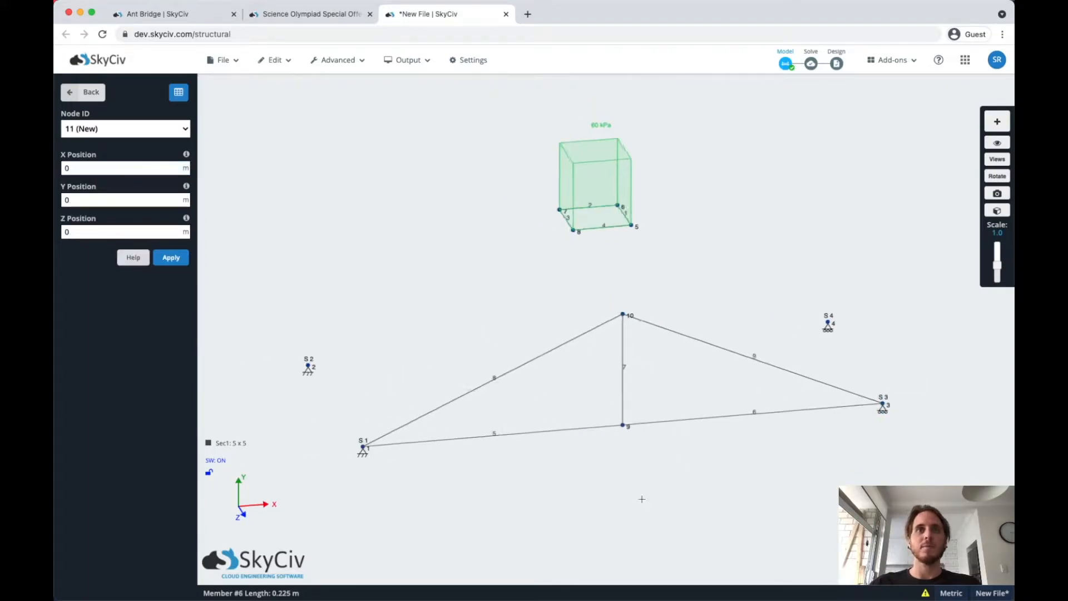
Step: Split diagonals 8 and 9 at 50%, add web members, and display members as 3D solids
drag(642, 498, 667, 501)
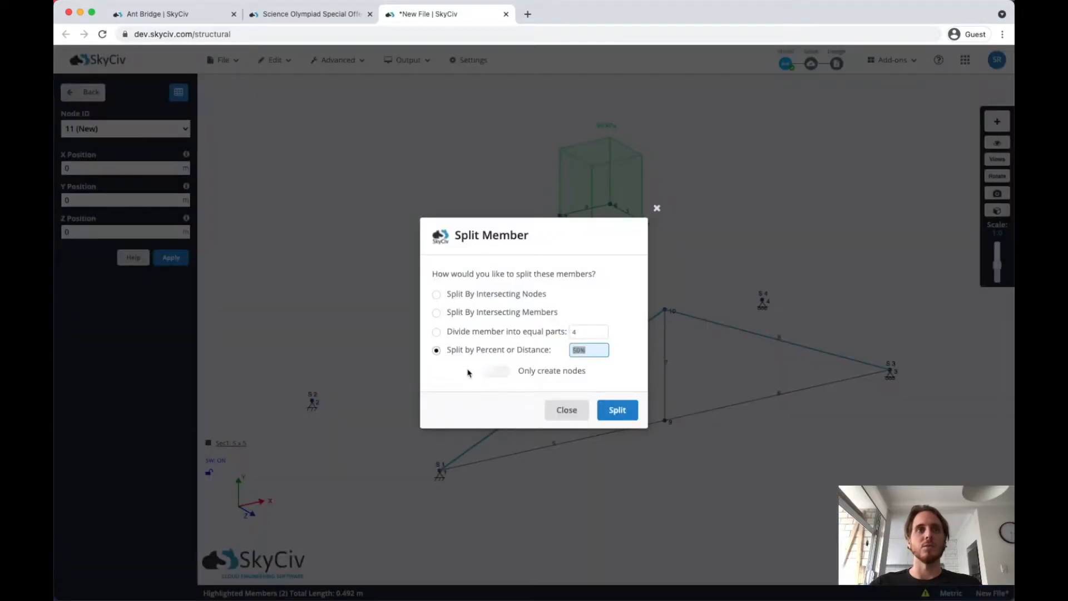
click(617, 409)
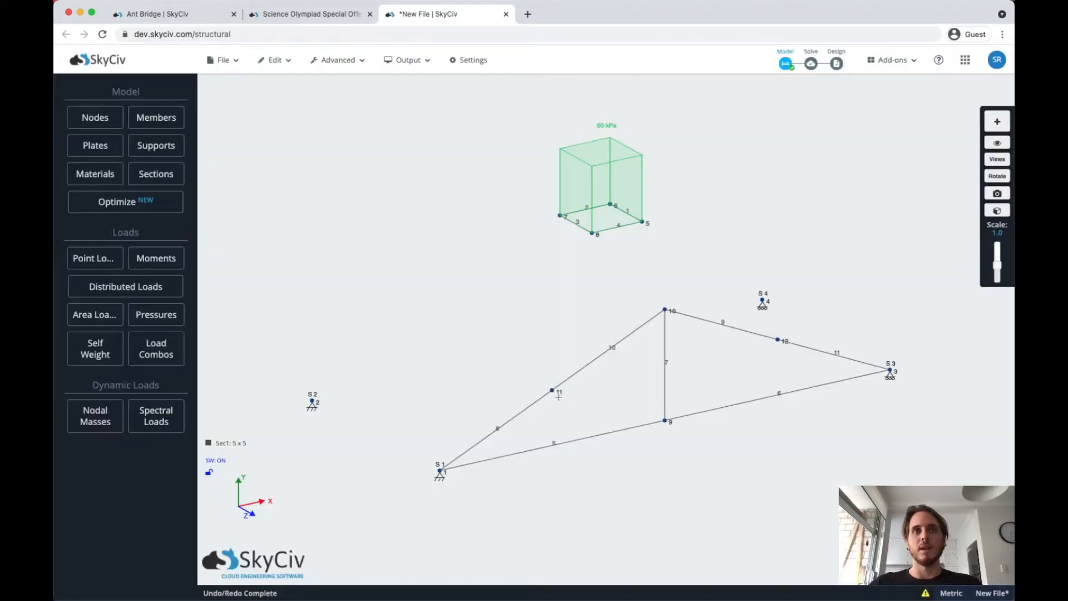
click(550, 390)
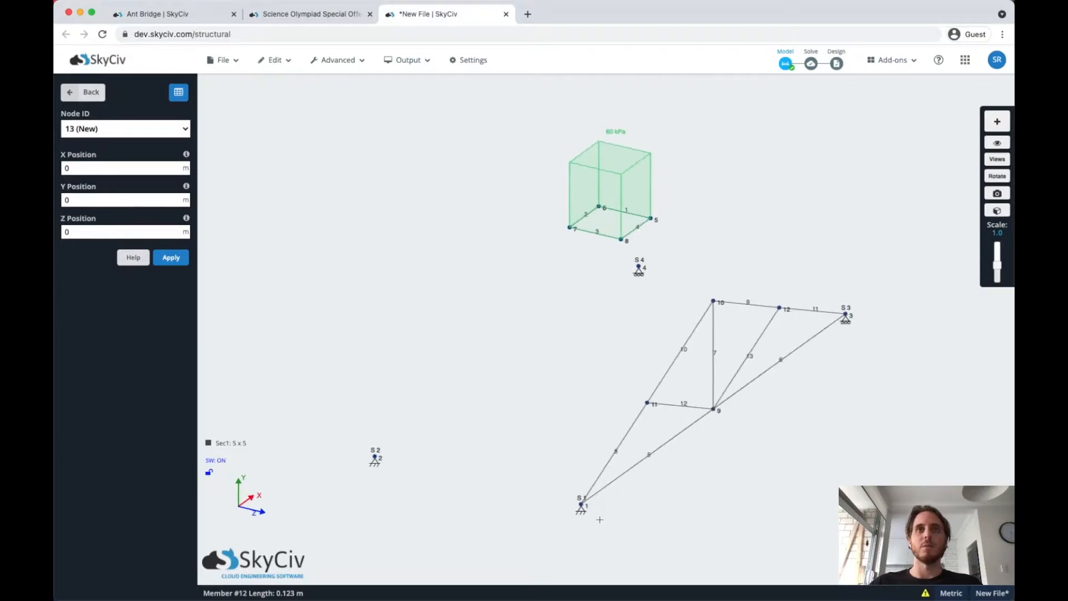
click(997, 142)
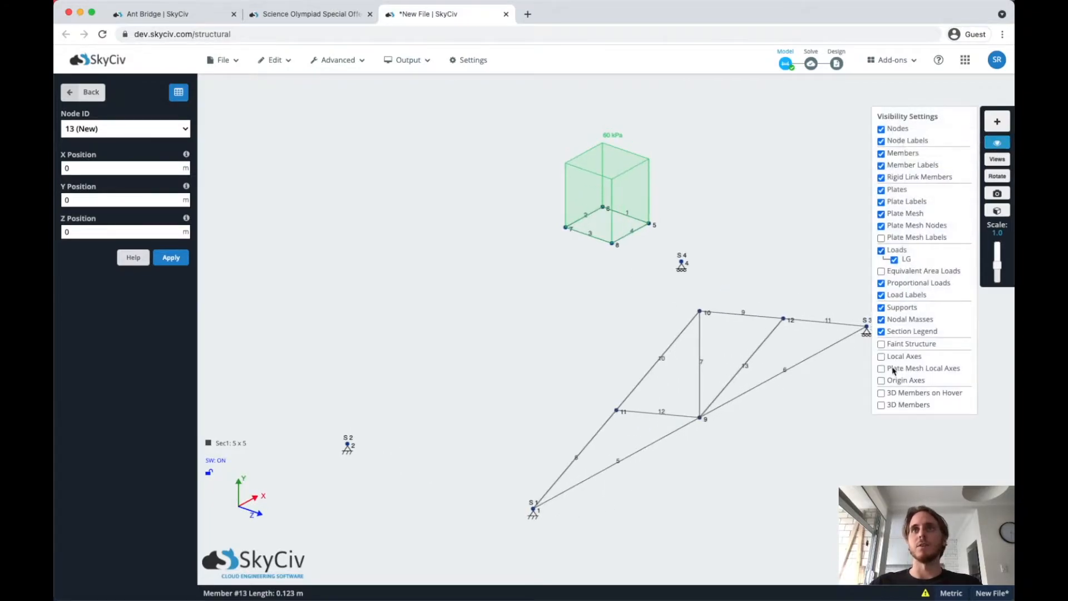
click(881, 405)
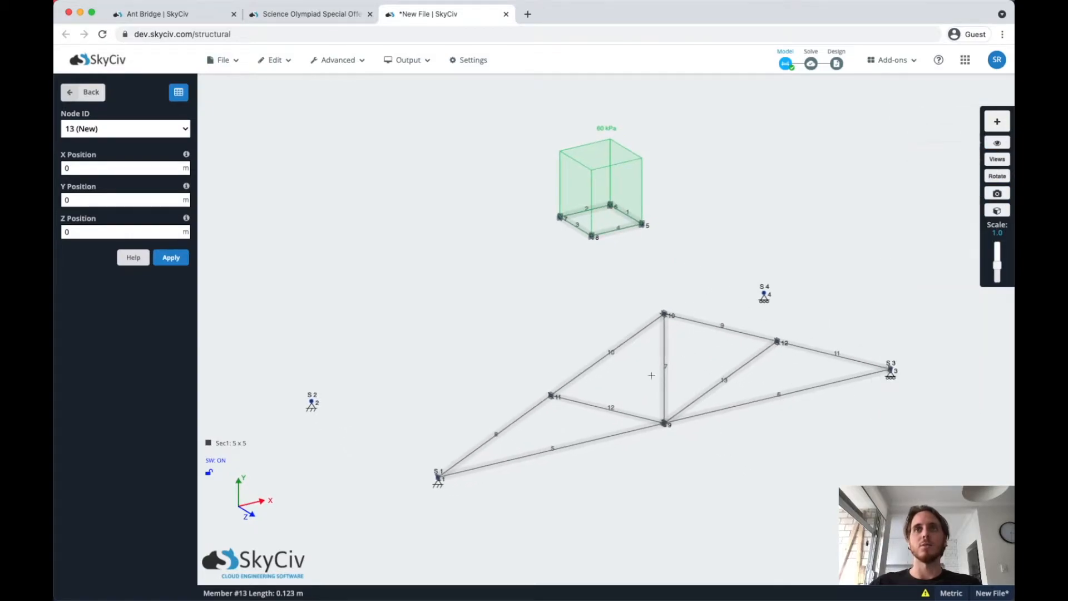
mouse_move(650, 359)
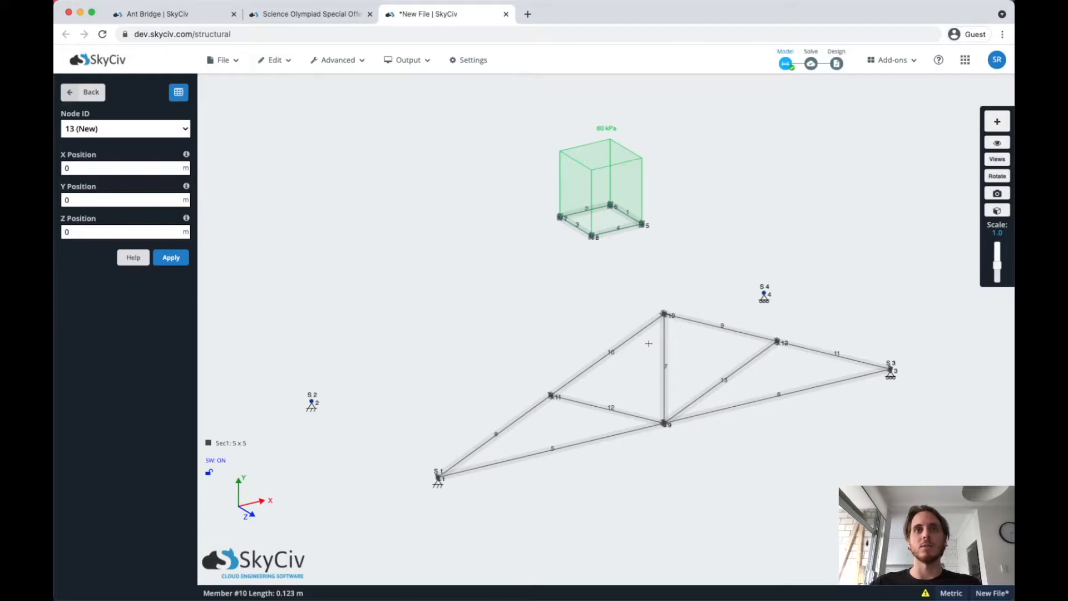
mouse_move(595, 393)
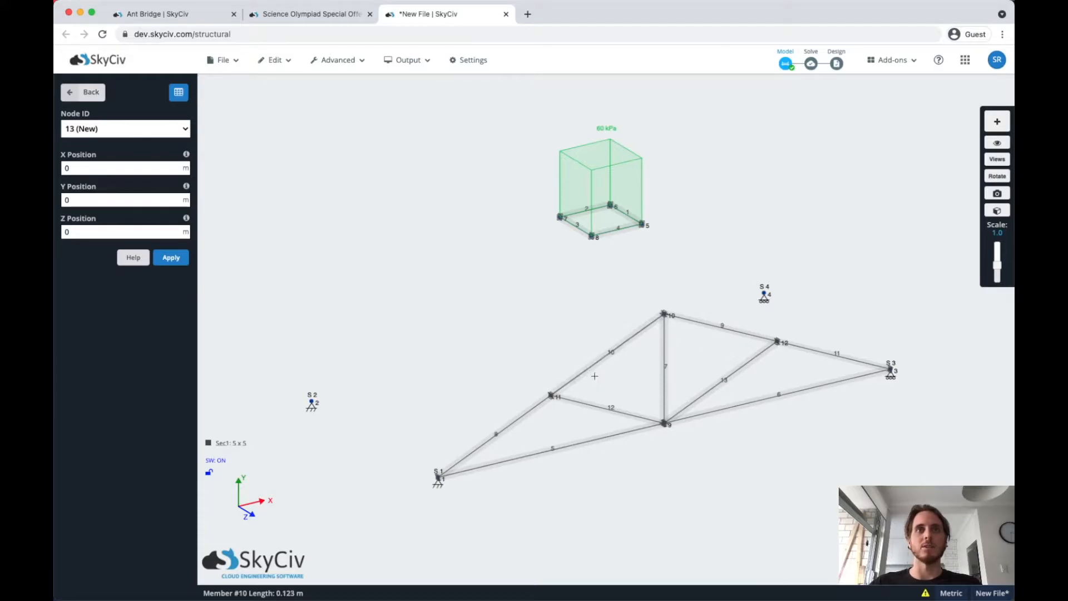
Step: Glance at the Ant Bridge model, then return and open the member Sections settings
click(161, 14)
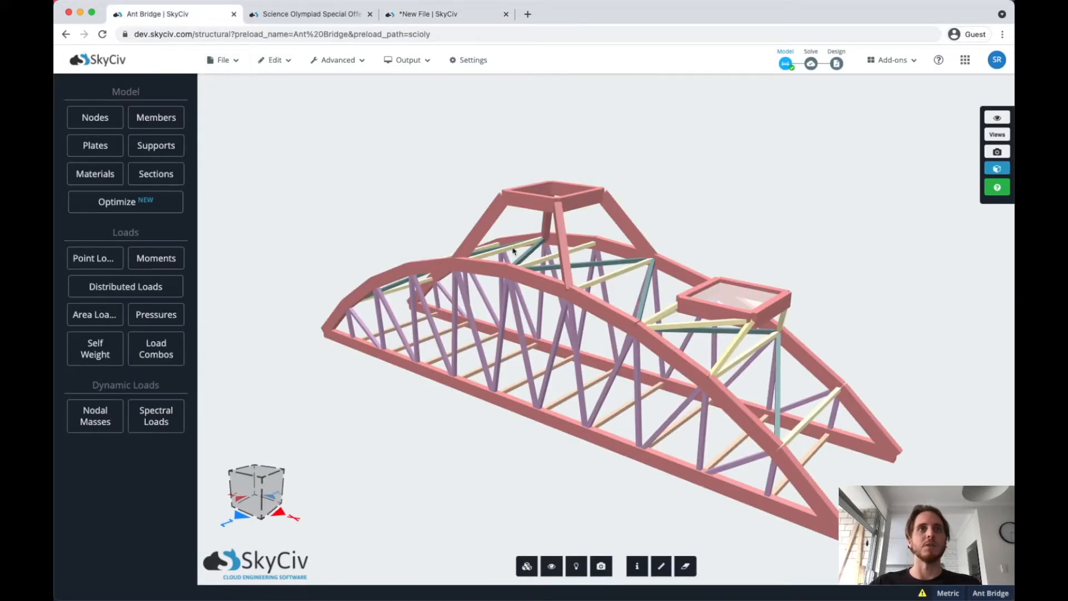
click(435, 14)
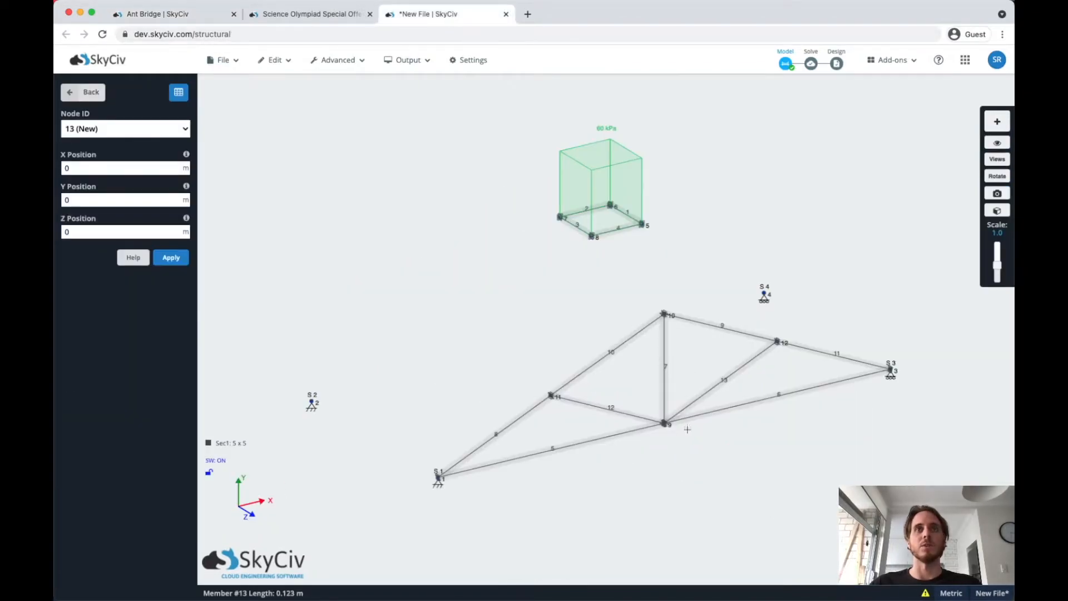
click(82, 93)
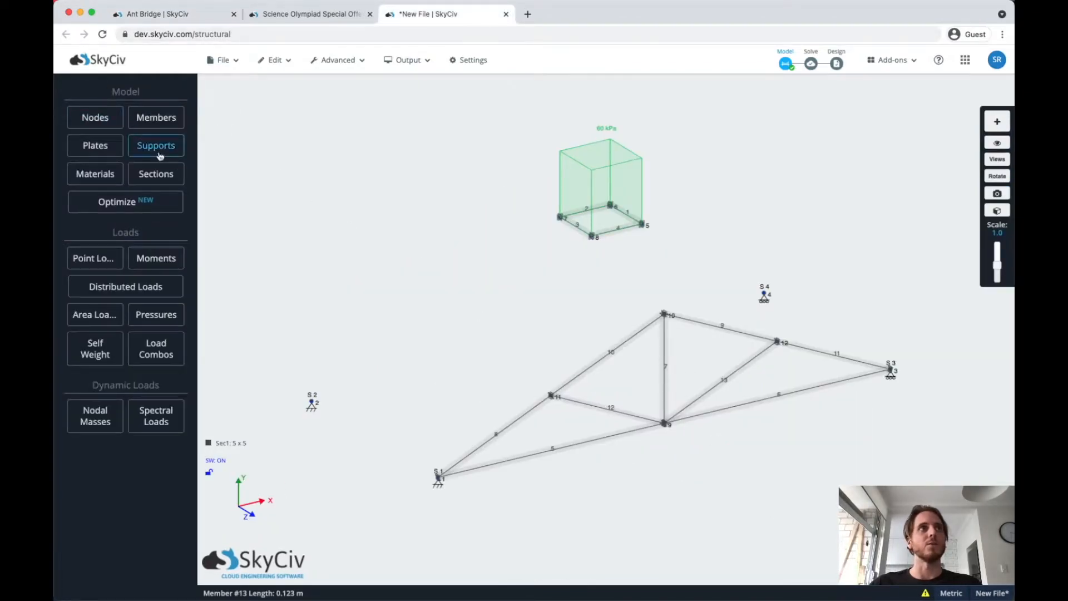
click(156, 174)
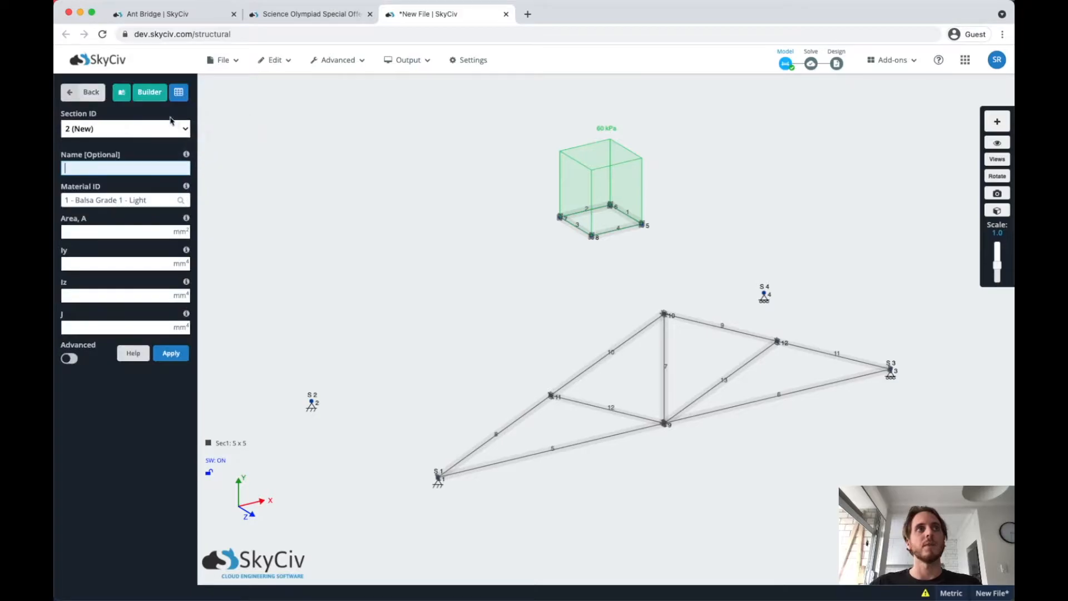
Step: Build a 10 × 10 mm rectangular section and send it to the model
click(149, 92)
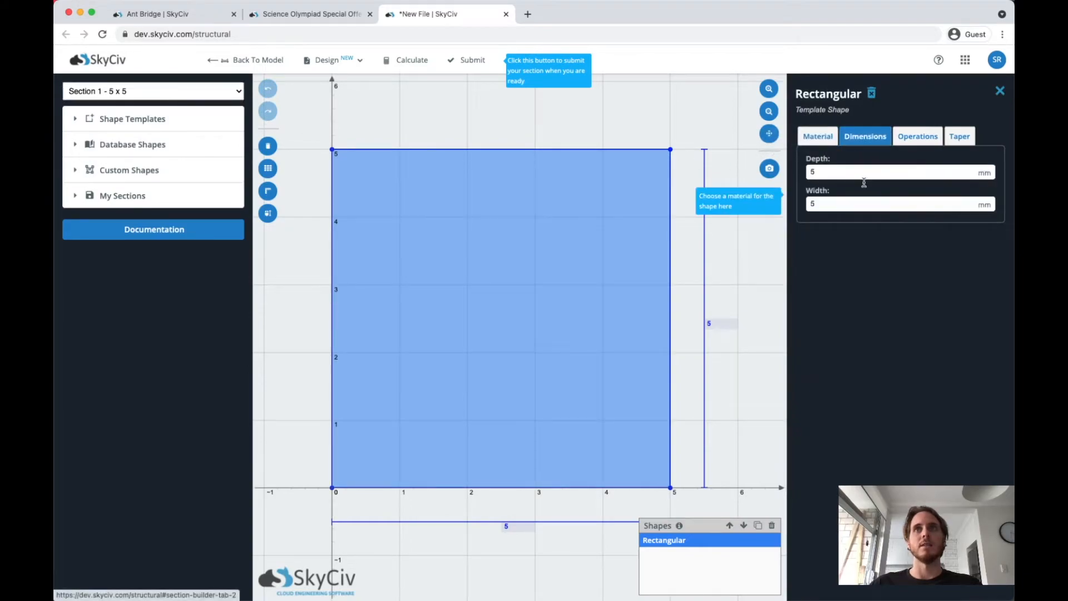
click(899, 172)
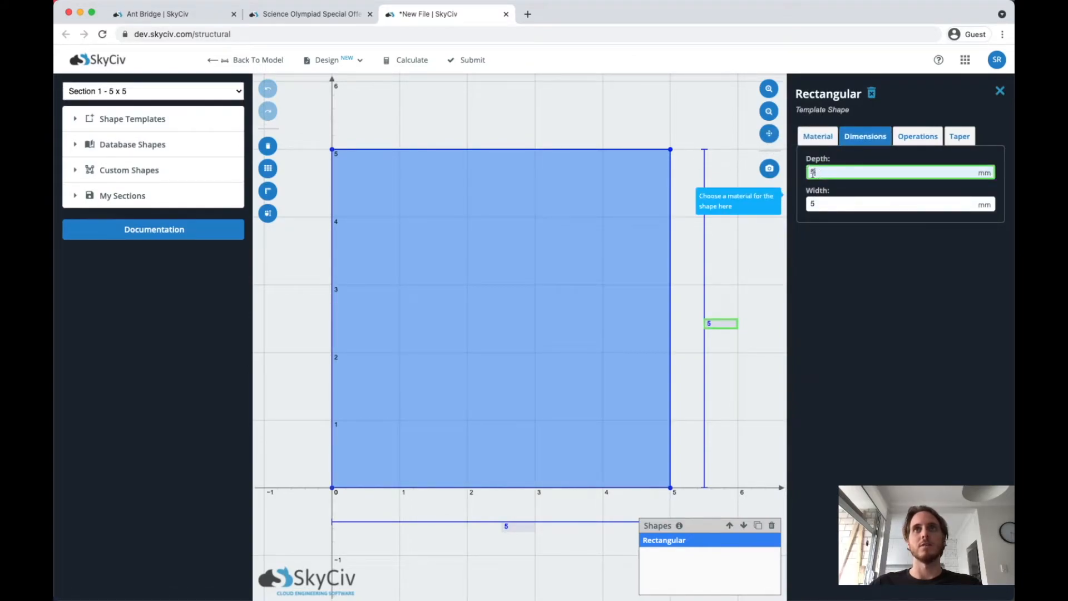
text(10)
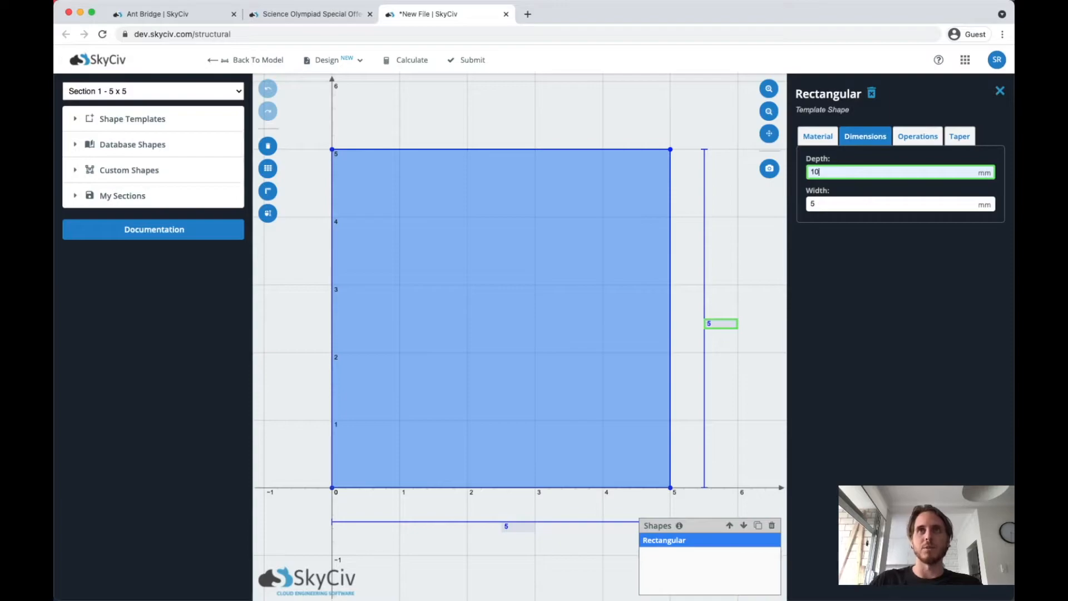
text(1)
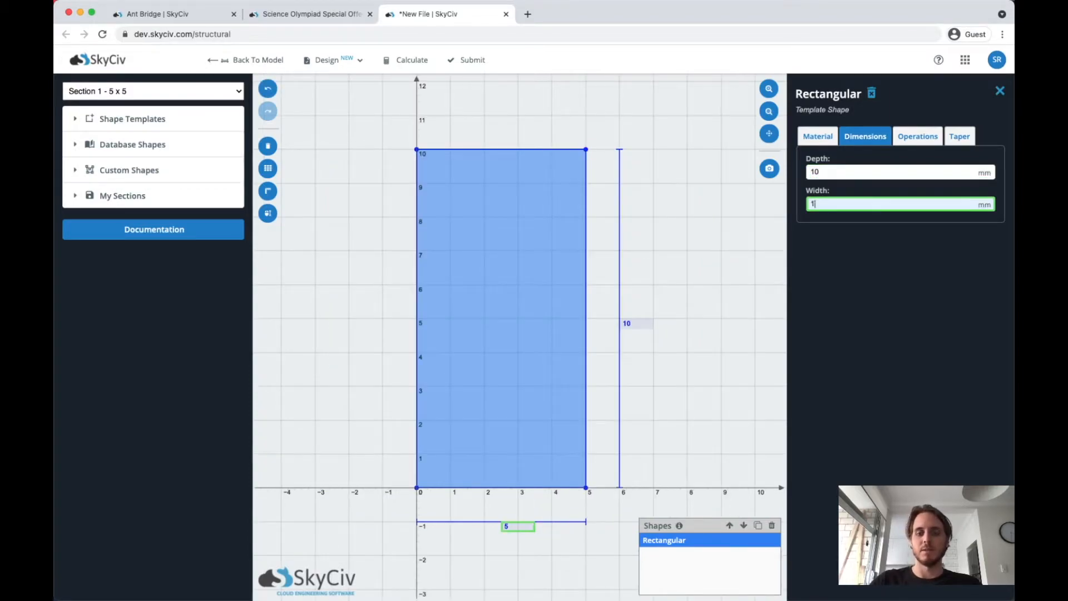
text(0)
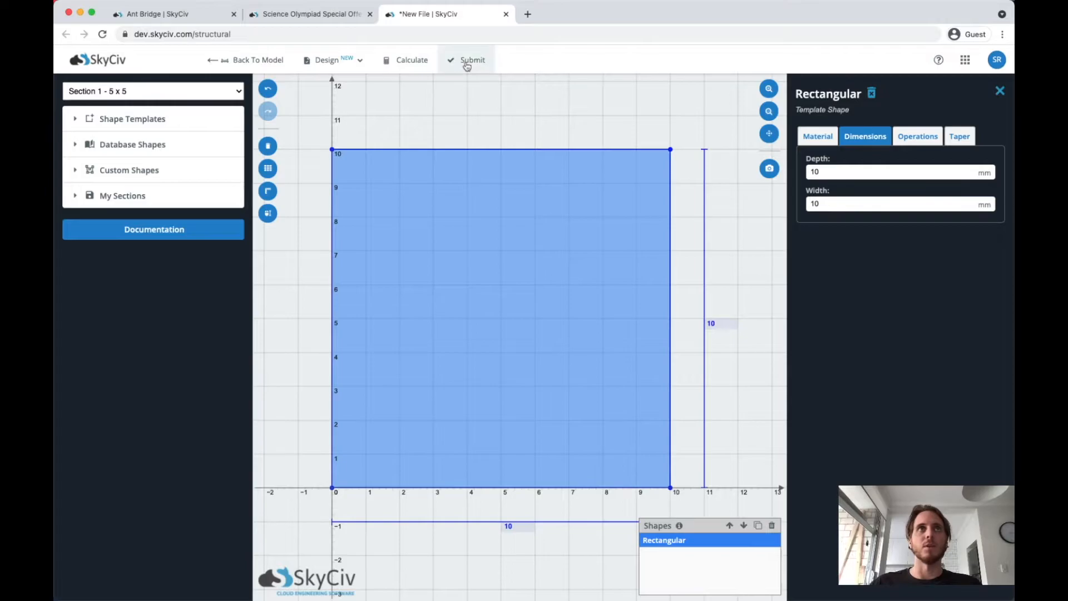
click(472, 60)
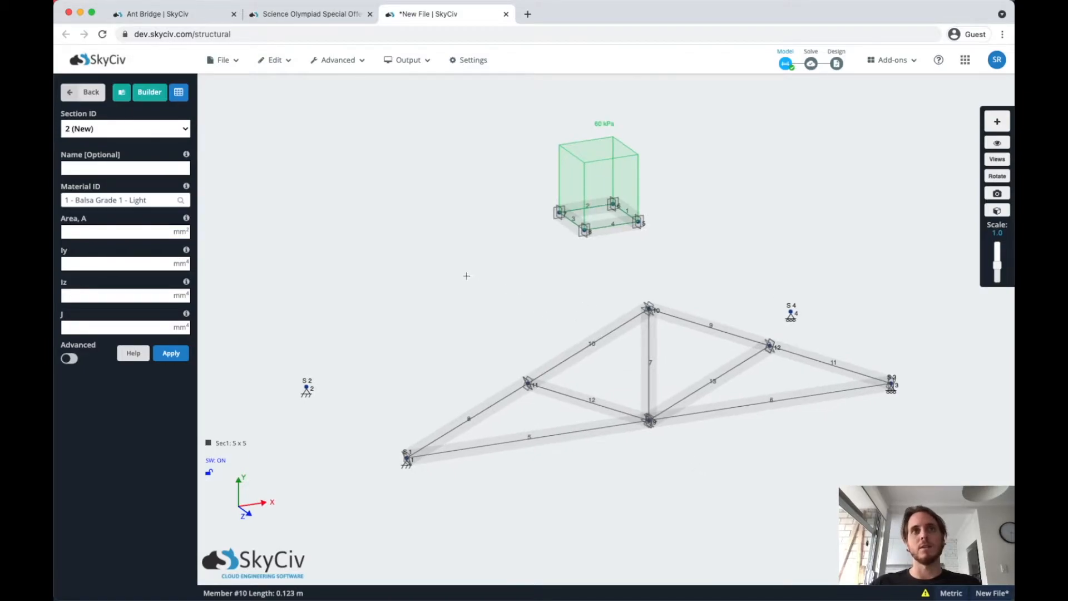
Step: Select the whole truss and repeat it 0.2 m along negative Z, connected with members
drag(467, 276, 775, 451)
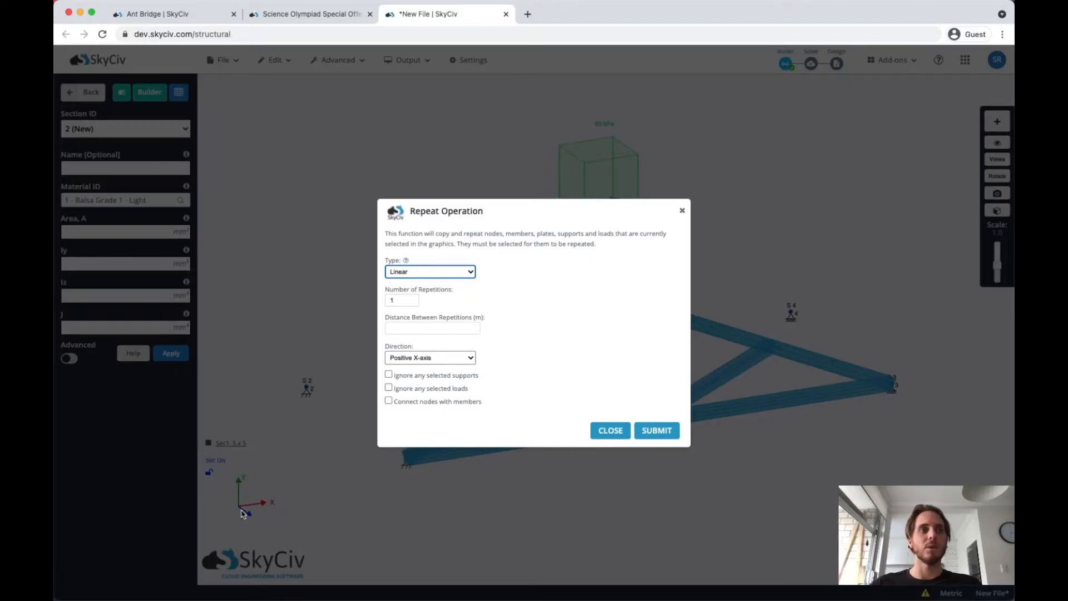
click(430, 358)
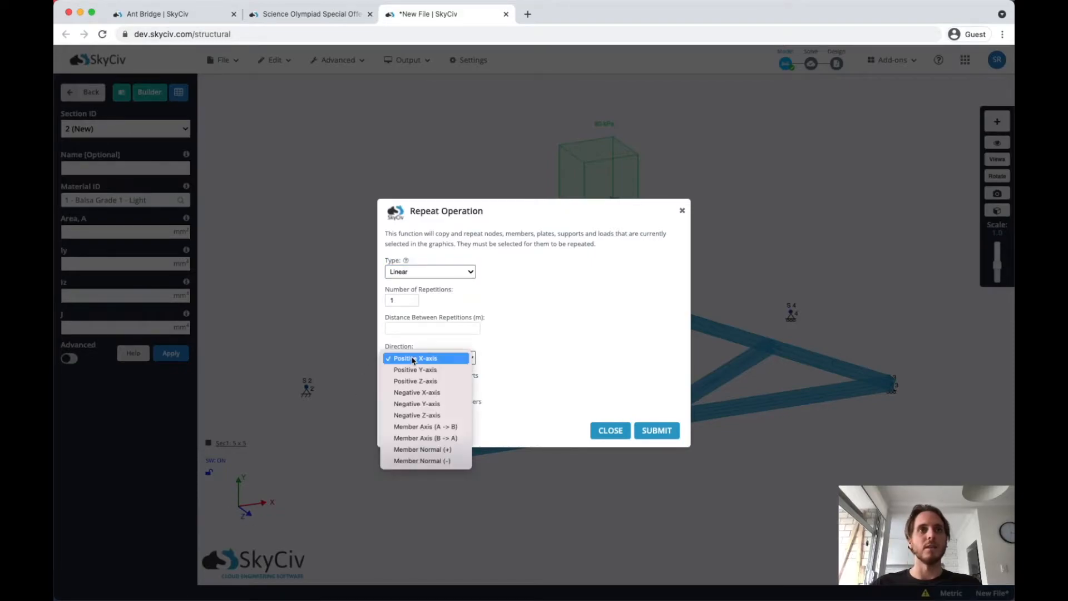
click(417, 415)
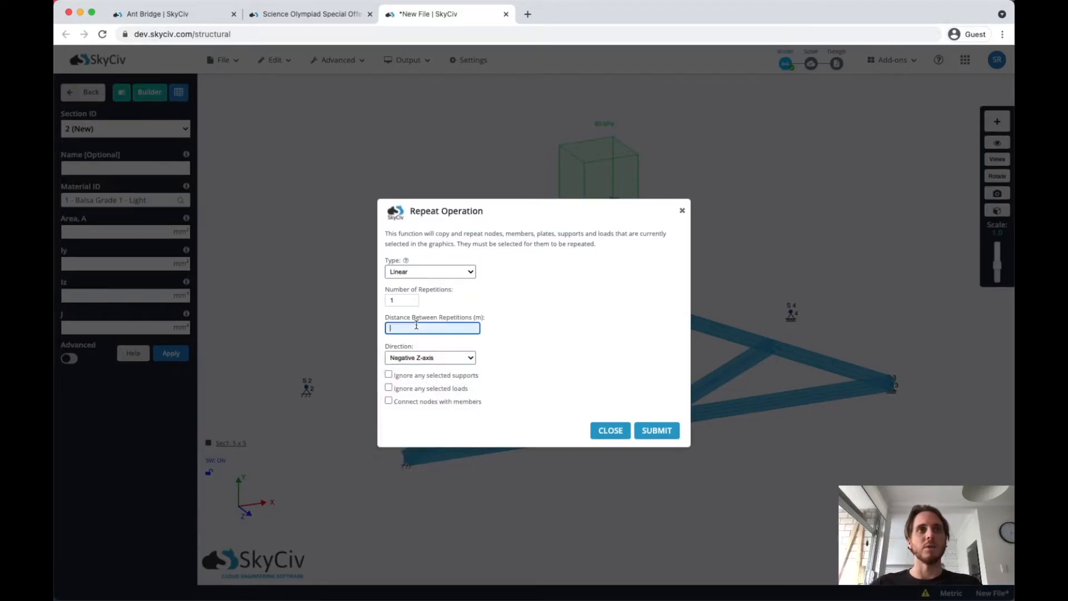
text(0.2)
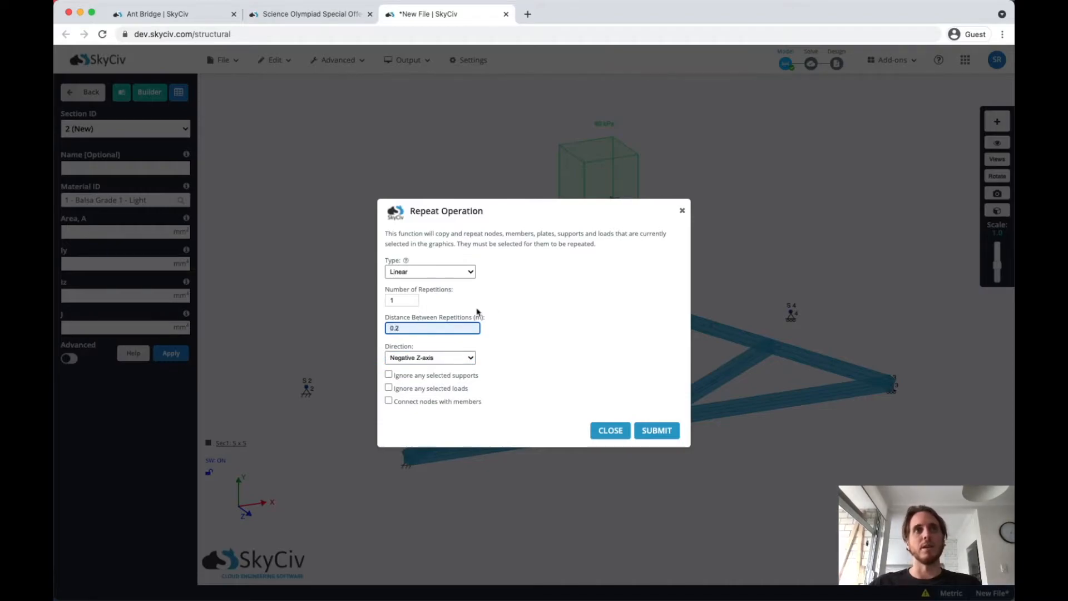
mouse_move(307, 390)
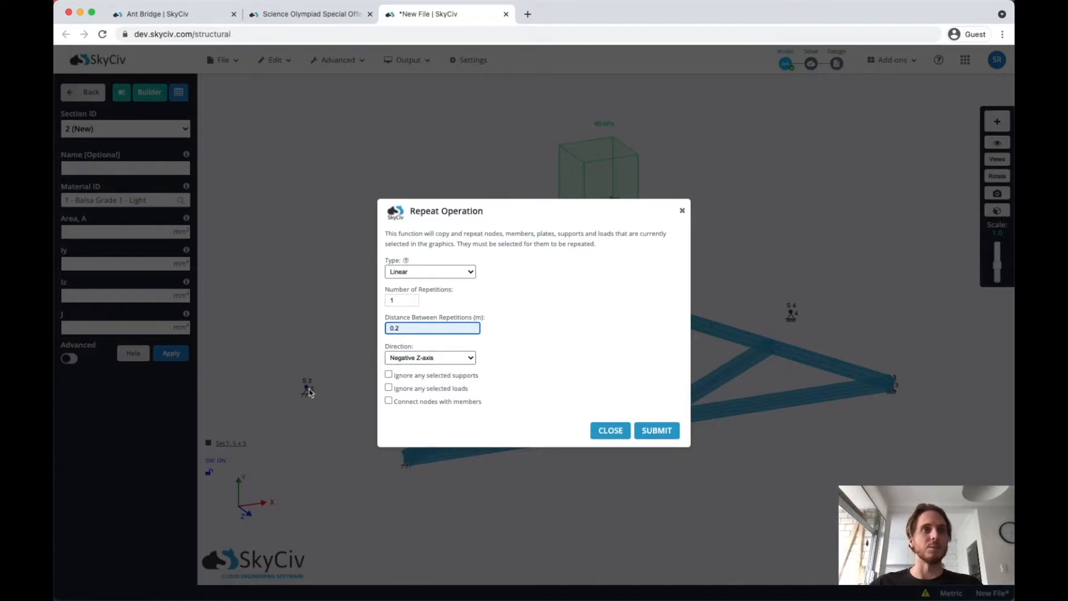
mouse_move(510, 470)
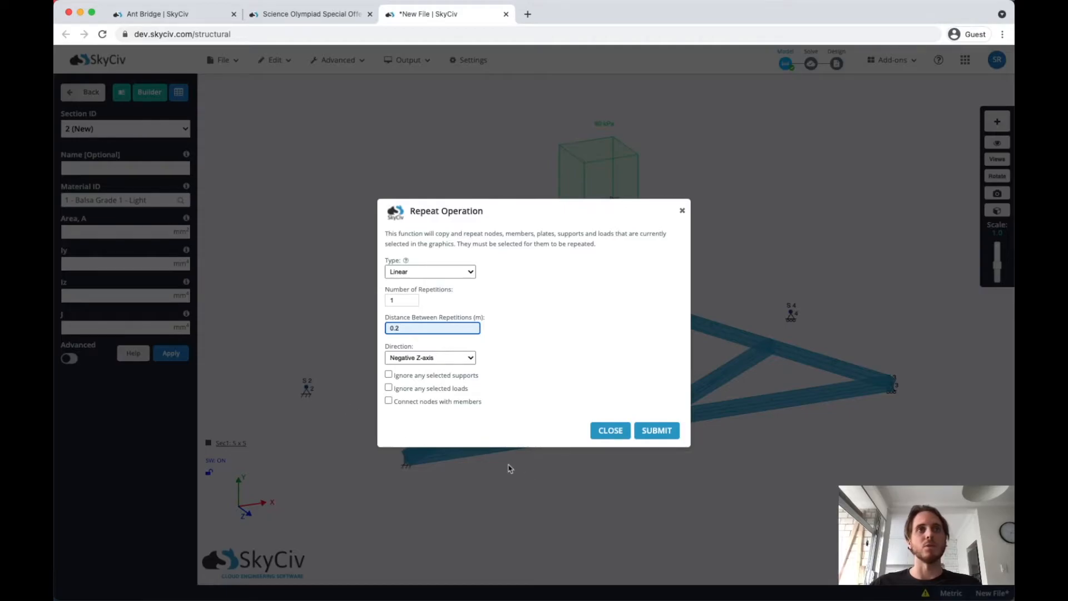
mouse_move(639, 443)
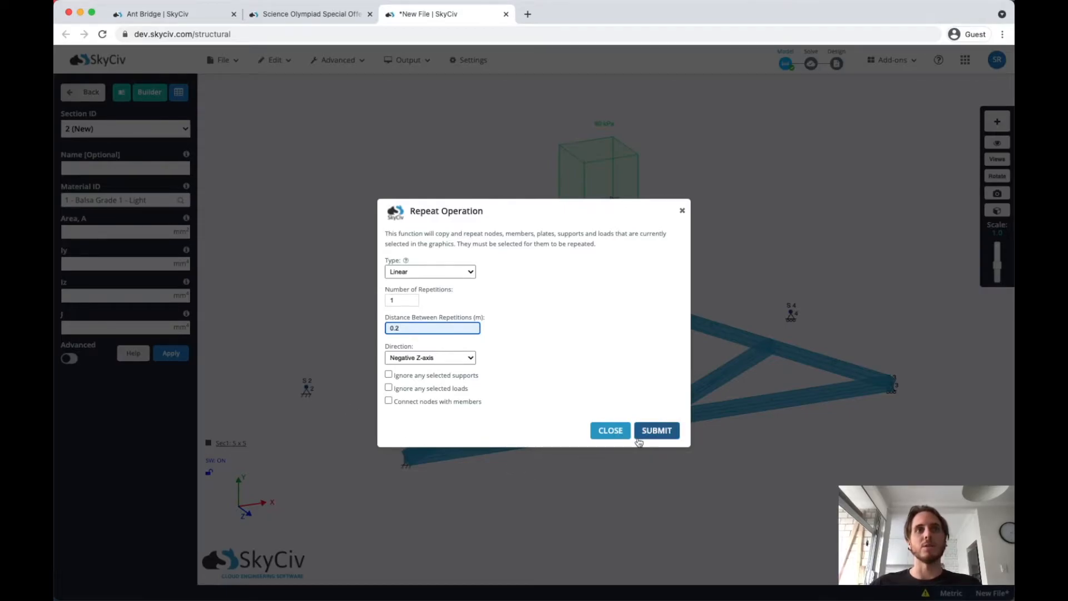
click(657, 430)
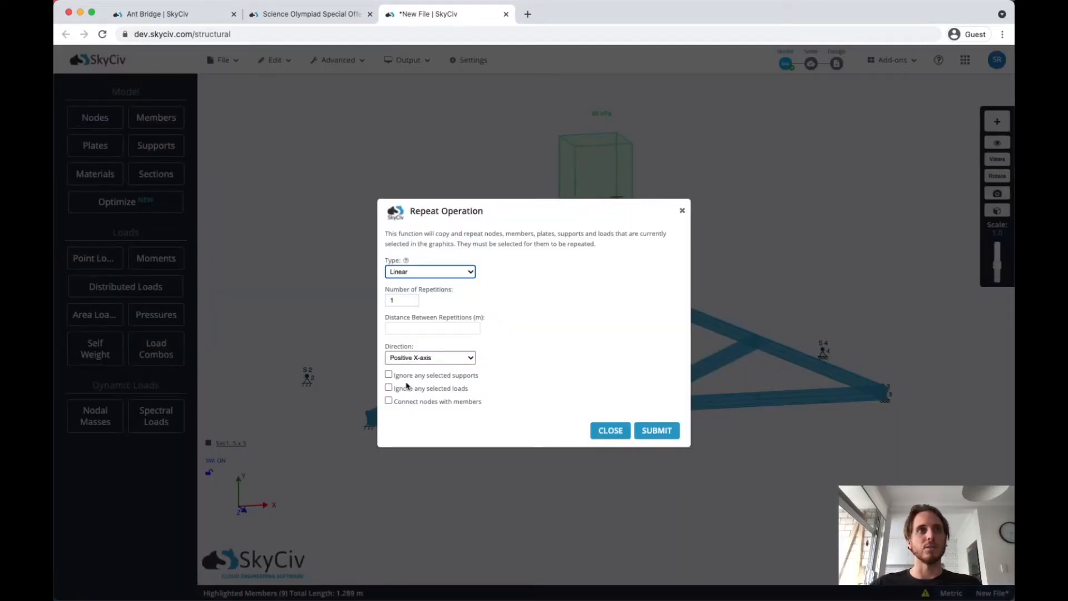
click(388, 401)
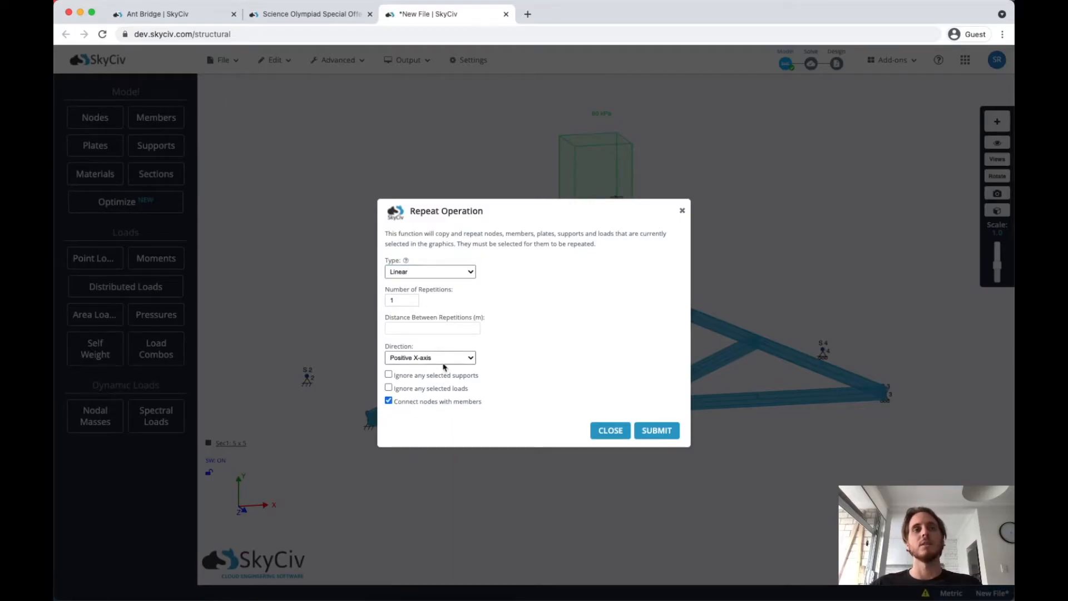
click(429, 357)
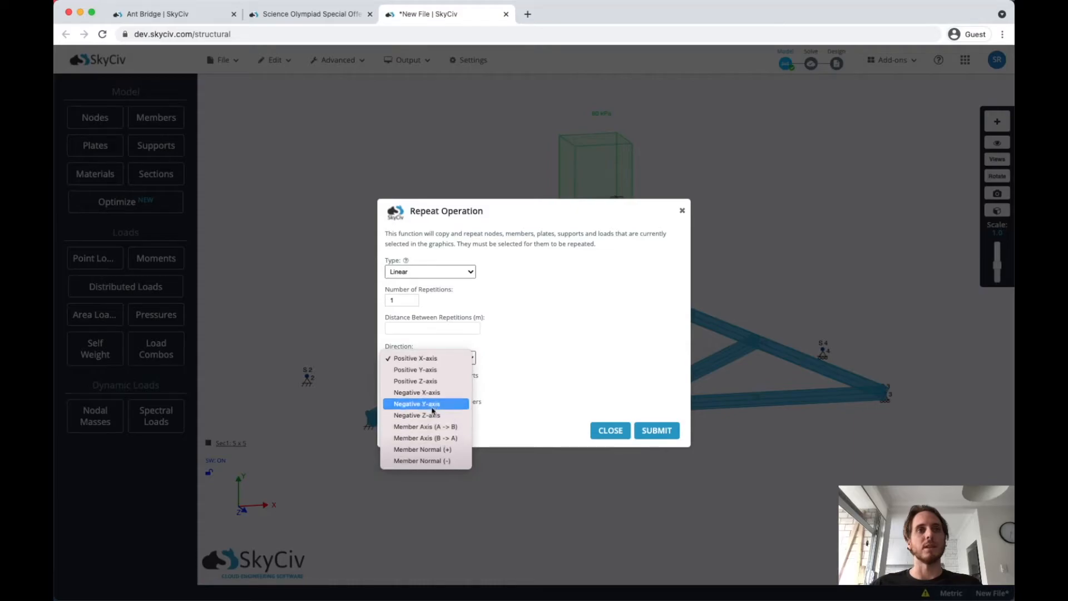
mouse_move(443, 418)
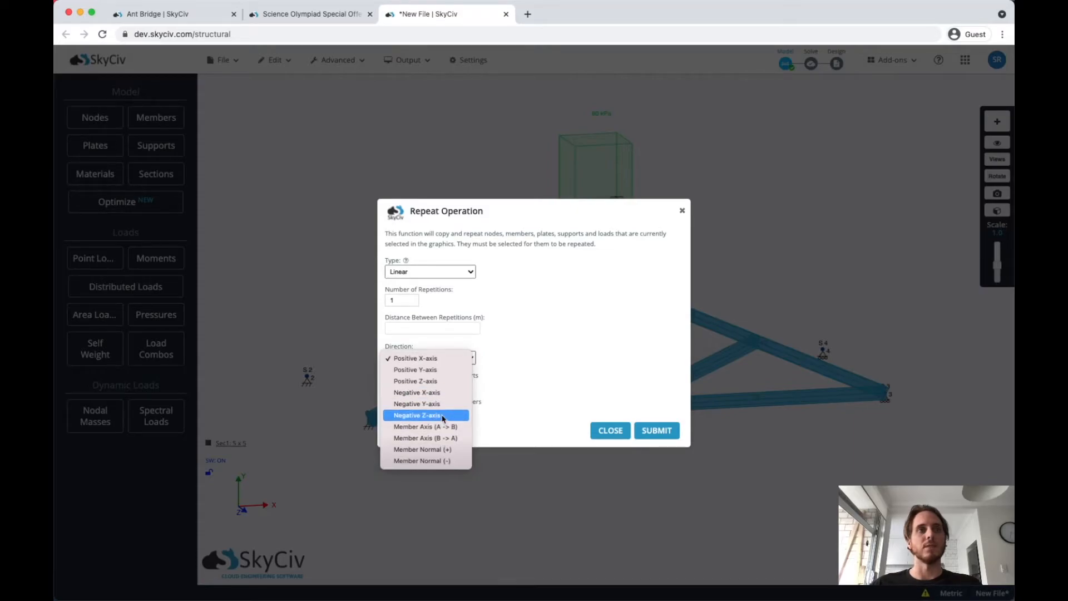
click(420, 414)
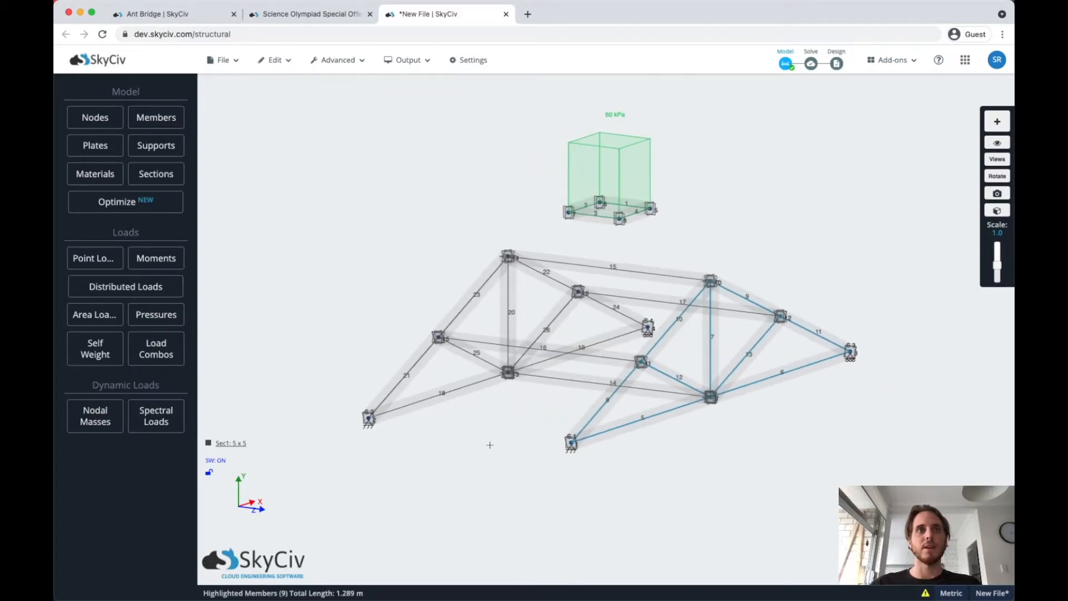
Step: Build a second section, Sec2: a solid 5 × 5 mm balsa rectangle from Shape Templates
drag(489, 445, 363, 404)
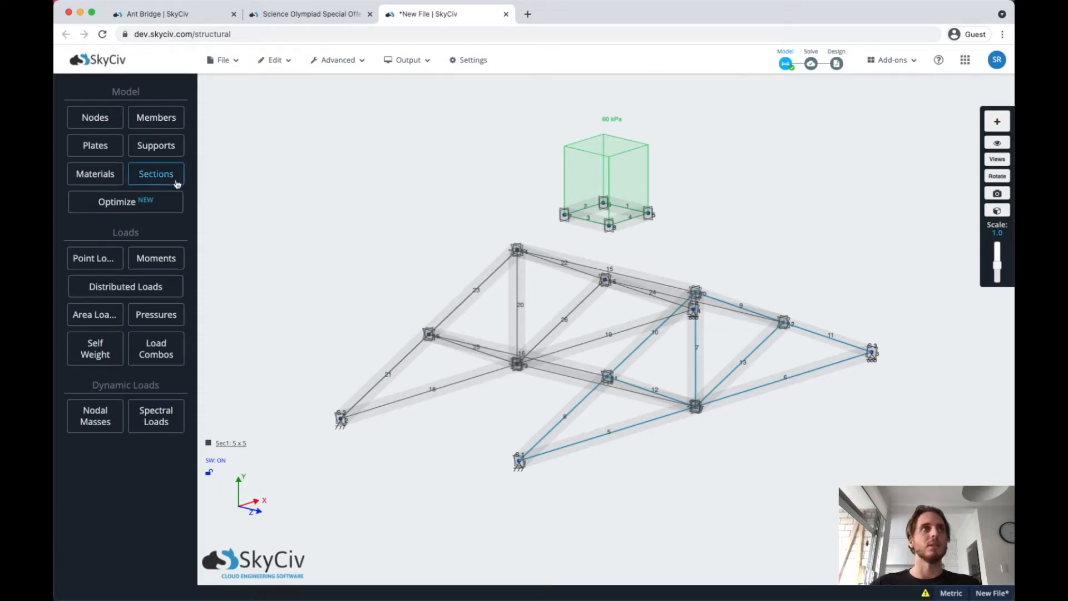
click(156, 174)
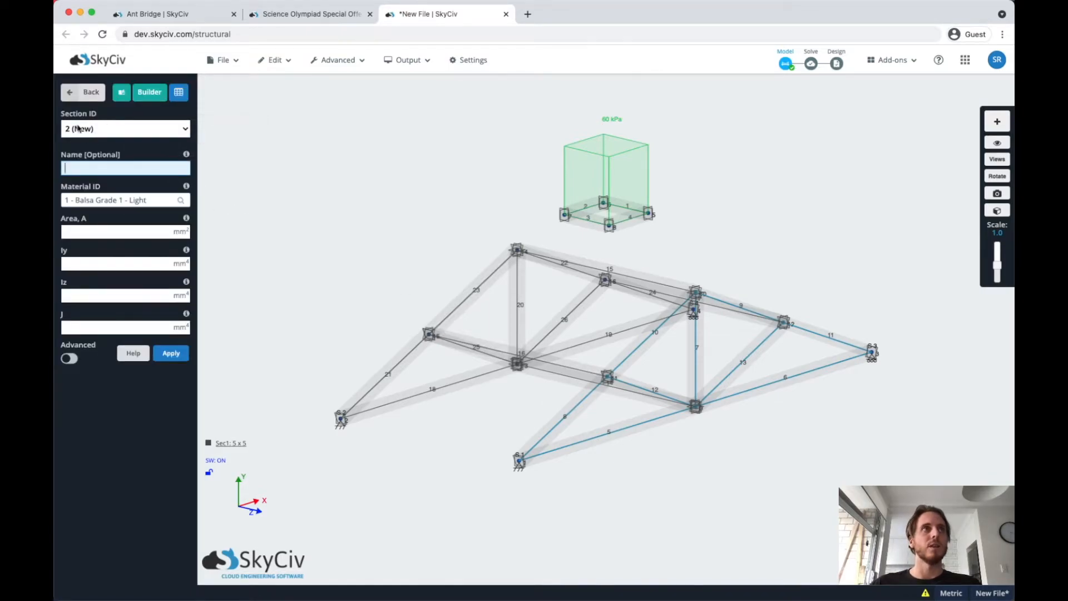
click(120, 200)
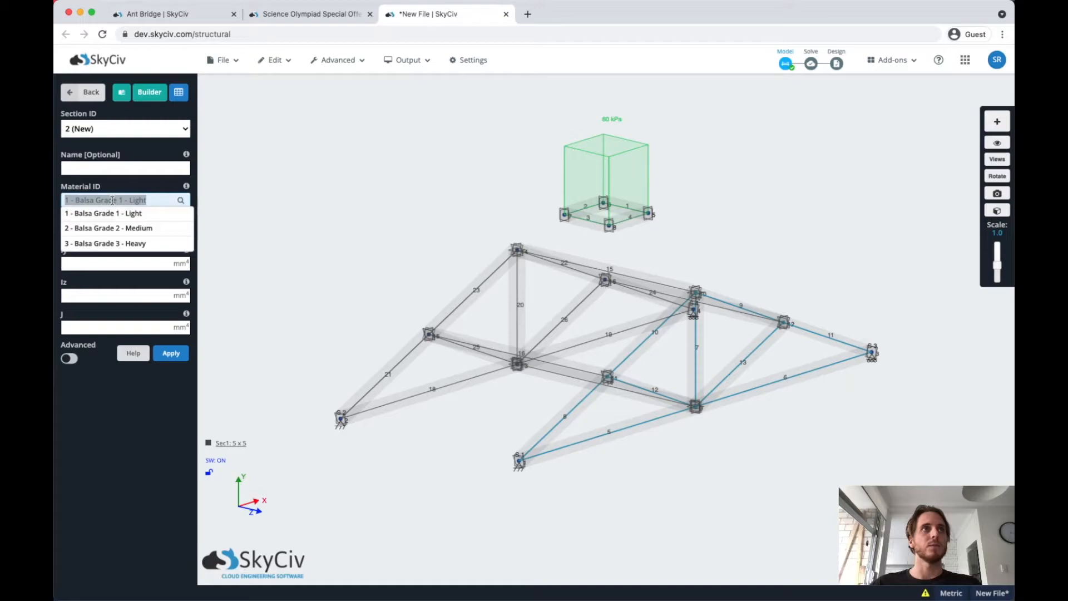
mouse_move(129, 245)
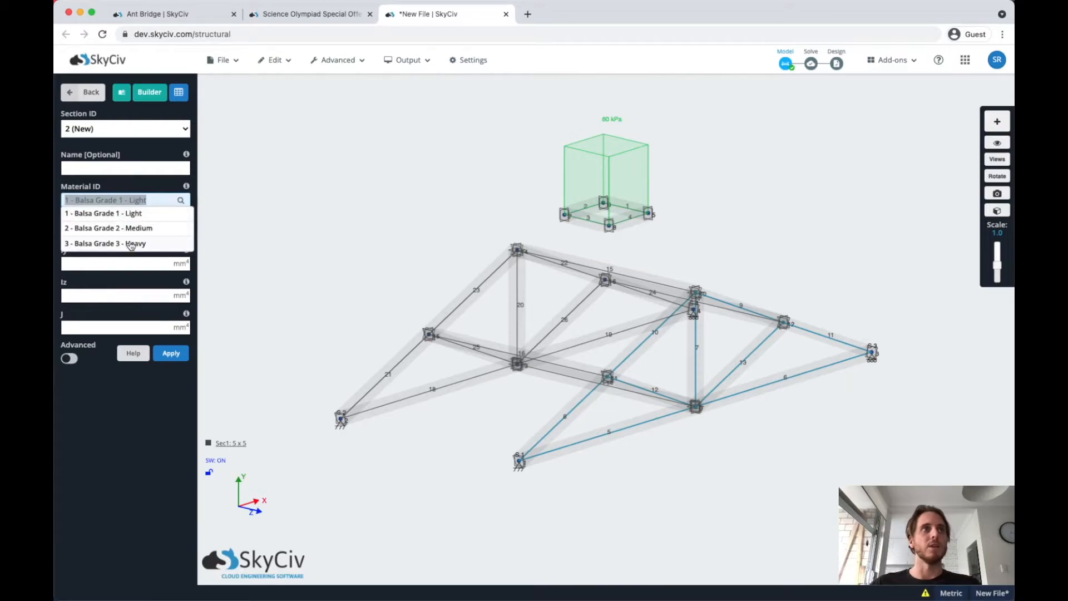
mouse_move(141, 228)
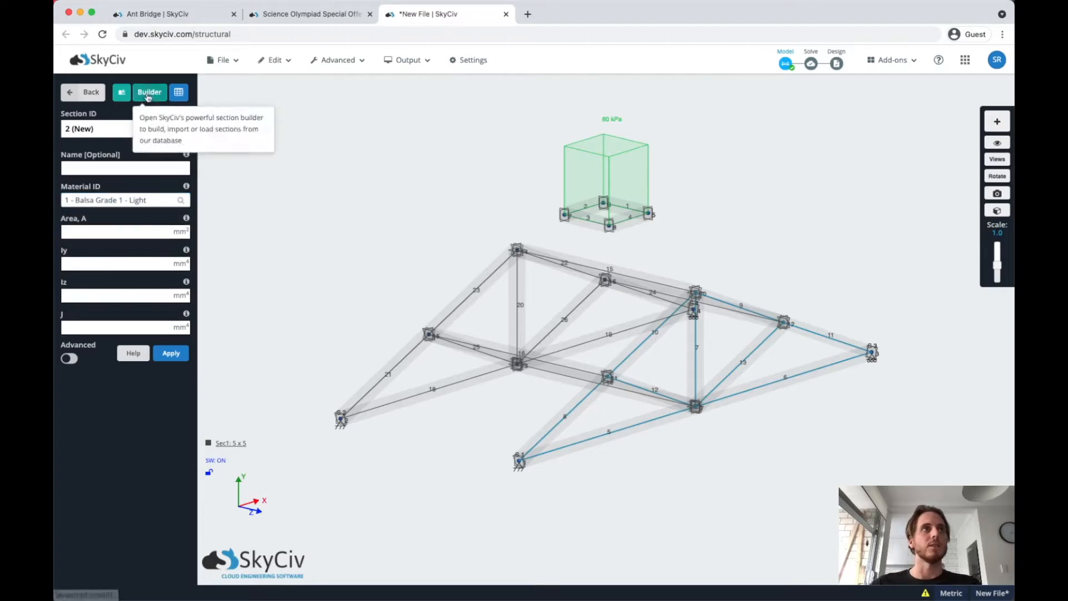
click(149, 92)
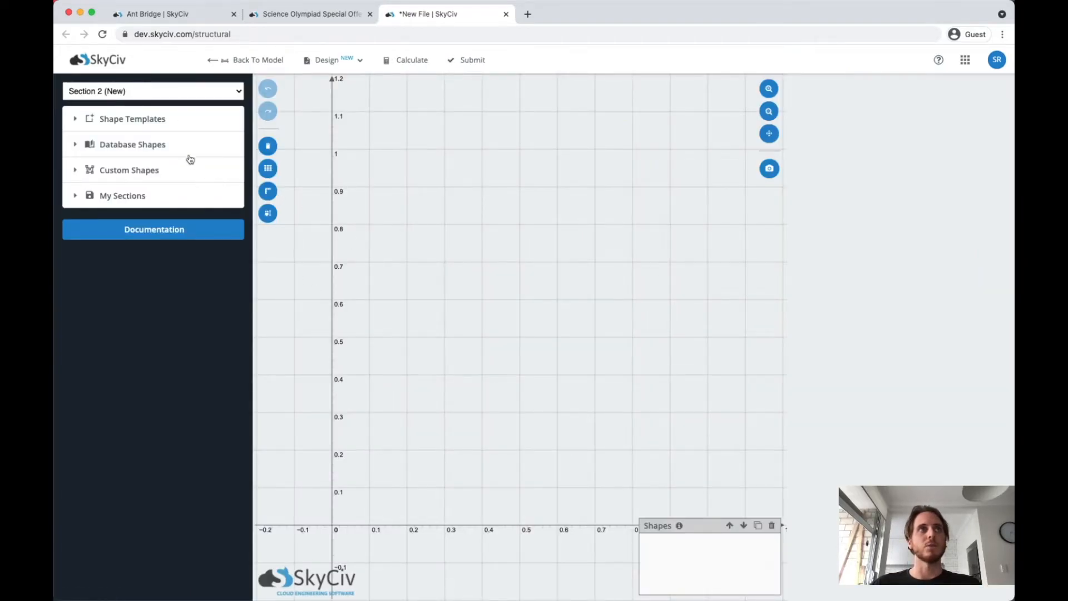
click(131, 118)
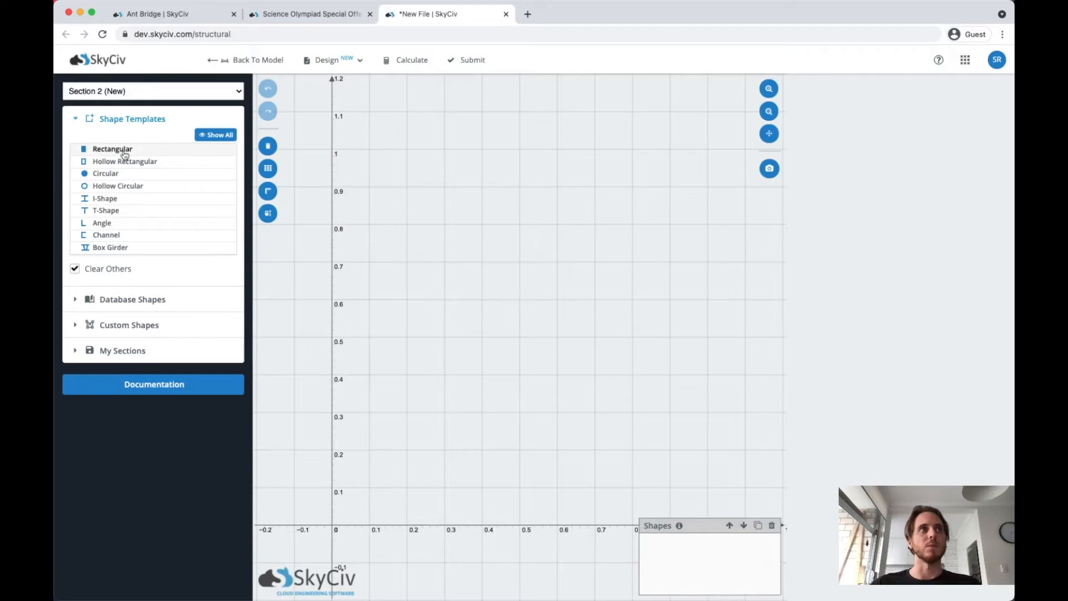
click(111, 149)
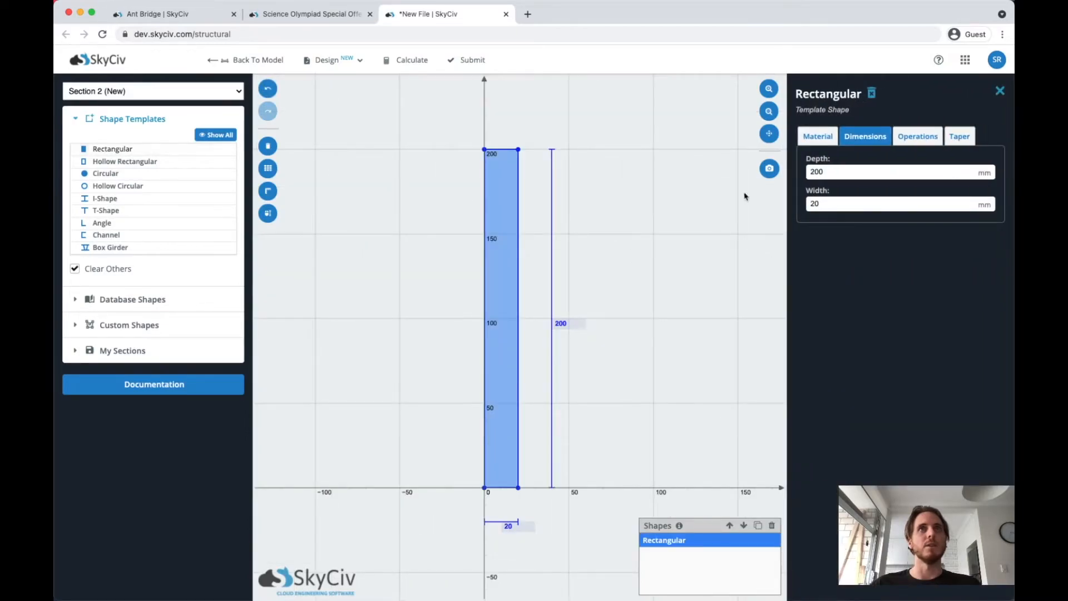
click(899, 172)
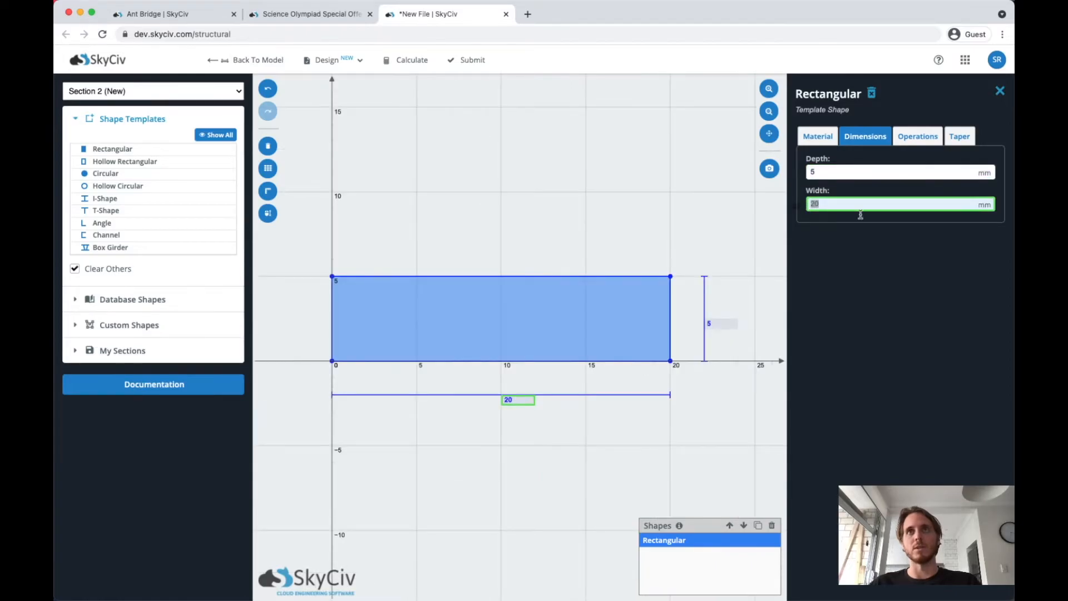
text(5)
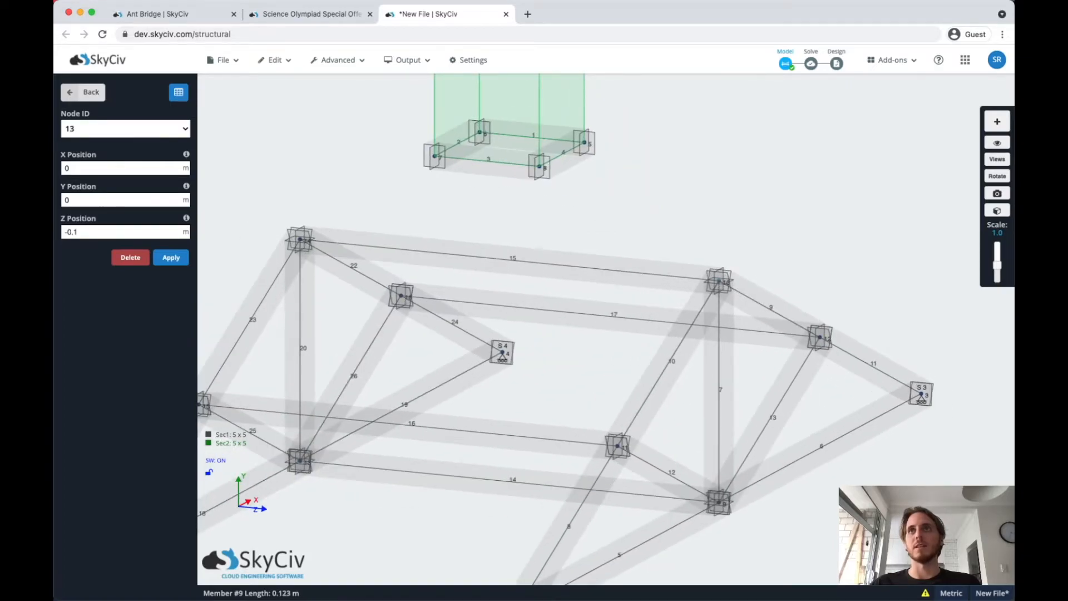
Step: Edit node 13's coordinates in the Nodes panel
click(997, 142)
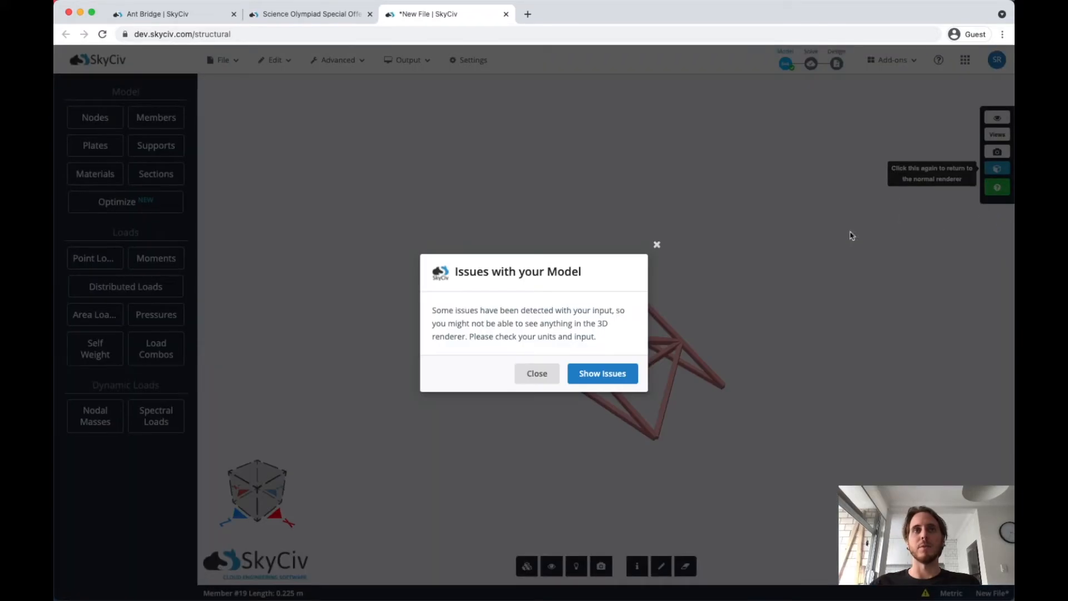
Step: Close the Issues dialog, view the rendered bridge from the front, then restore wireframe view
click(537, 373)
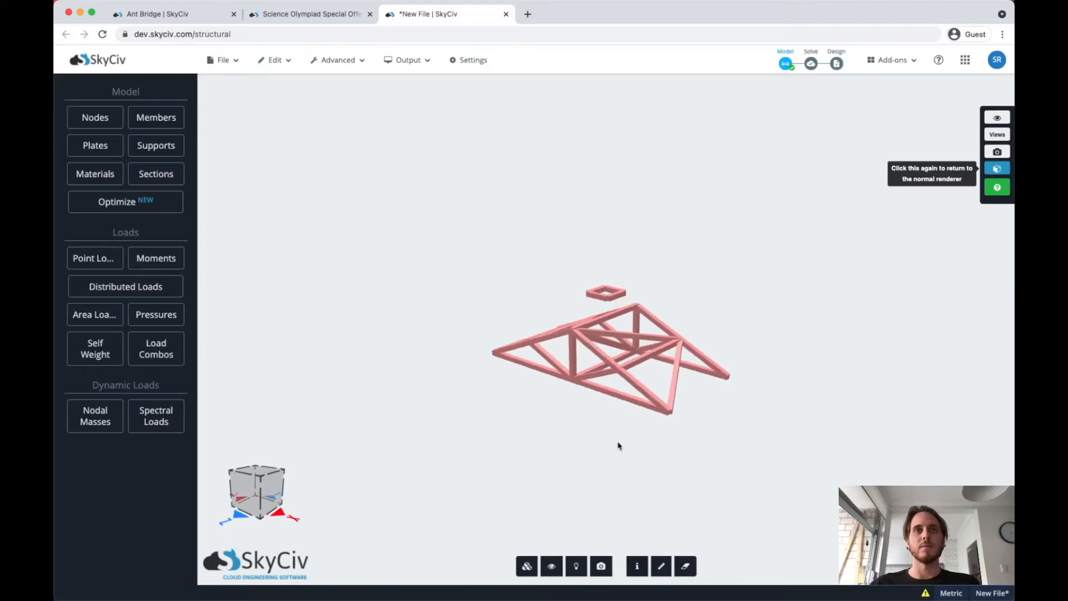
drag(619, 446, 744, 450)
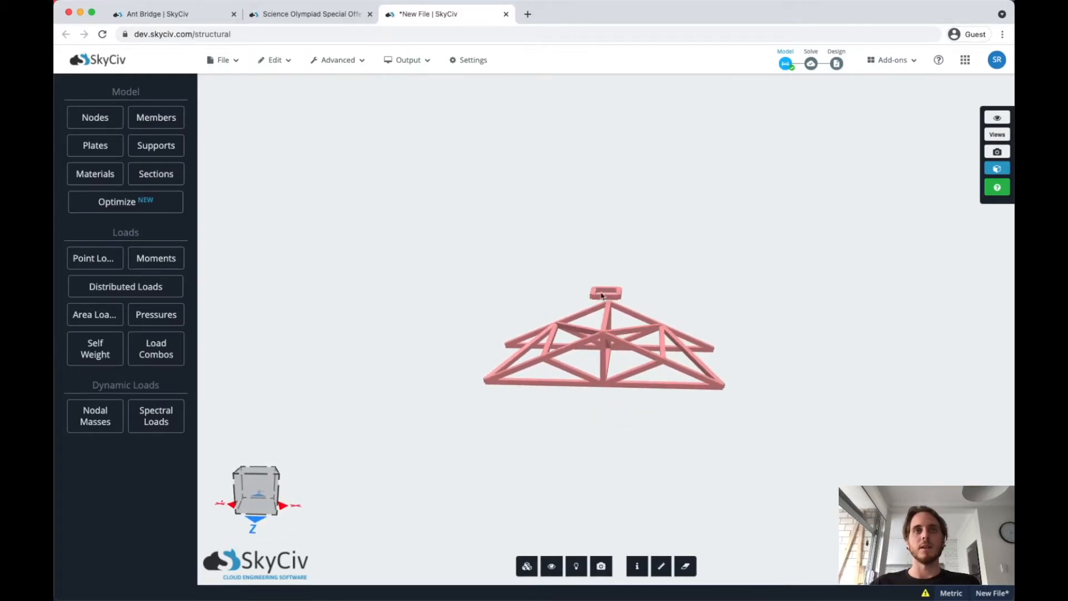
click(997, 168)
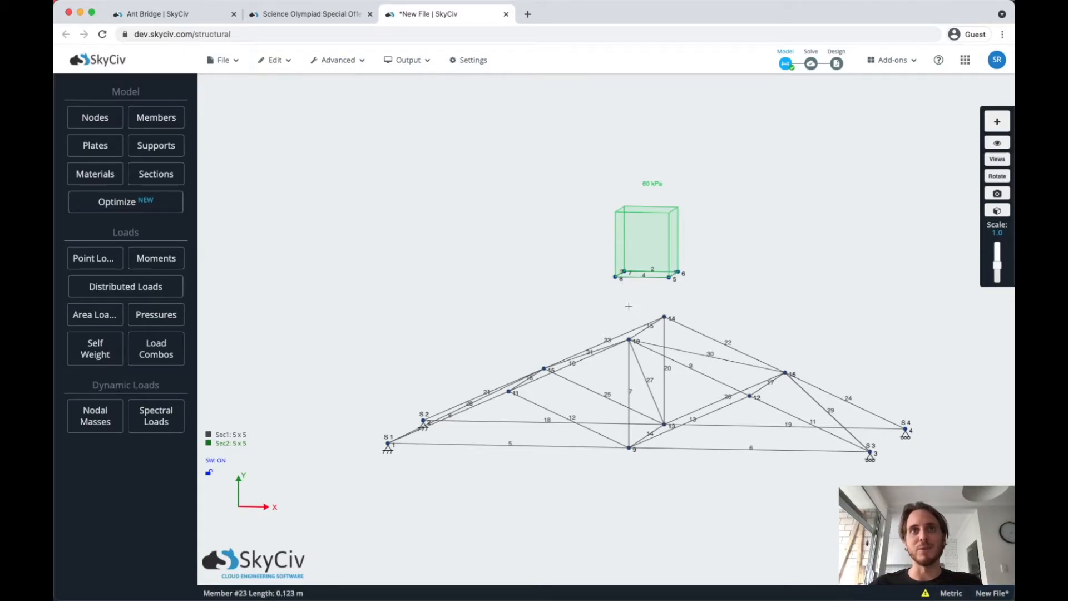
Step: Define a new node and connect the load platform corners to the truss top
click(615, 290)
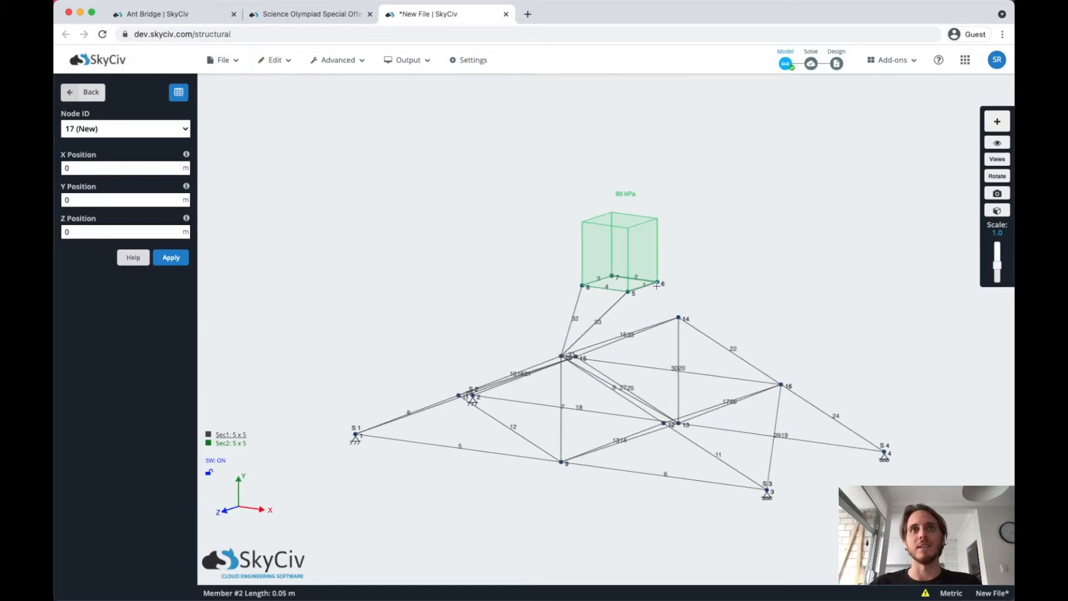
click(122, 167)
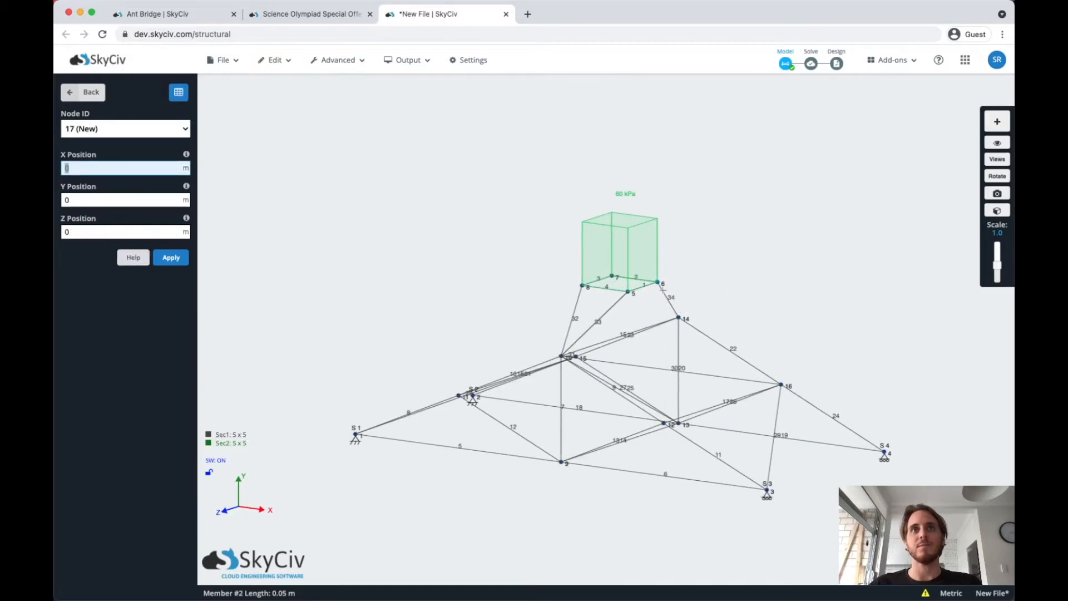
click(81, 92)
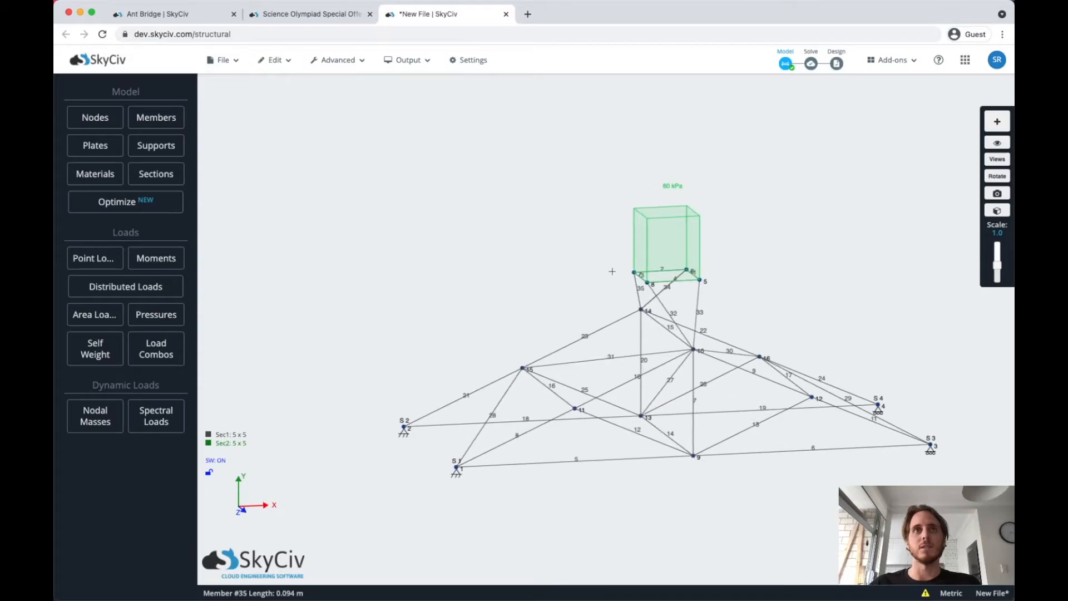
click(631, 286)
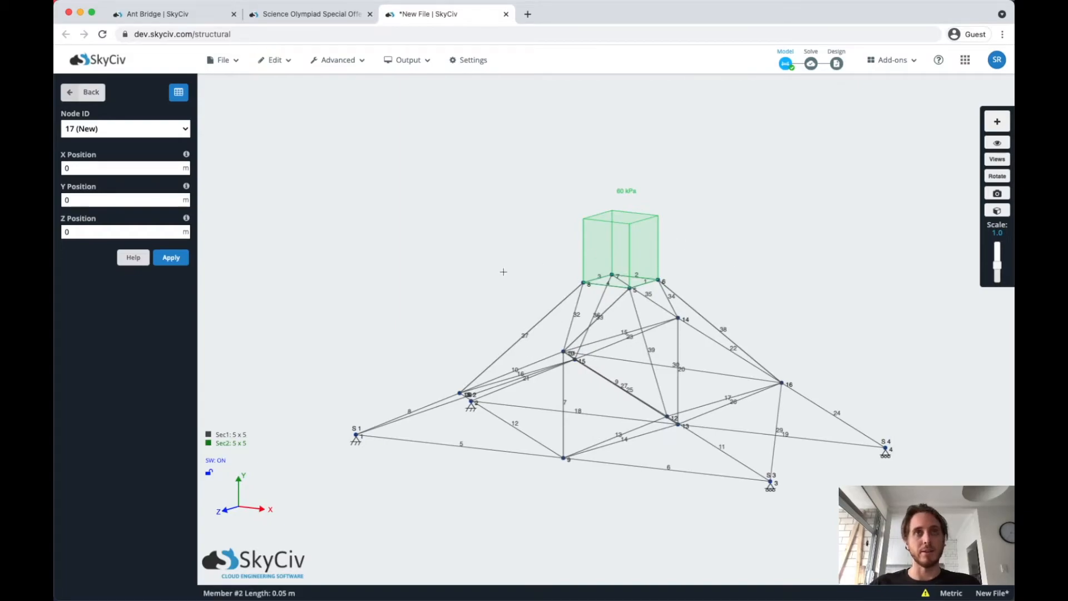
Step: Run the Science Olympiad 2021 add-on and close its two-to-four area loads alert
click(891, 59)
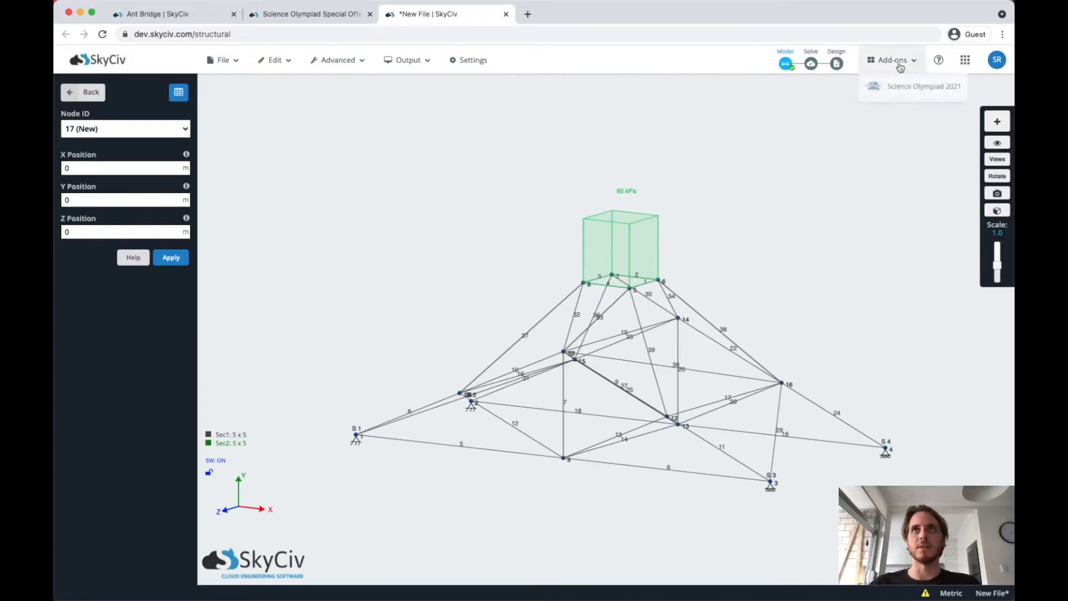
click(922, 86)
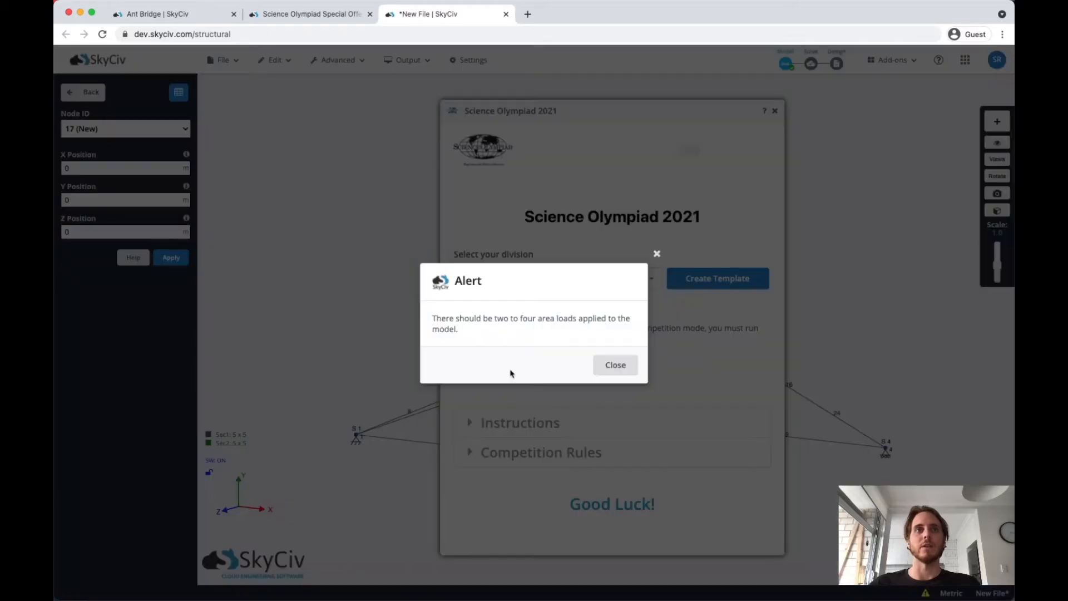
mouse_move(490, 332)
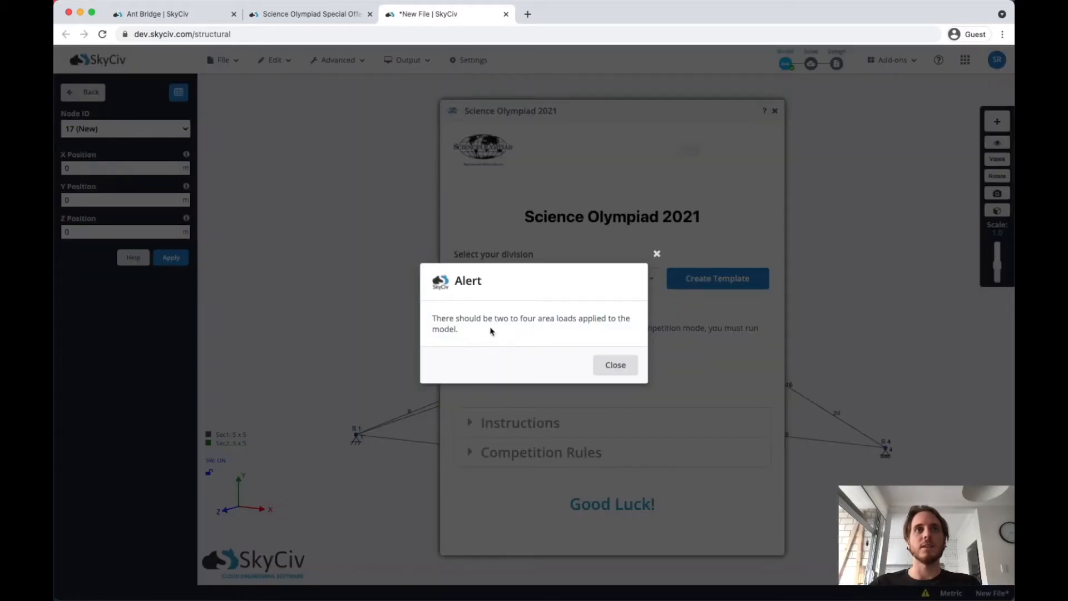
mouse_move(598, 326)
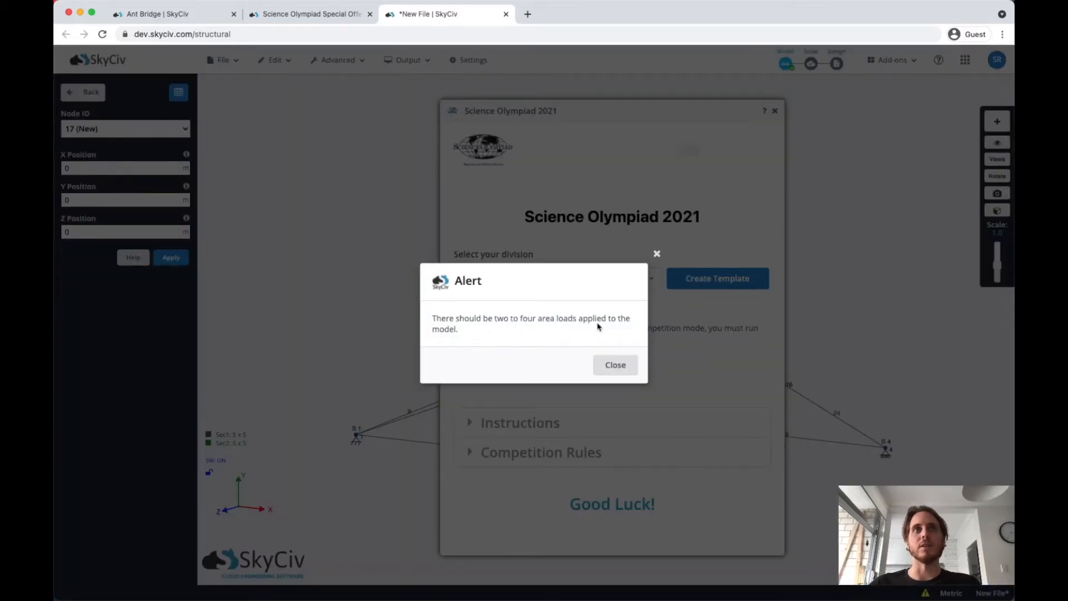
click(615, 365)
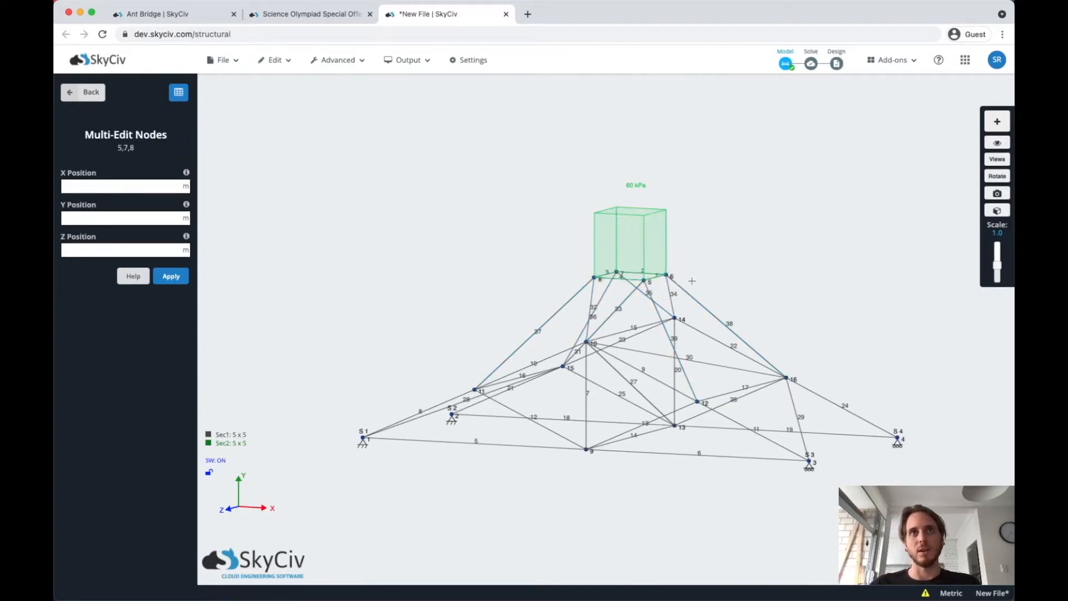
Step: Set the box-selected top deck nodes to Y 0.15
drag(560, 264, 701, 287)
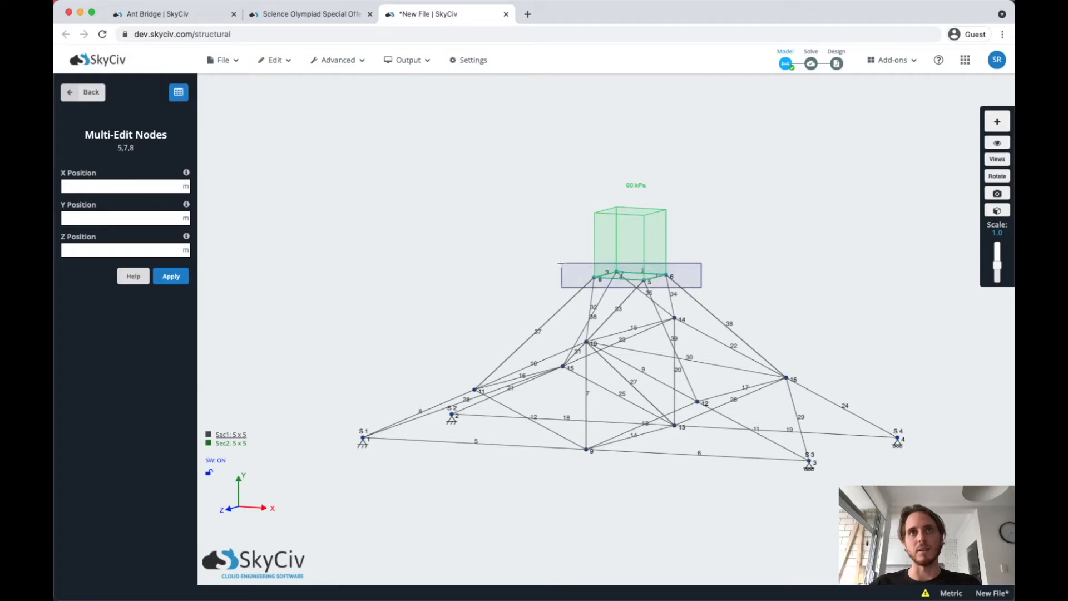
text(0.15)
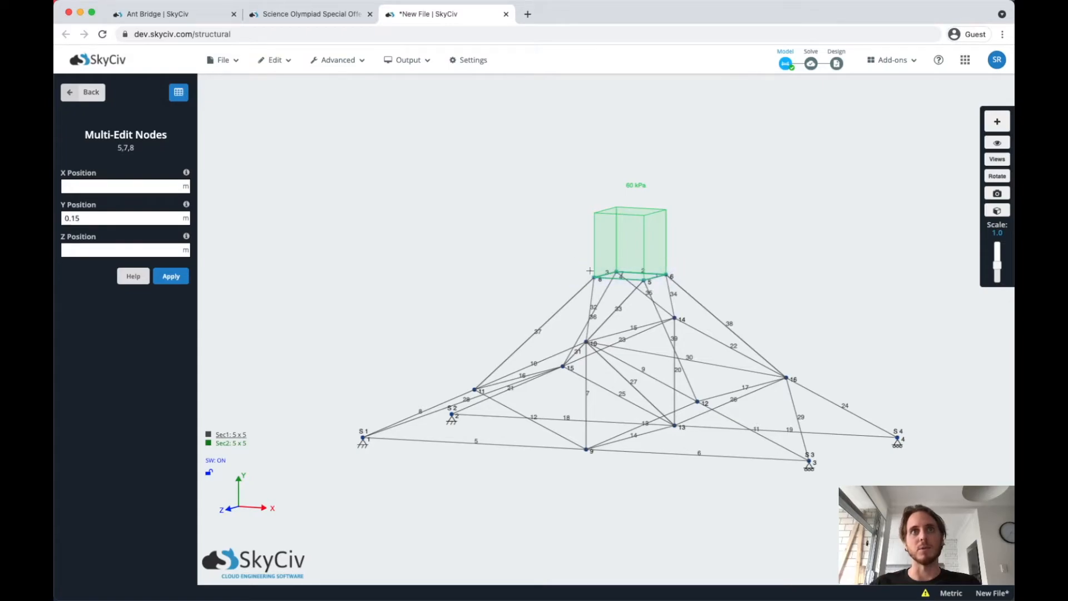
click(83, 92)
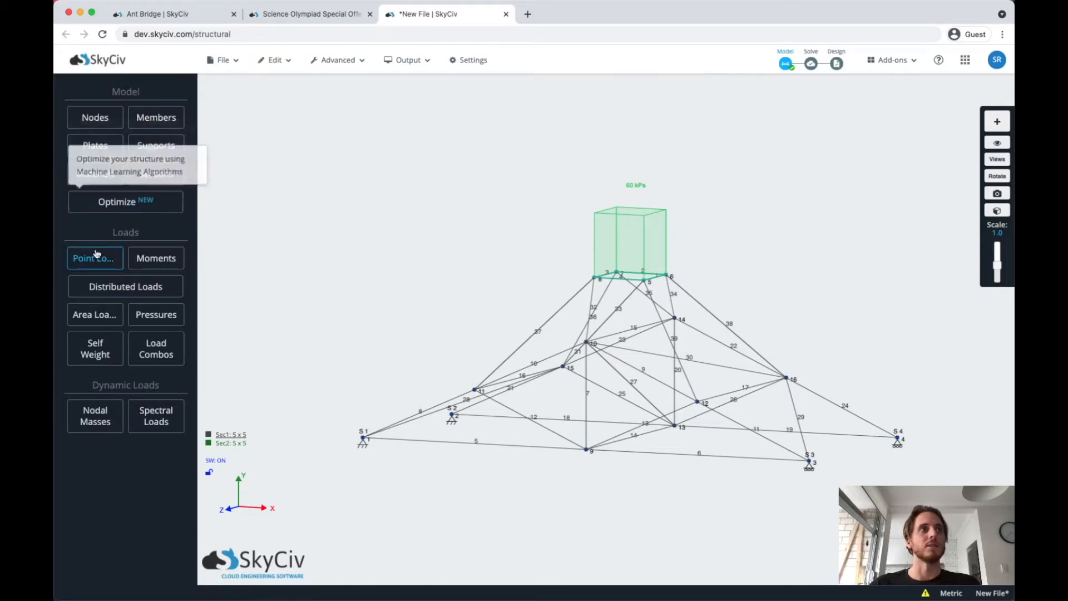
Step: Add 0.005 kN point loads on nodes 5, 6, 7 and 8
click(94, 258)
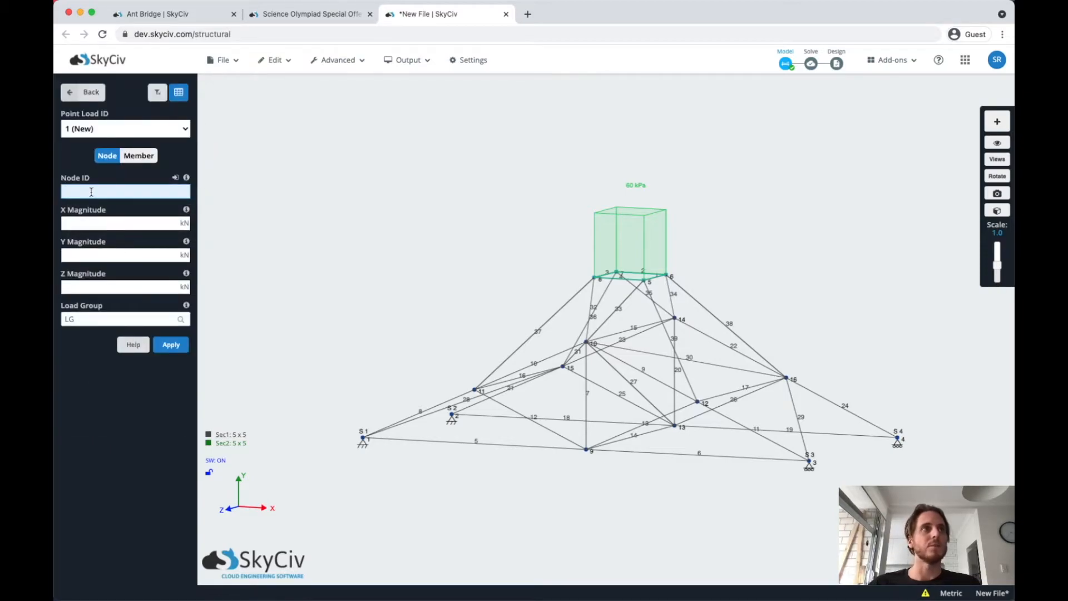
text(5,6,7,8)
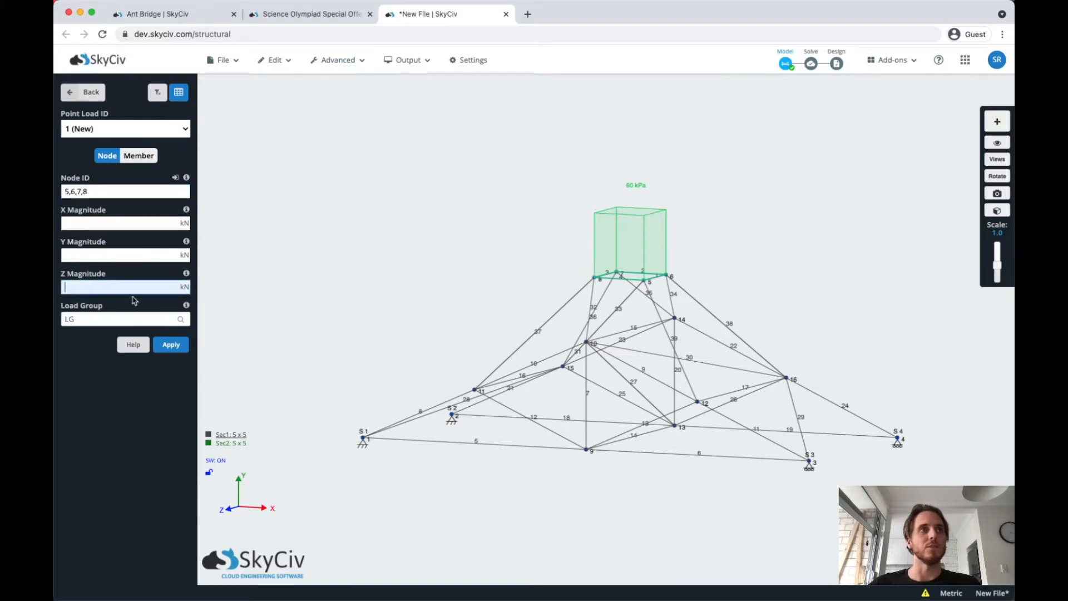
text(0)
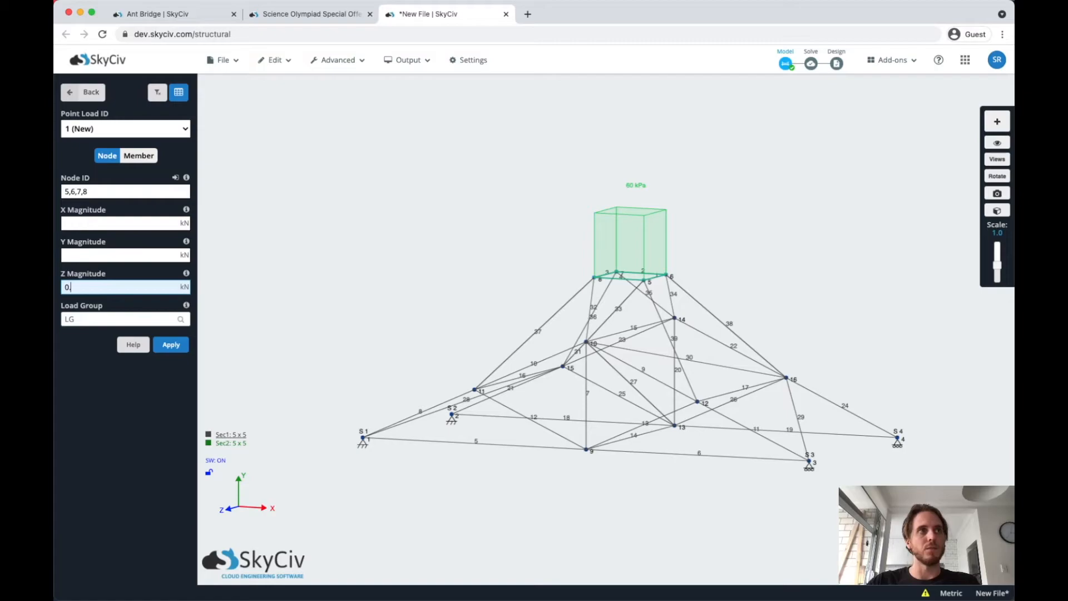
text(.005)
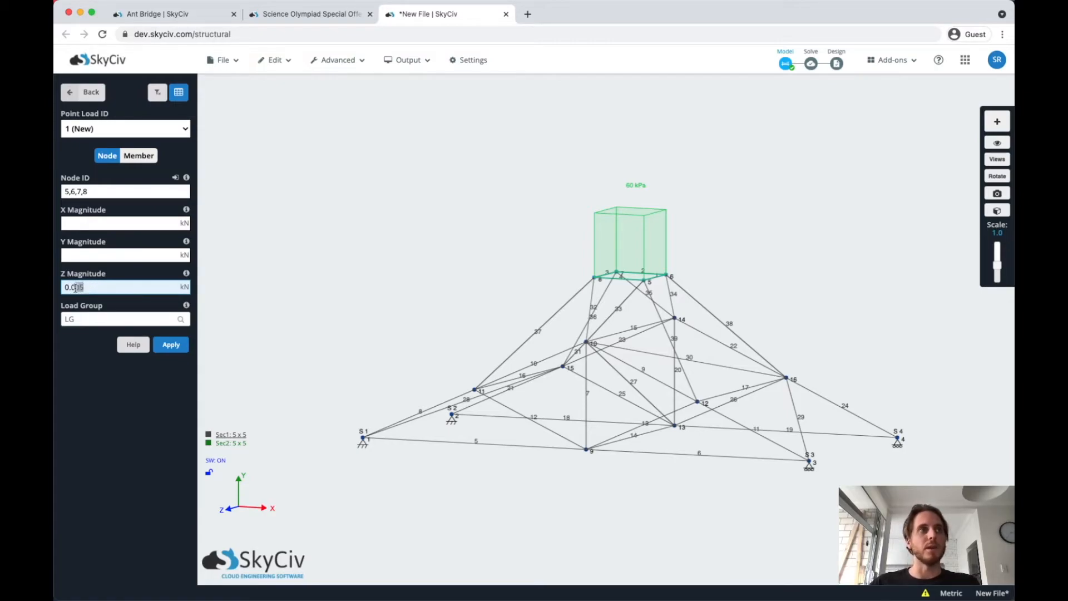
text(0.02)
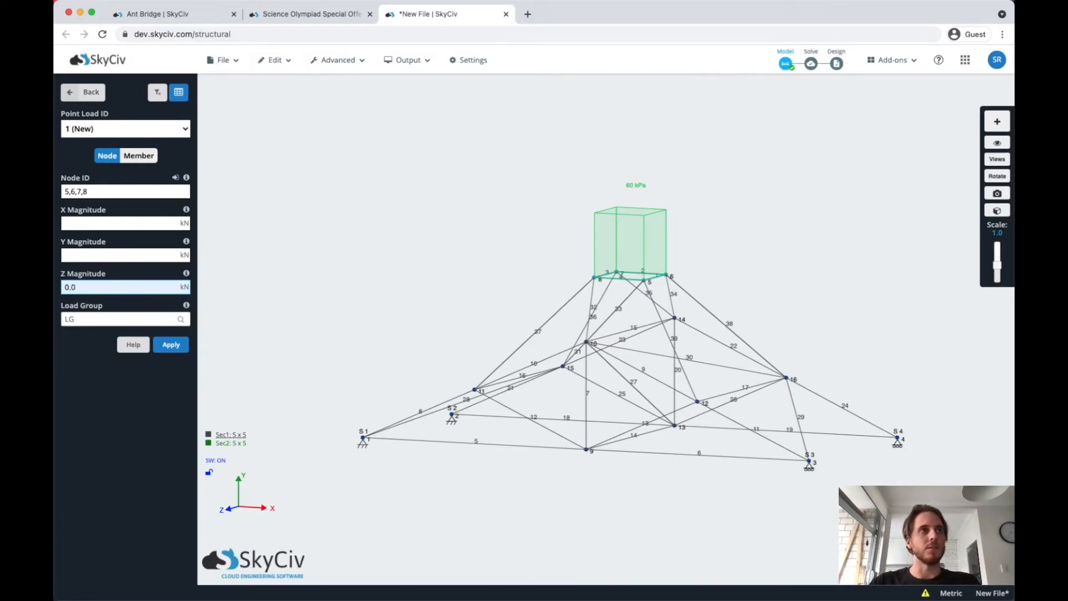
text(0.005)
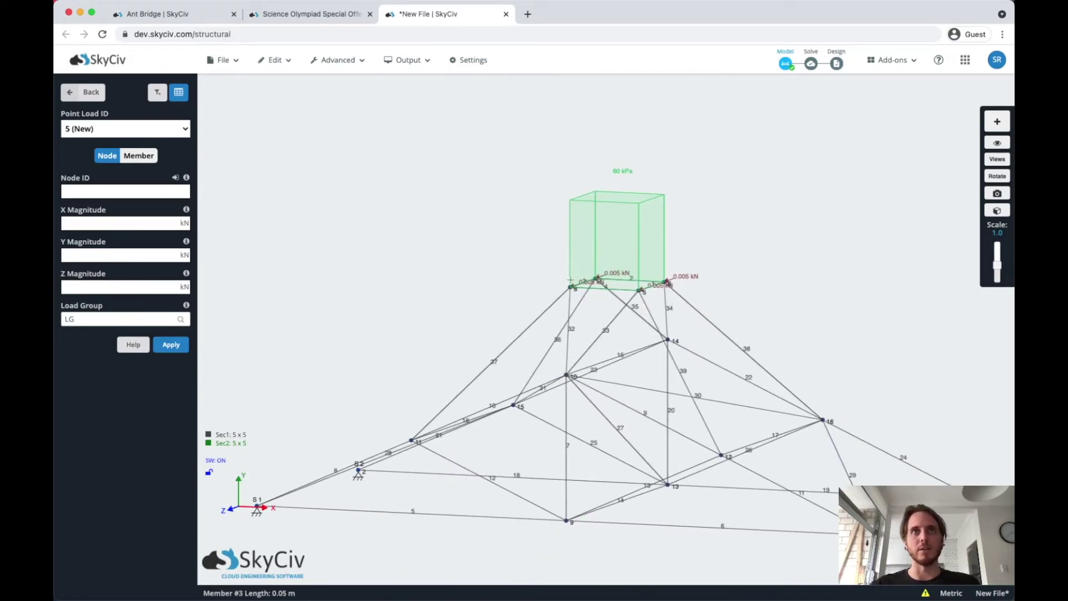
Step: Hide loads and copy the top square 0.1 m along positive X, creating nodes 17–20
click(997, 142)
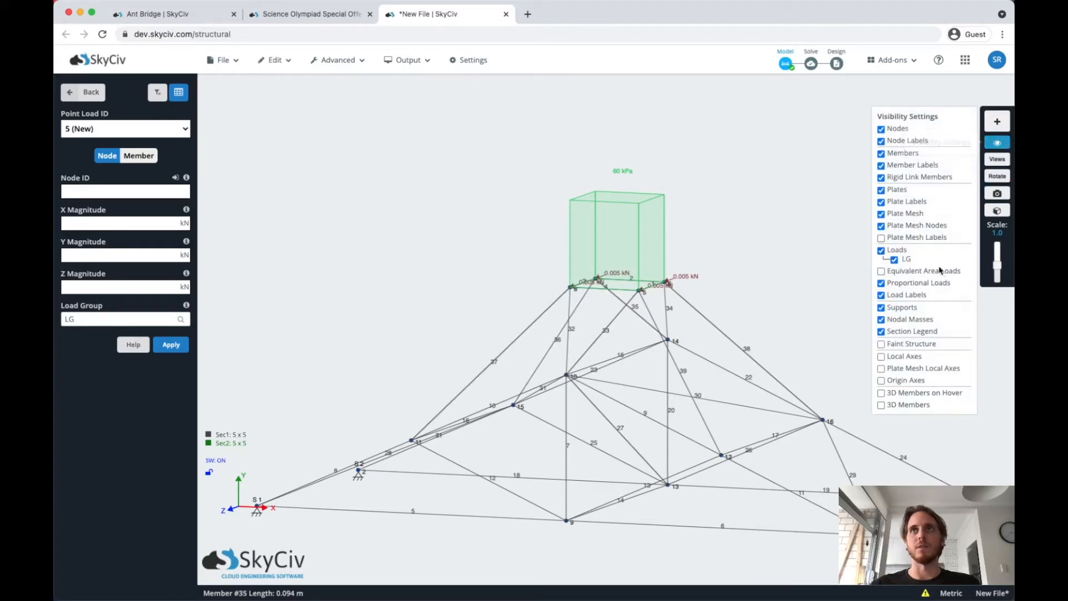
click(881, 250)
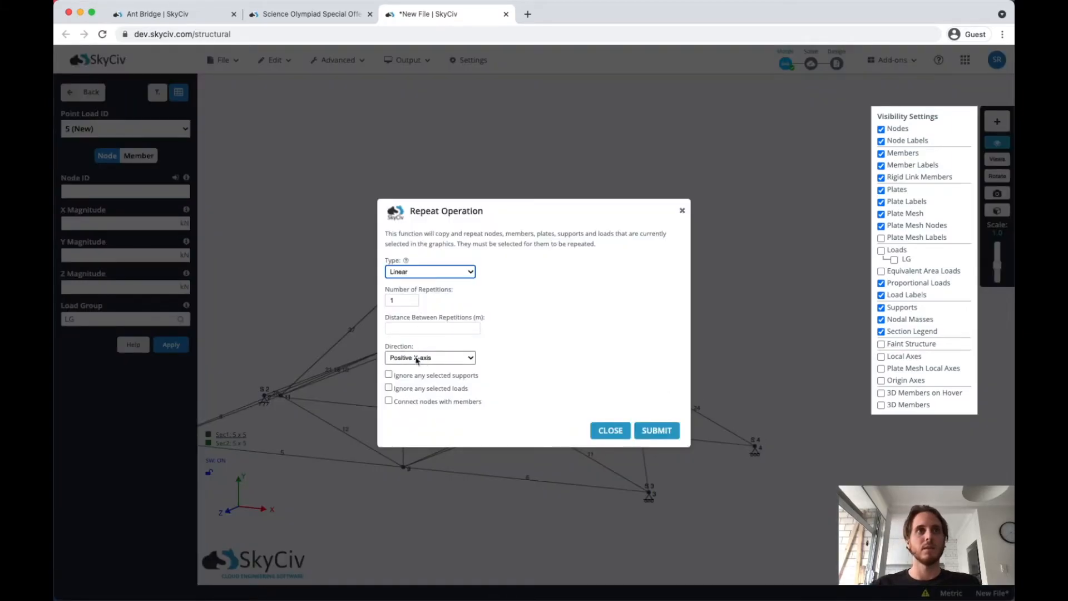
text(0.1)
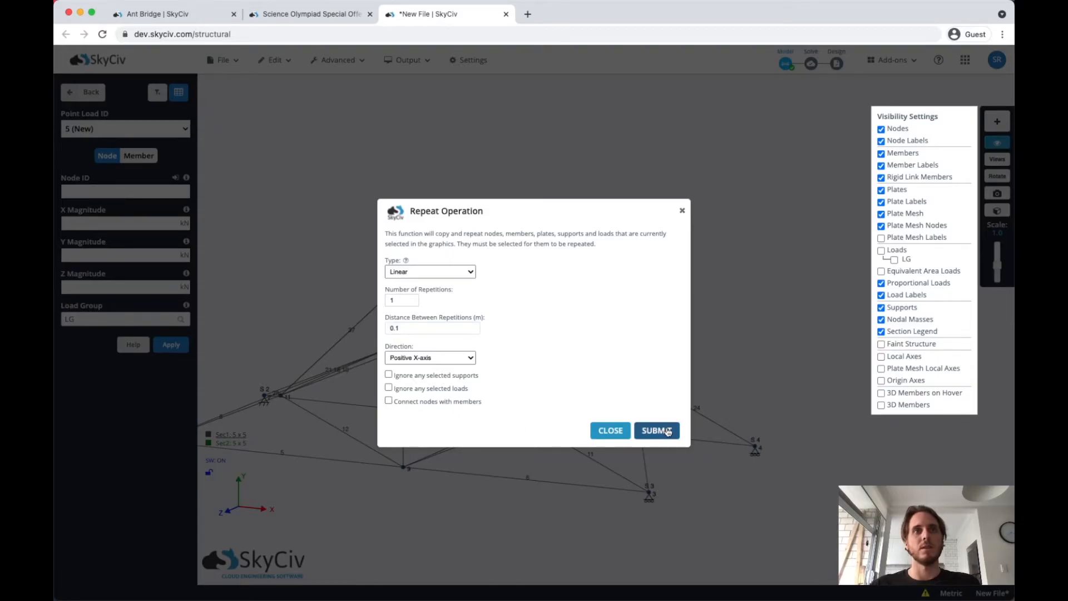
click(656, 430)
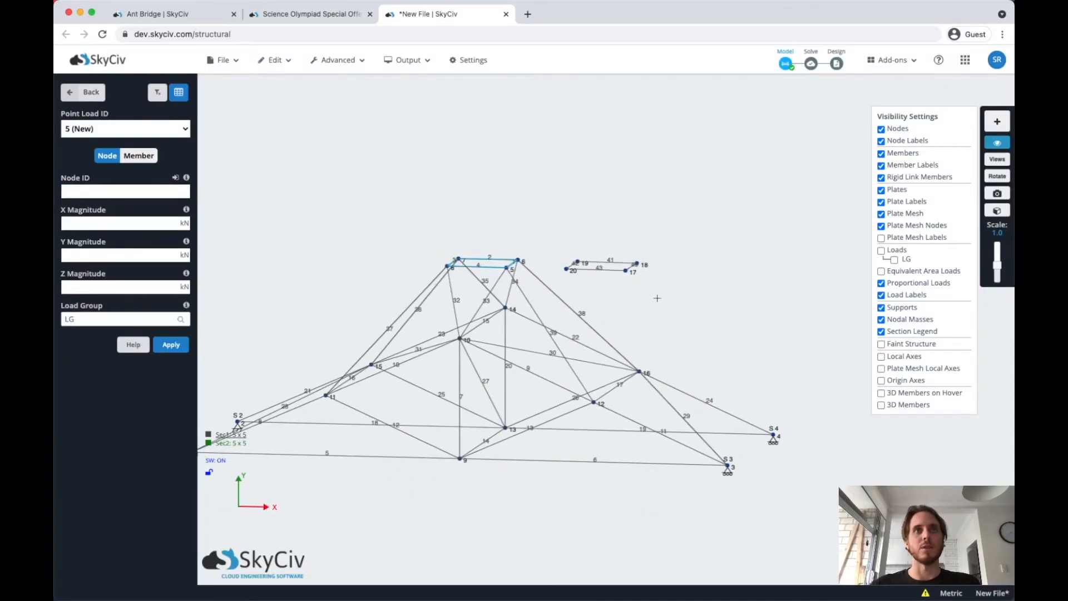
click(881, 250)
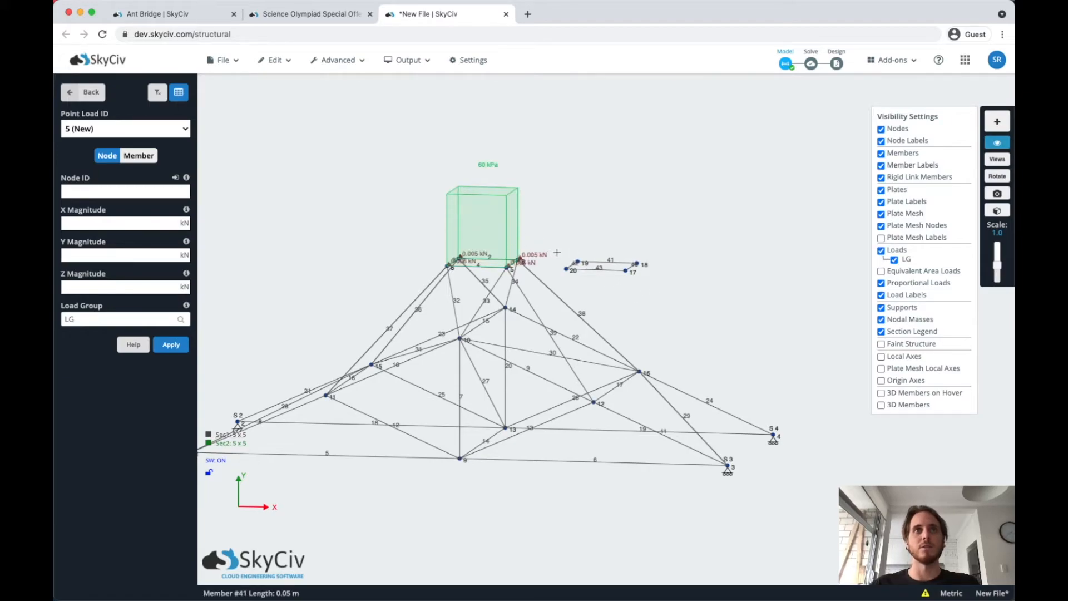
Step: Apply a 30 kPa Global Y area load on corner nodes 17, 18, 19, 20
drag(556, 252, 666, 286)
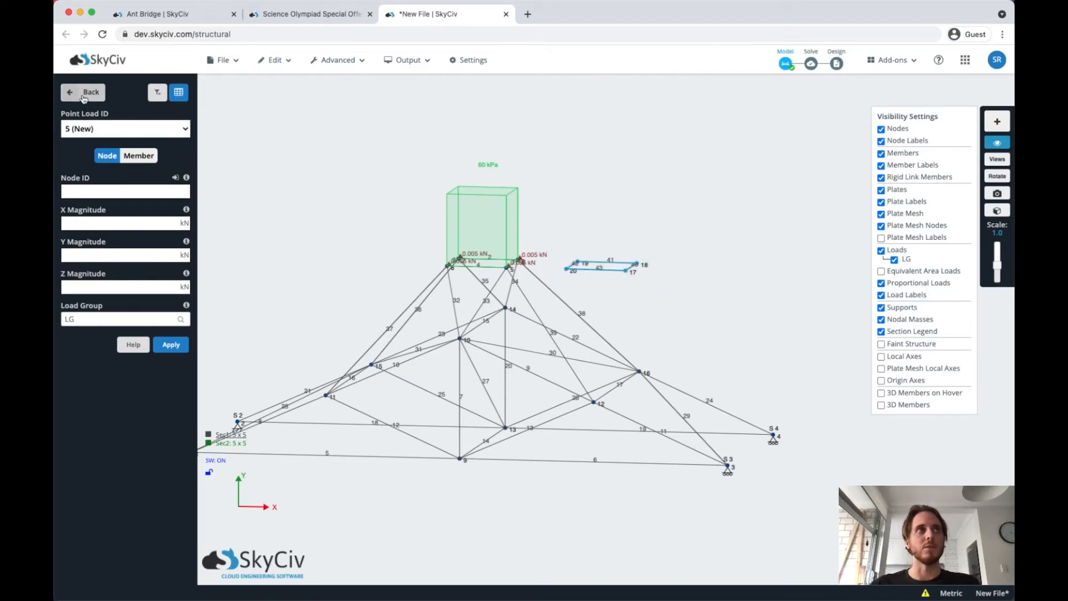
click(82, 93)
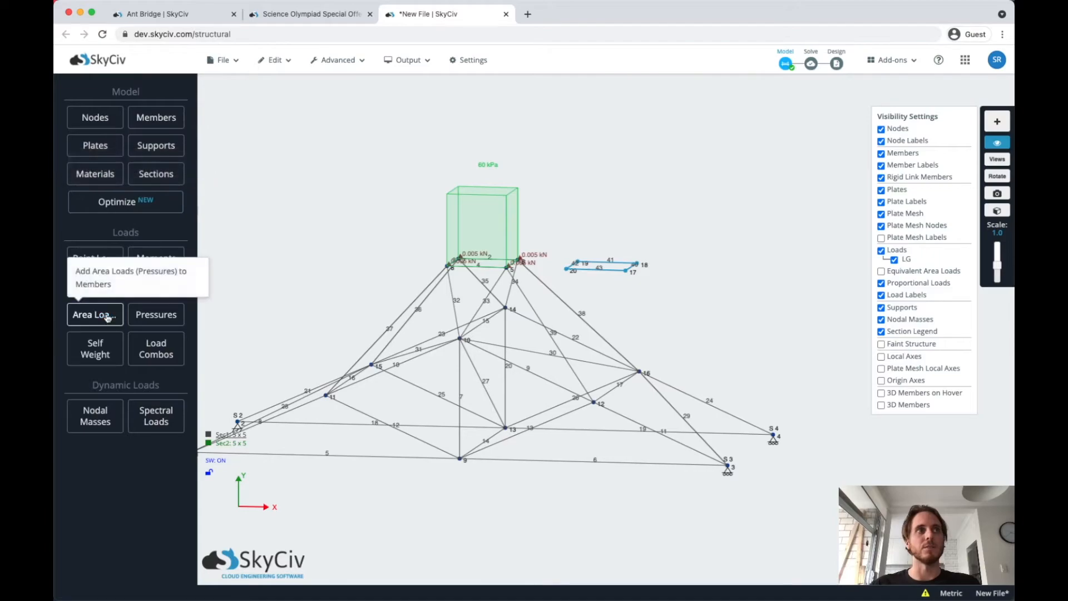
click(94, 314)
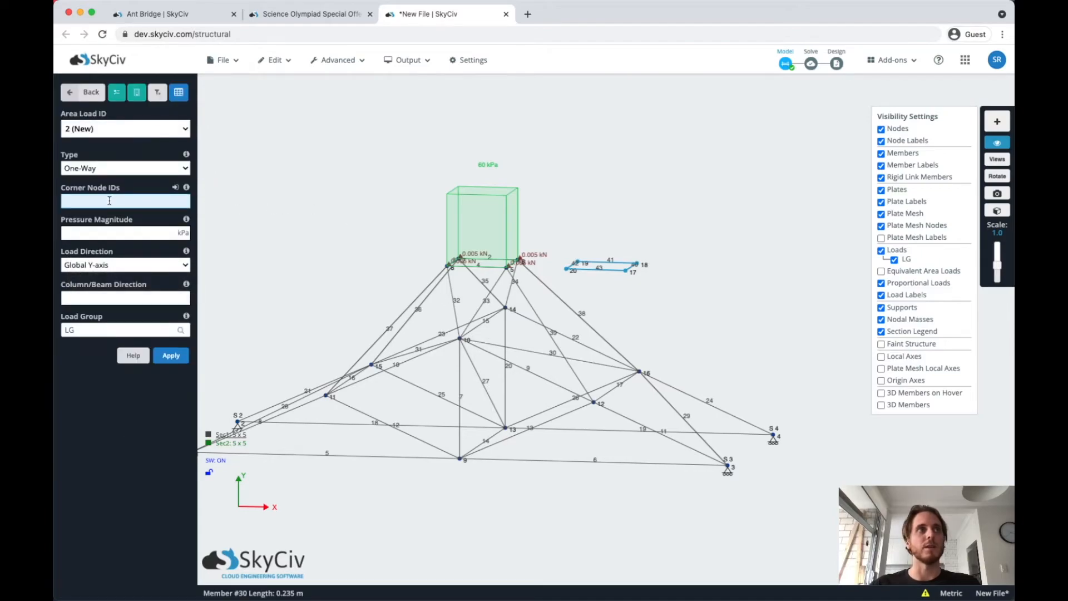
text(17,18,19,20)
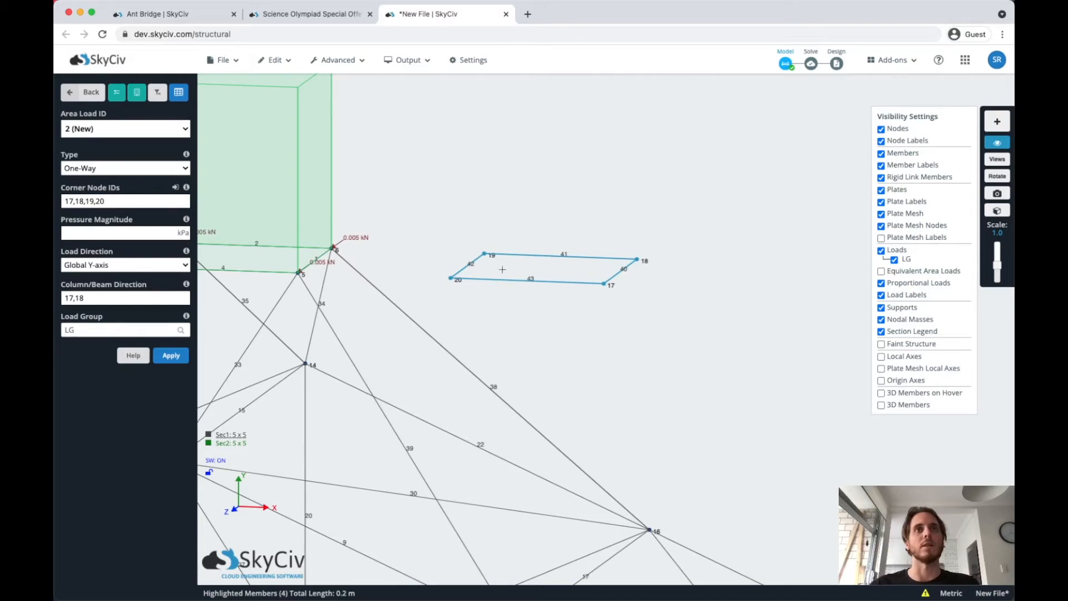
mouse_move(619, 298)
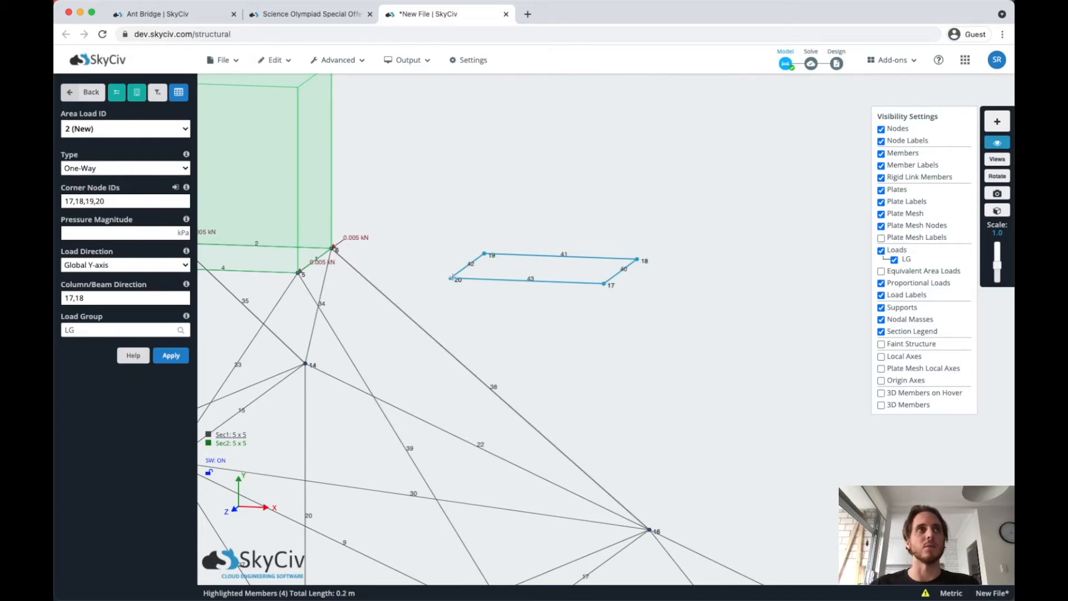
click(117, 201)
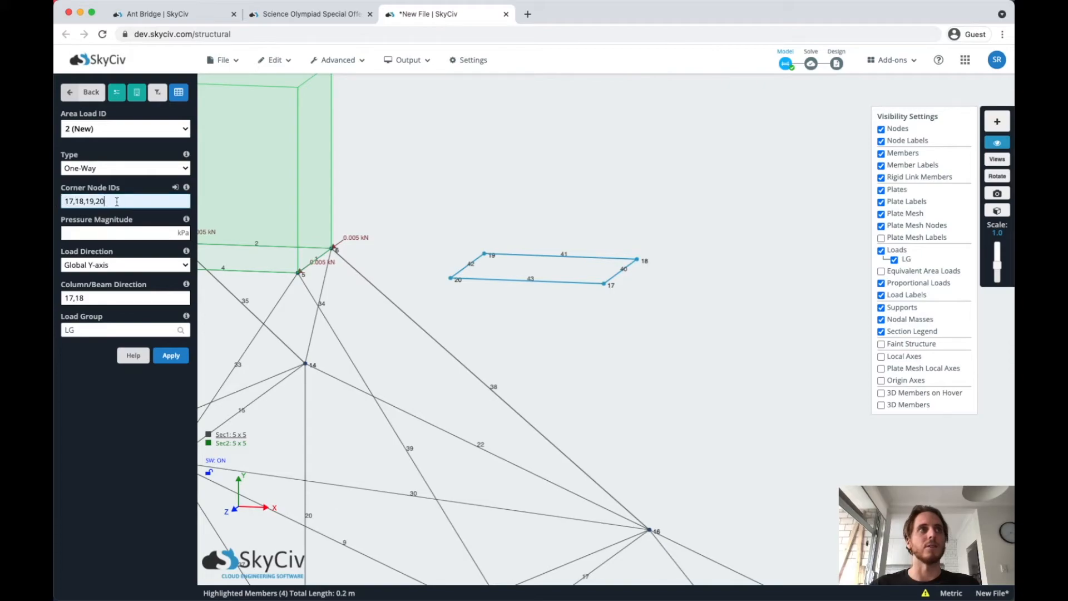
click(111, 232)
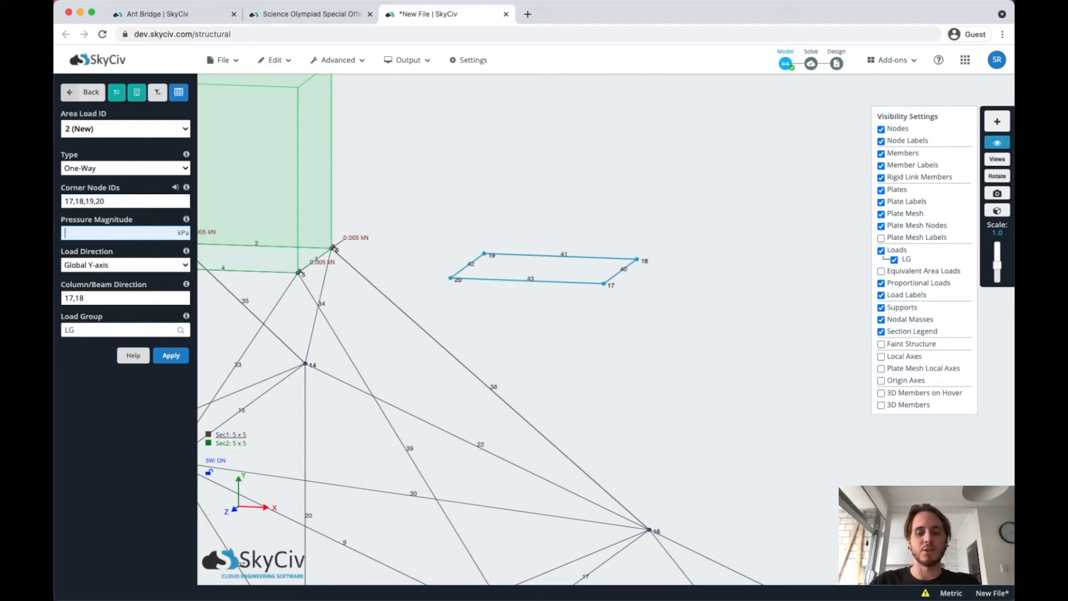
text(-60)
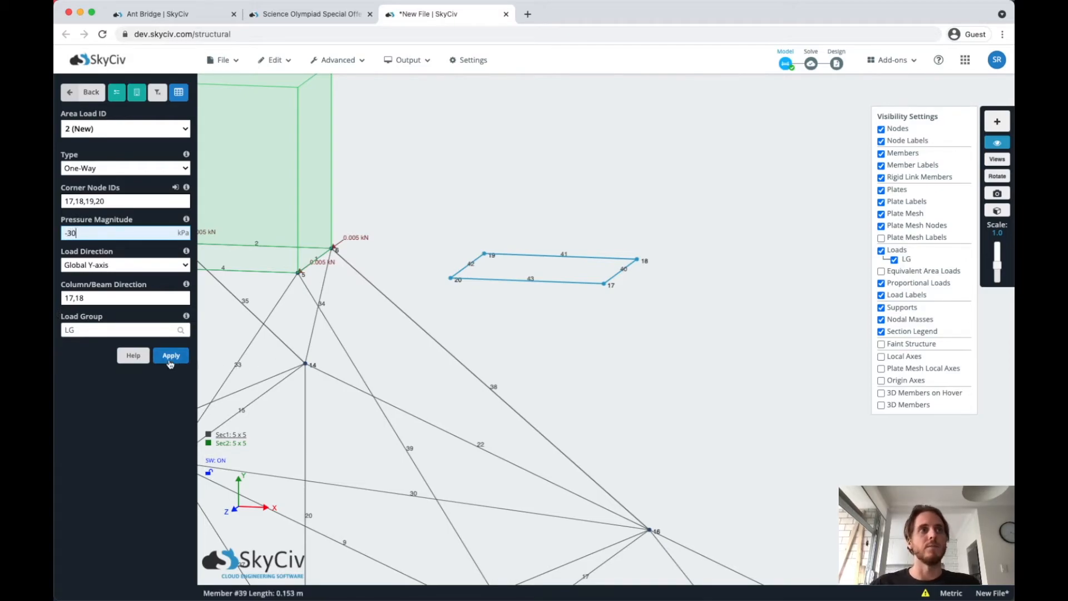
click(171, 355)
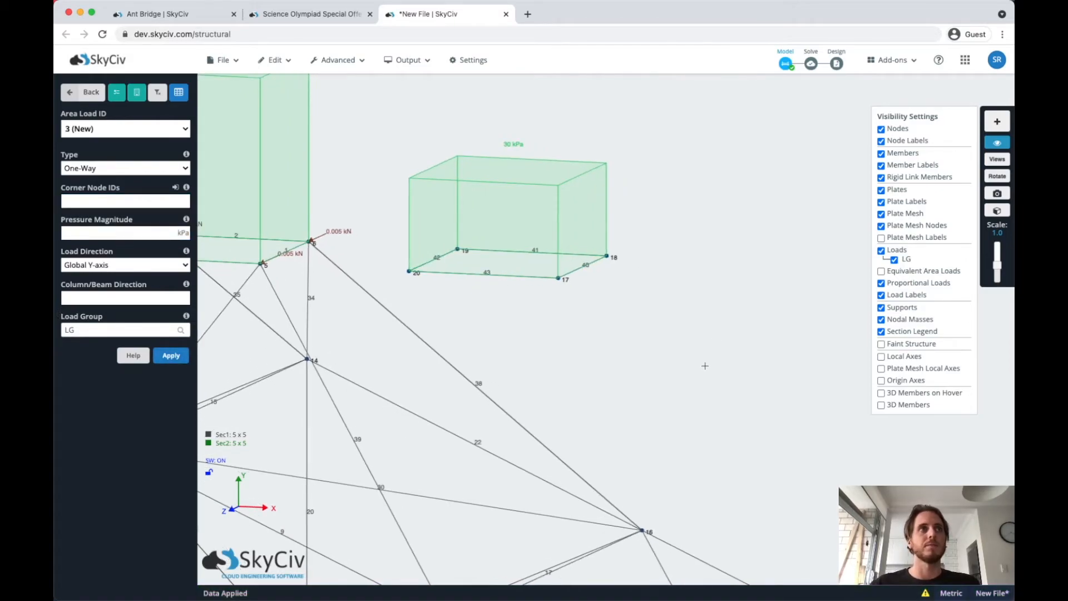
mouse_move(476, 302)
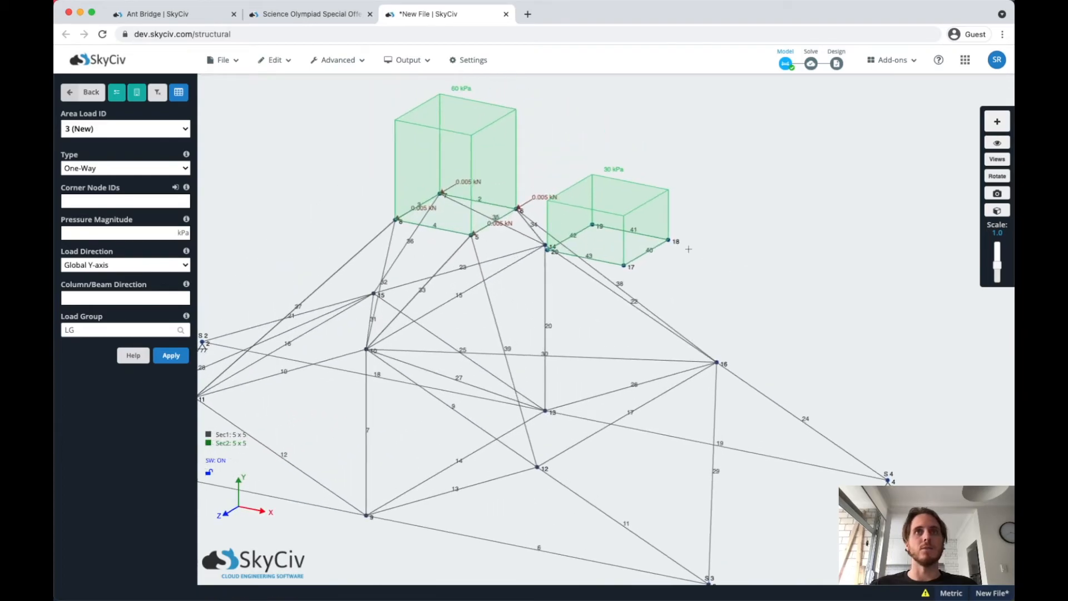
Step: Rotate the bridge to a straight front view
click(669, 239)
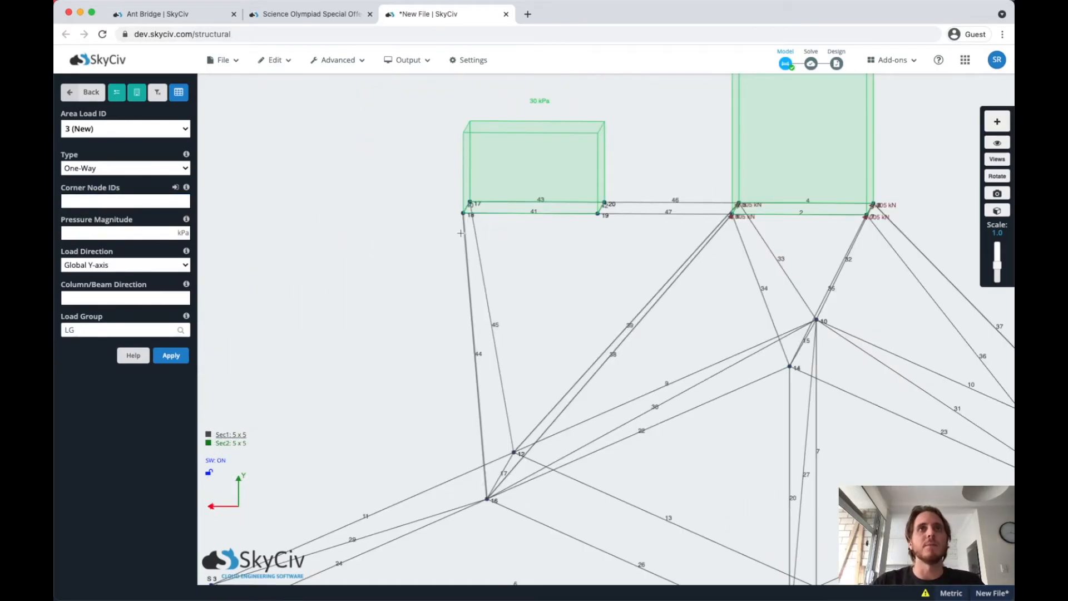
mouse_move(596, 218)
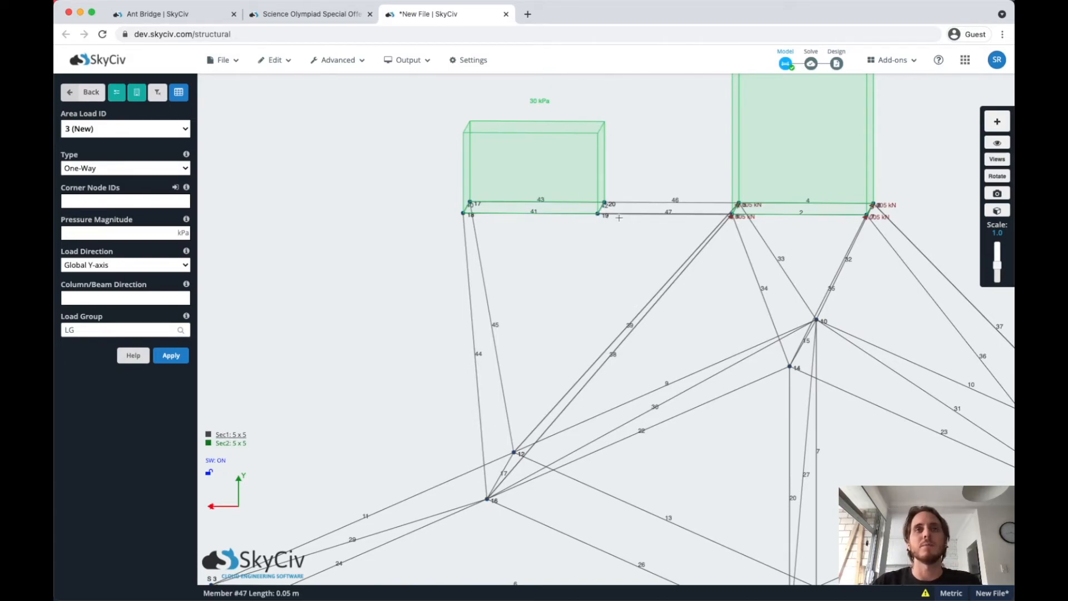
mouse_move(526, 499)
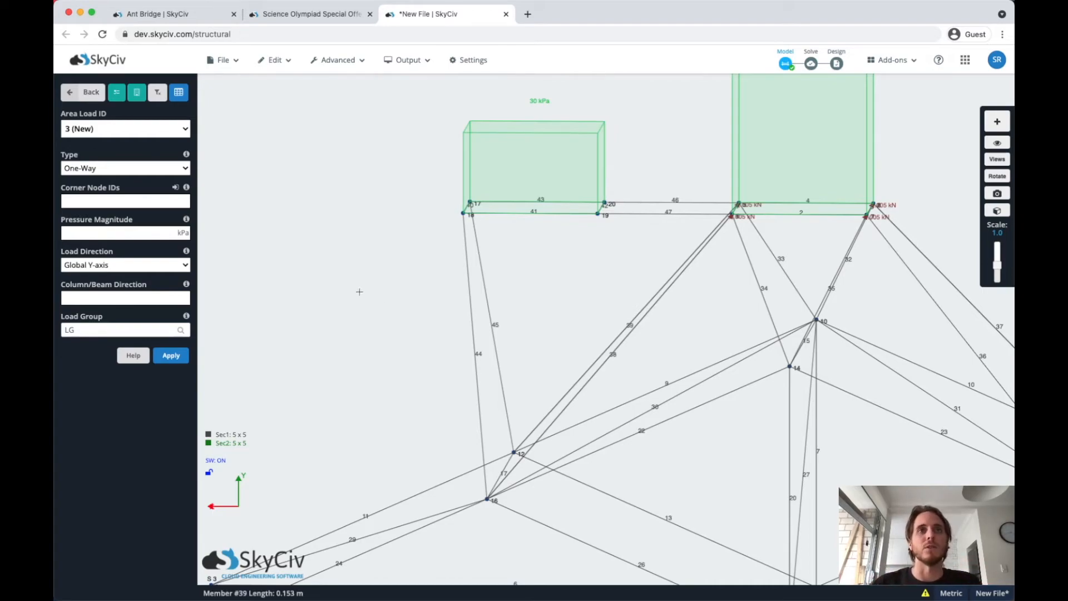
mouse_move(525, 336)
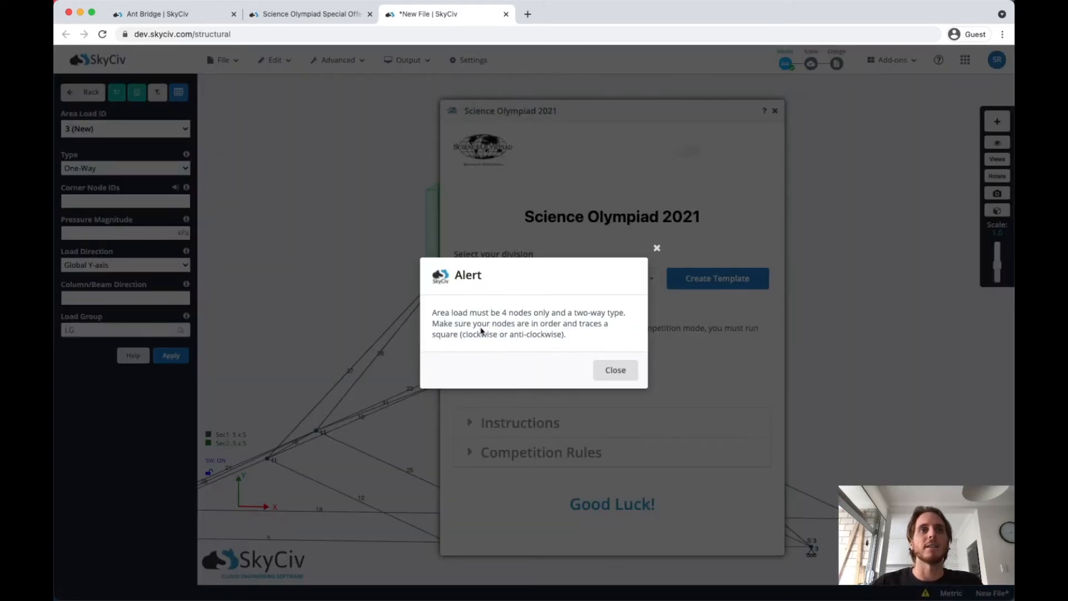
mouse_move(524, 321)
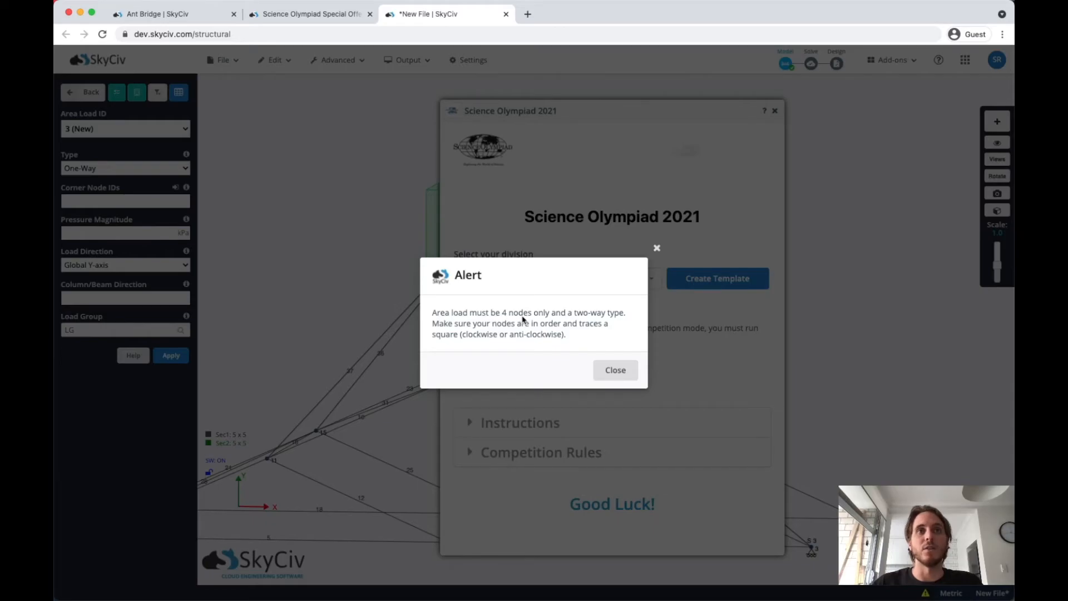
Step: Change area load 2 on nodes 17–20 to a Two-Way load type
click(615, 370)
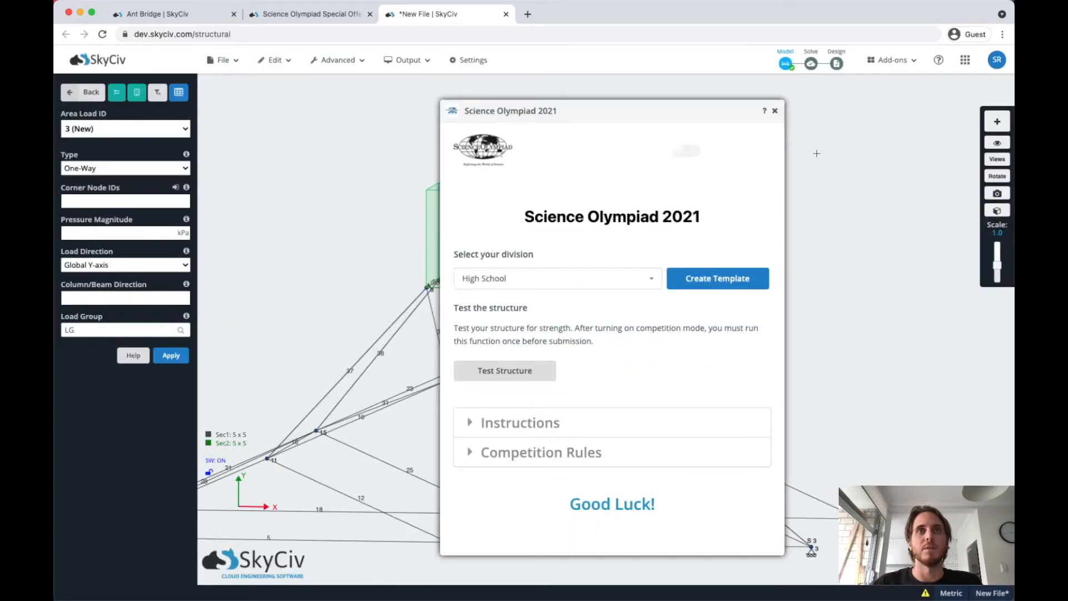
click(774, 110)
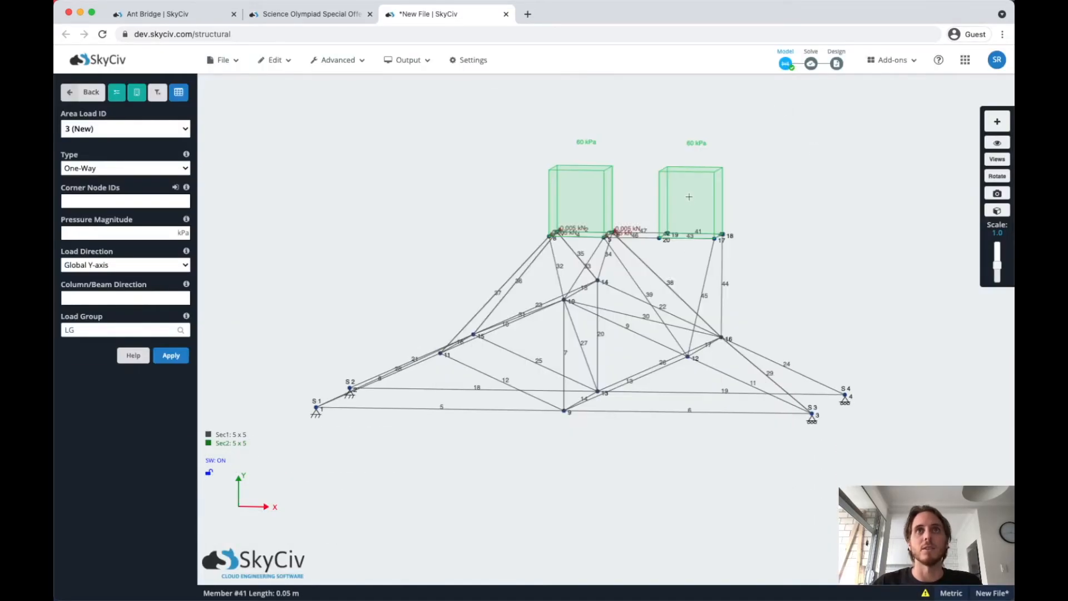
click(689, 197)
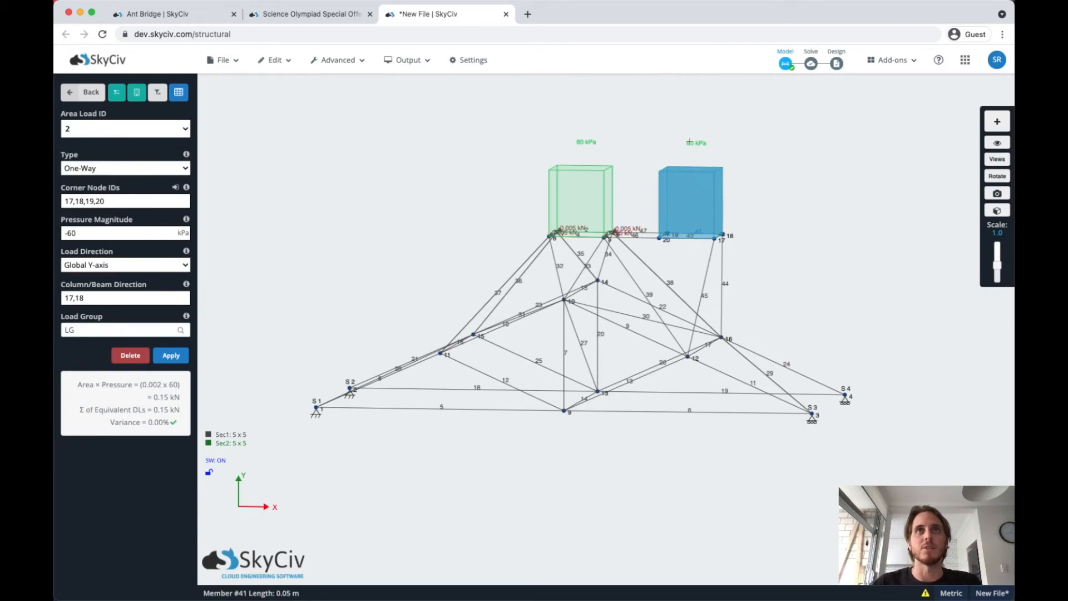
click(125, 168)
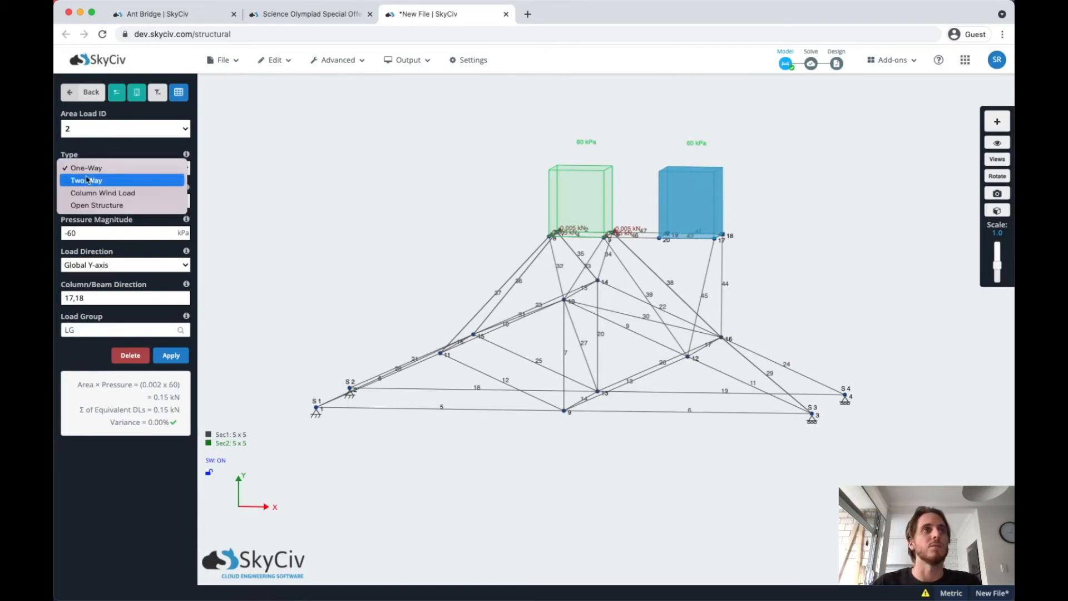
click(85, 180)
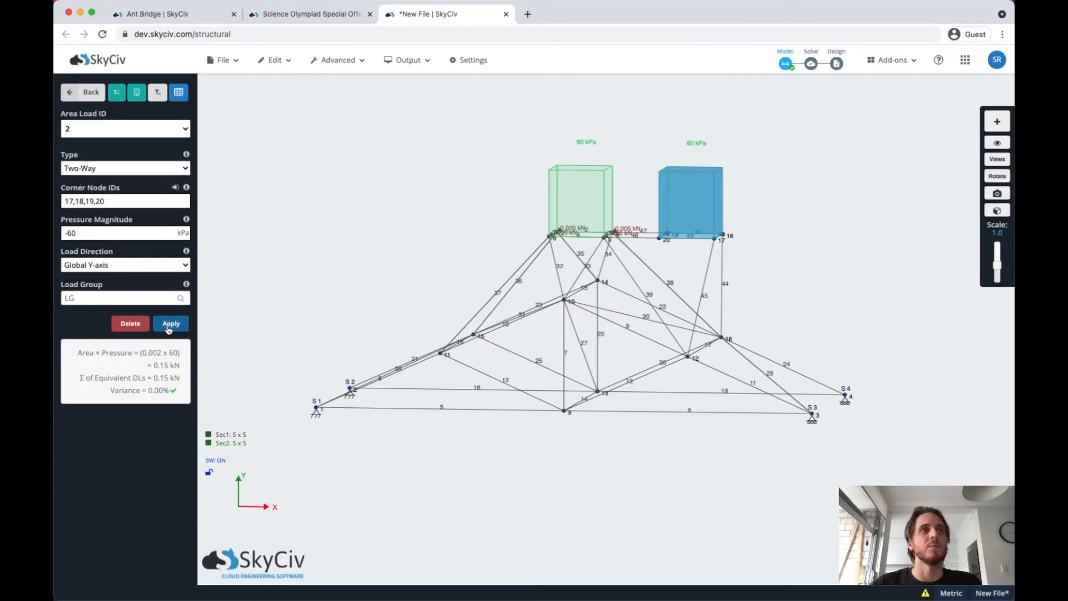
click(171, 323)
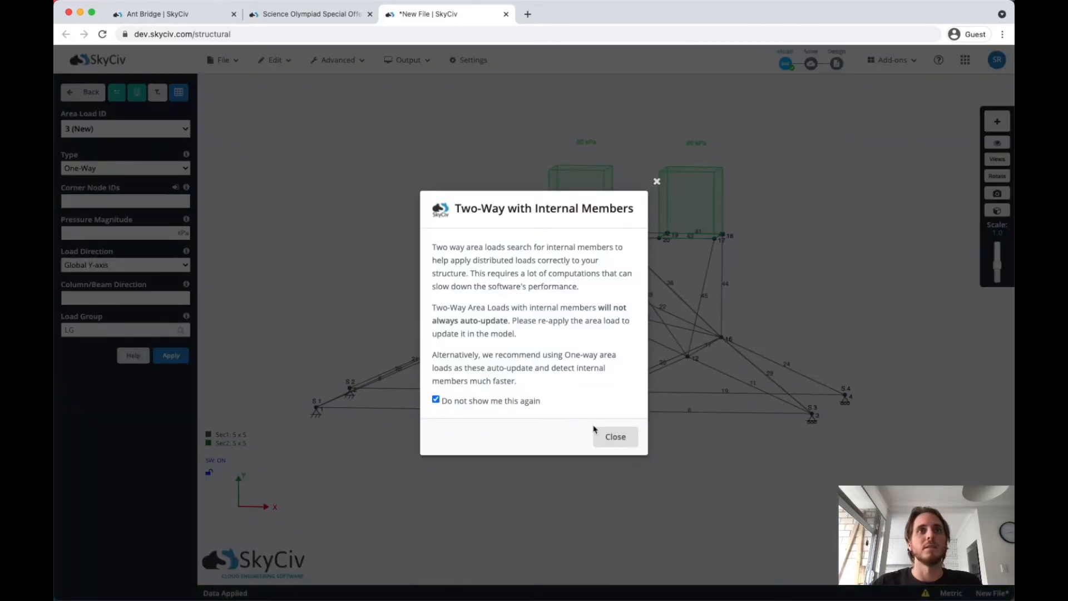
click(616, 437)
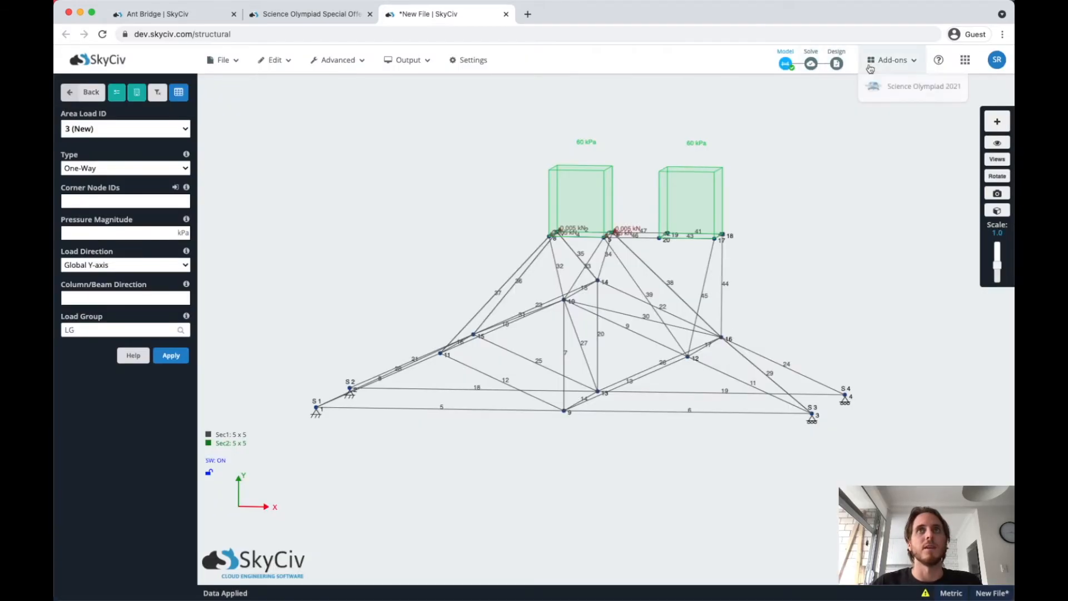
Step: Rerun the Science Olympiad 2021 strength test, scoring 318.670 with buckling passed
click(921, 87)
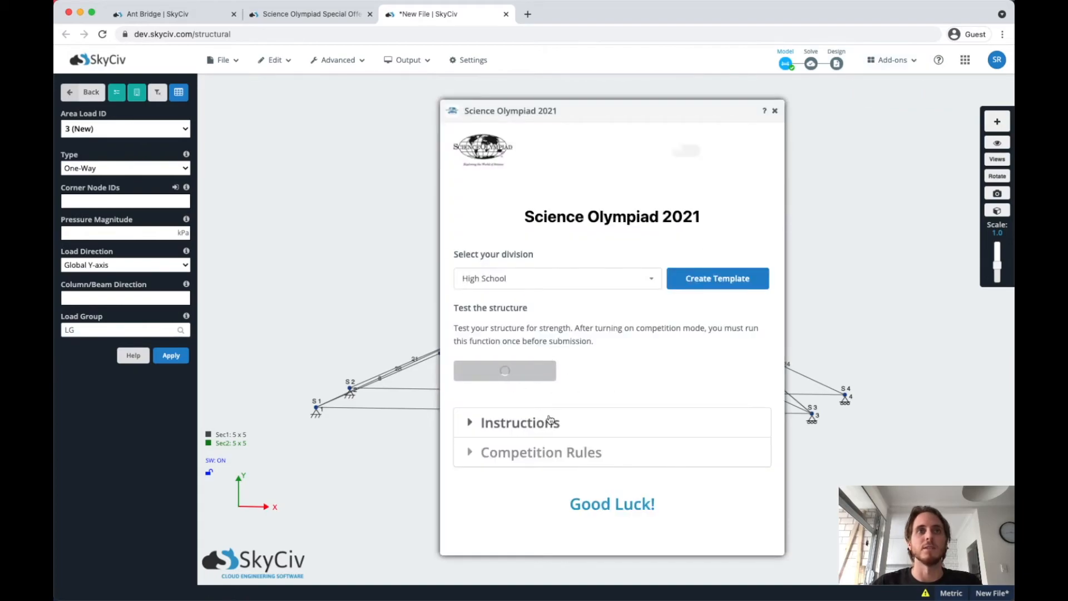
click(505, 371)
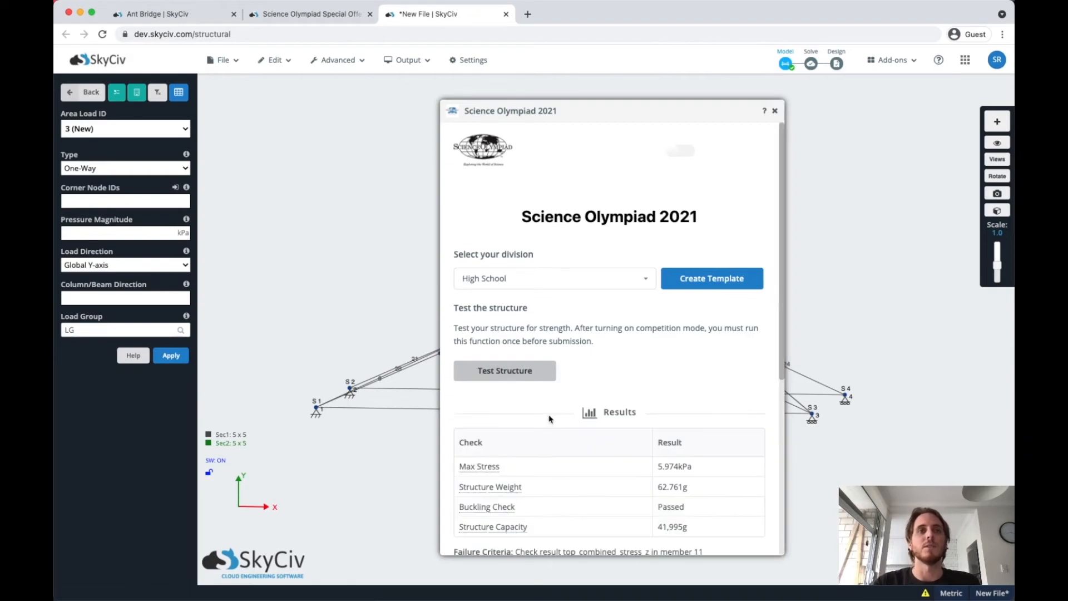
scroll(down, 3)
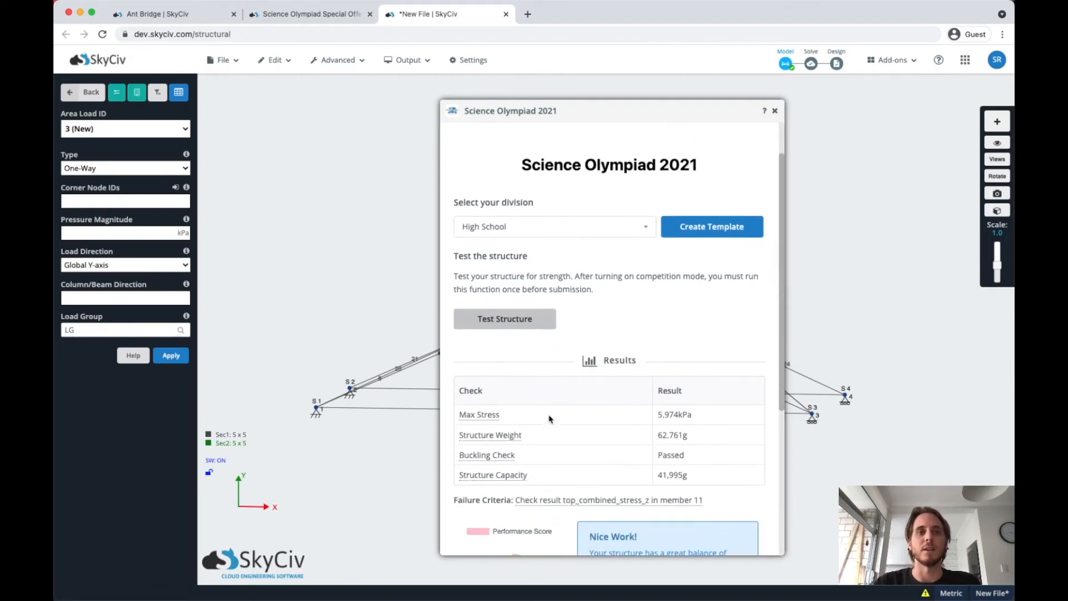
scroll(down, 3)
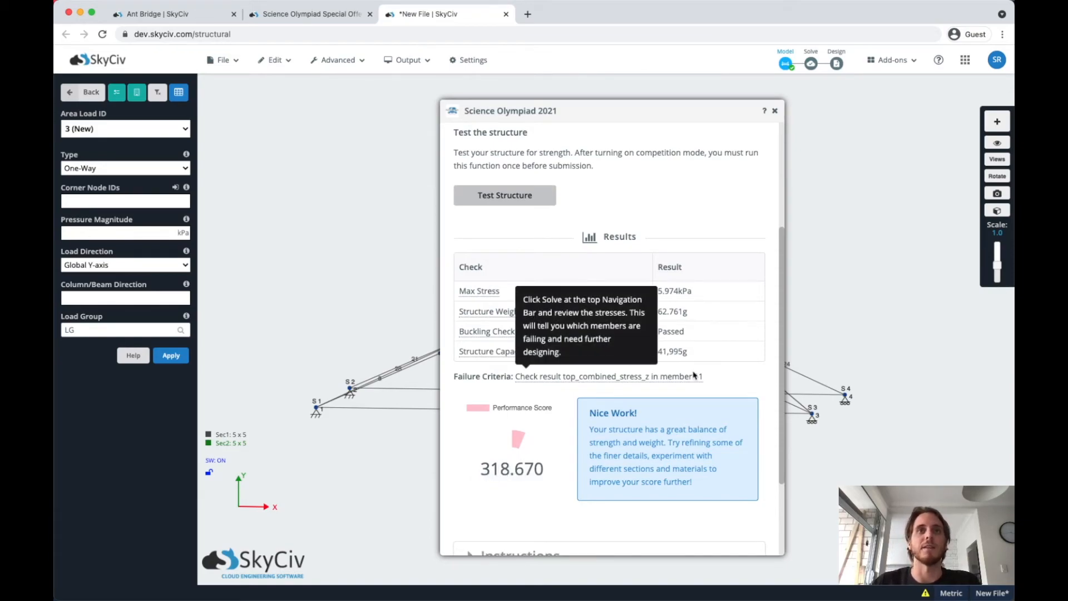
mouse_move(693, 390)
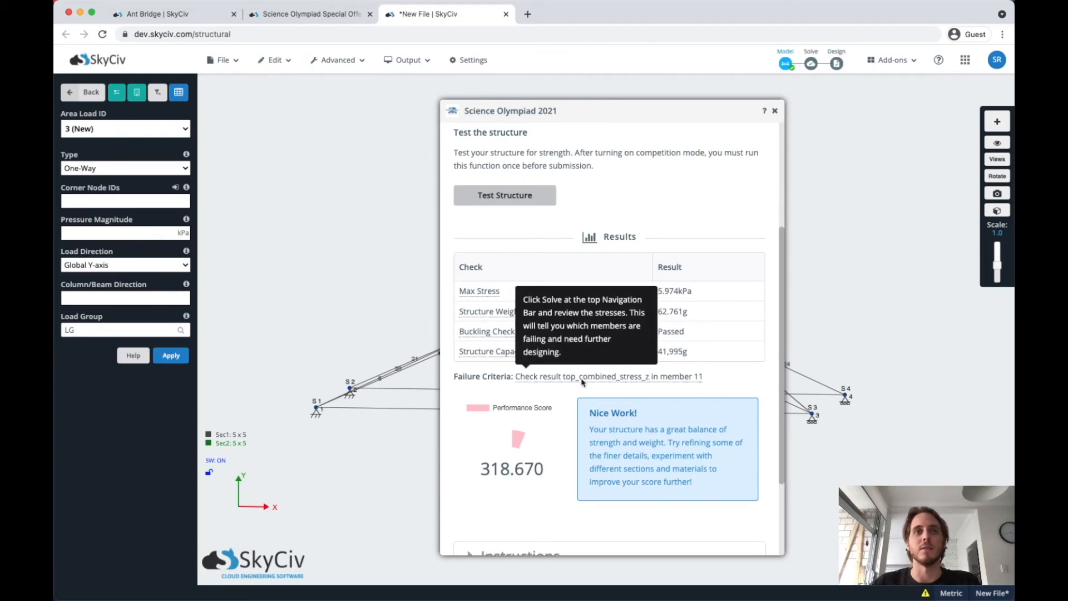
mouse_move(676, 384)
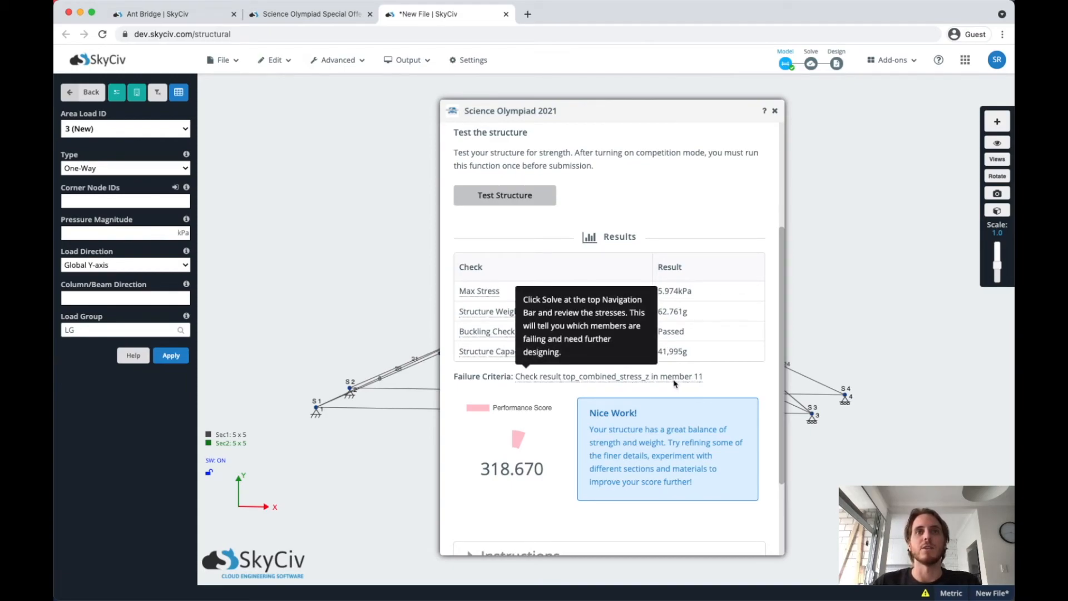
click(774, 111)
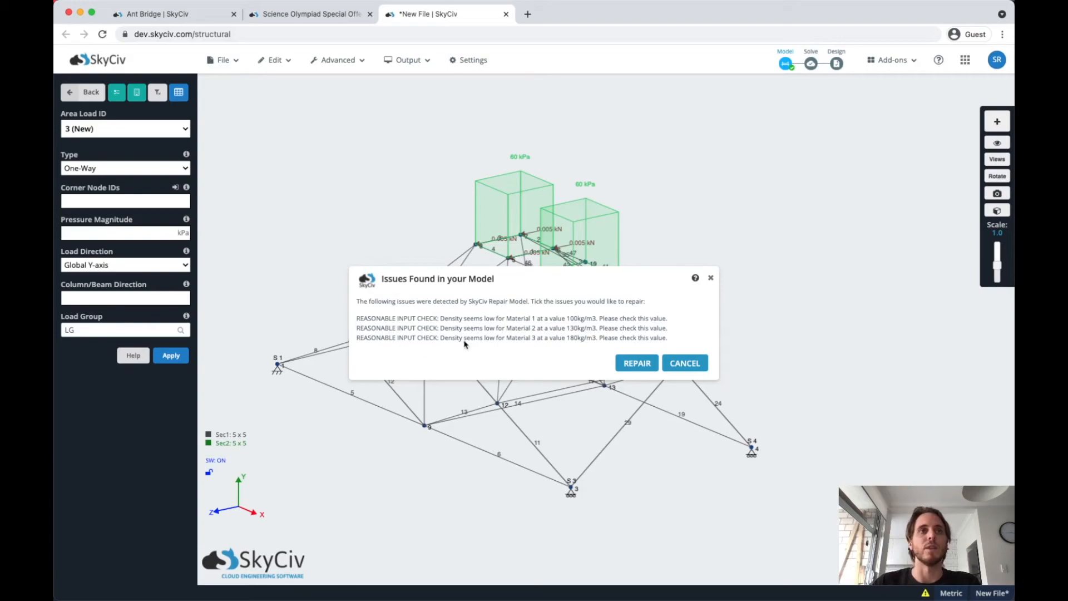
mouse_move(662, 348)
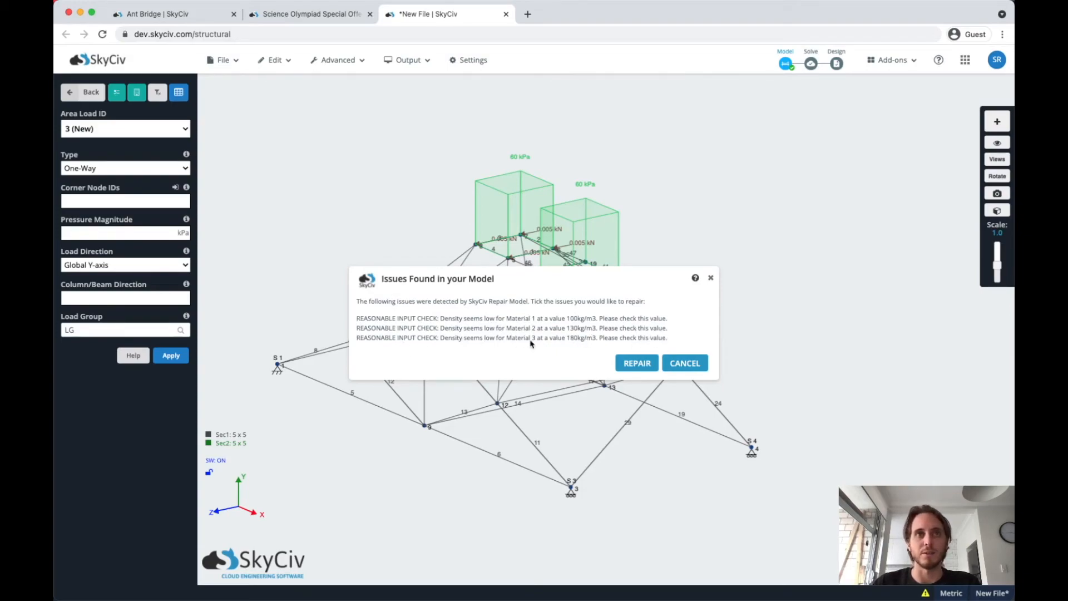
mouse_move(695, 365)
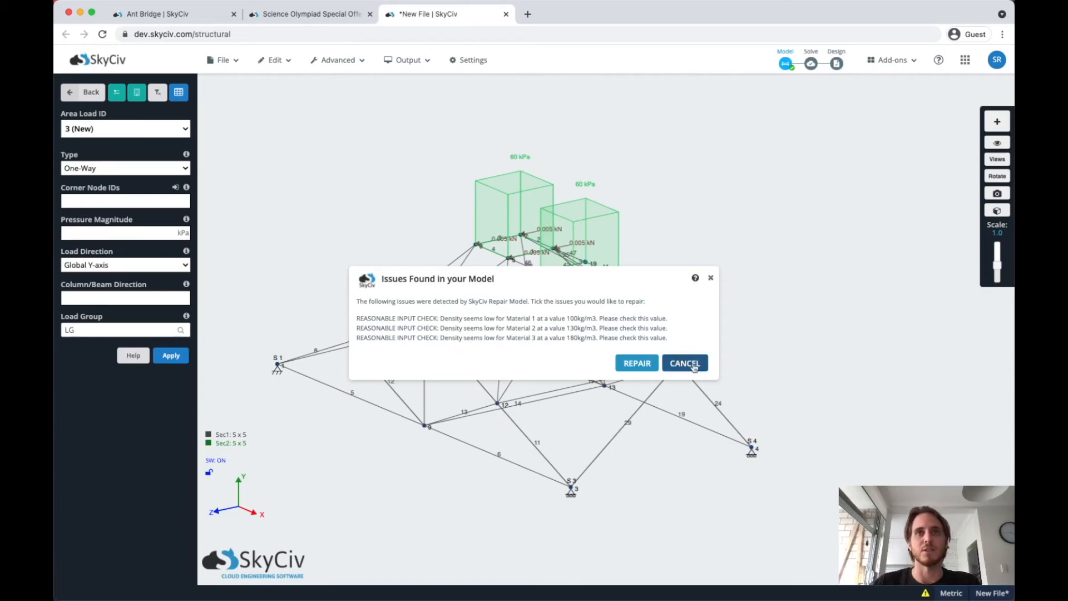
Step: Solve the bridge analysis, skipping the low material density repair, and acknowledge success
click(685, 362)
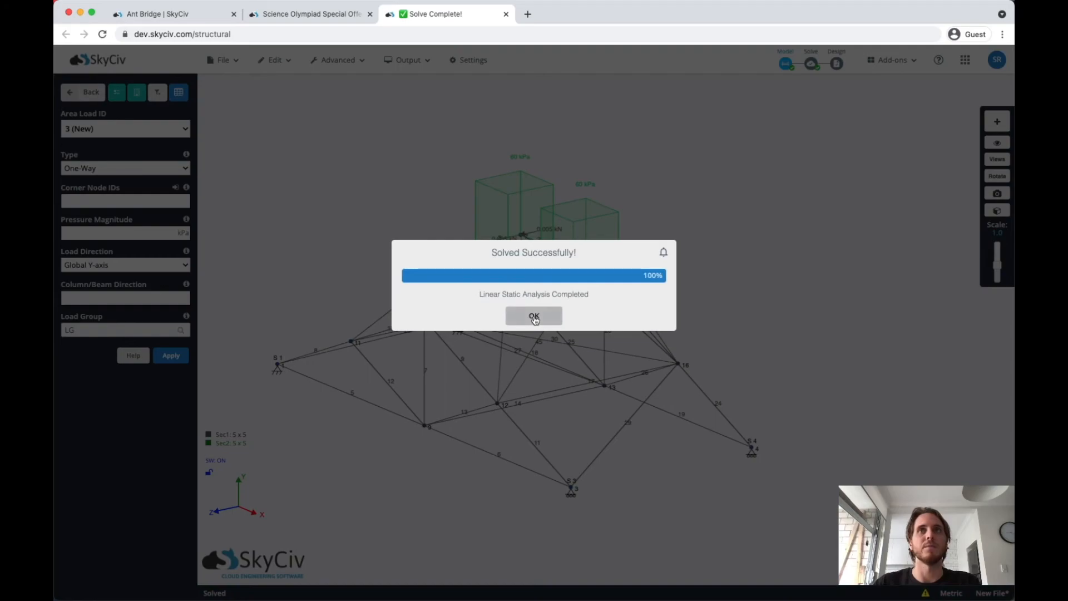
click(534, 316)
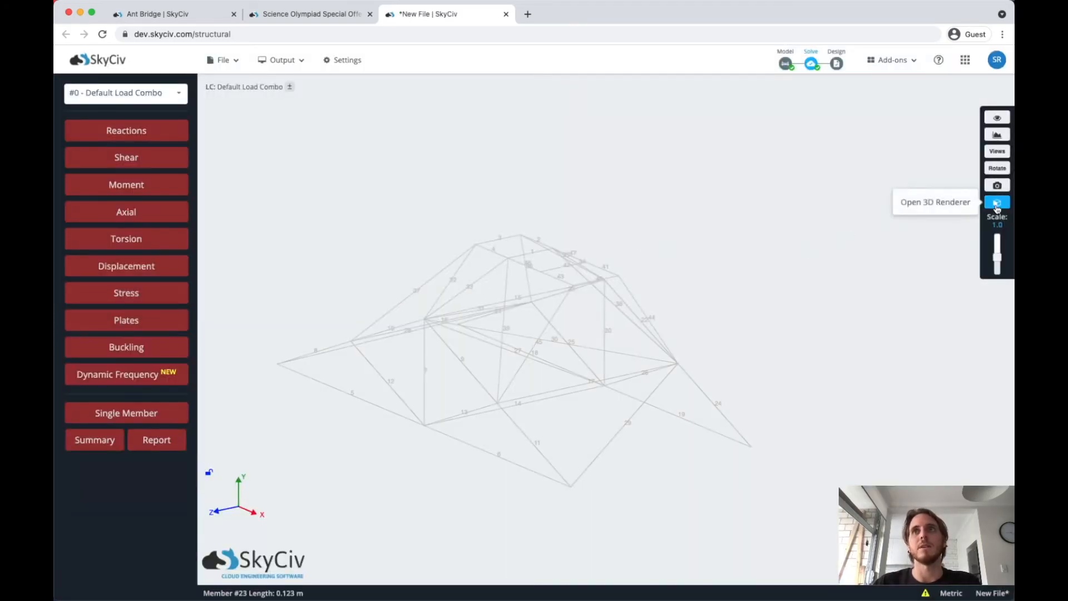
Step: Show the bridge as solid members coloured by Axial Stress results
click(997, 202)
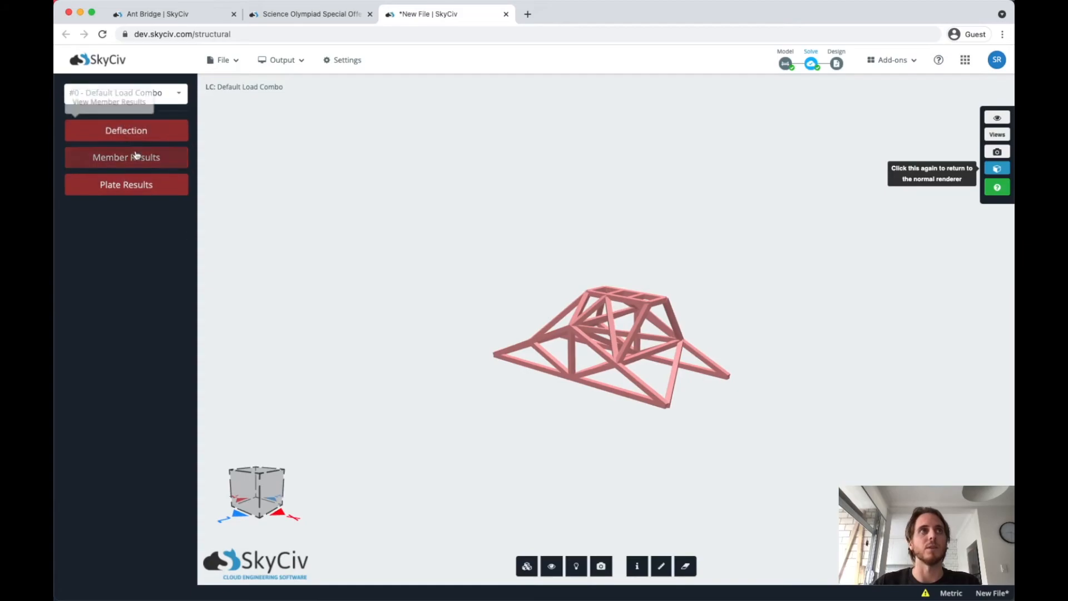
click(126, 157)
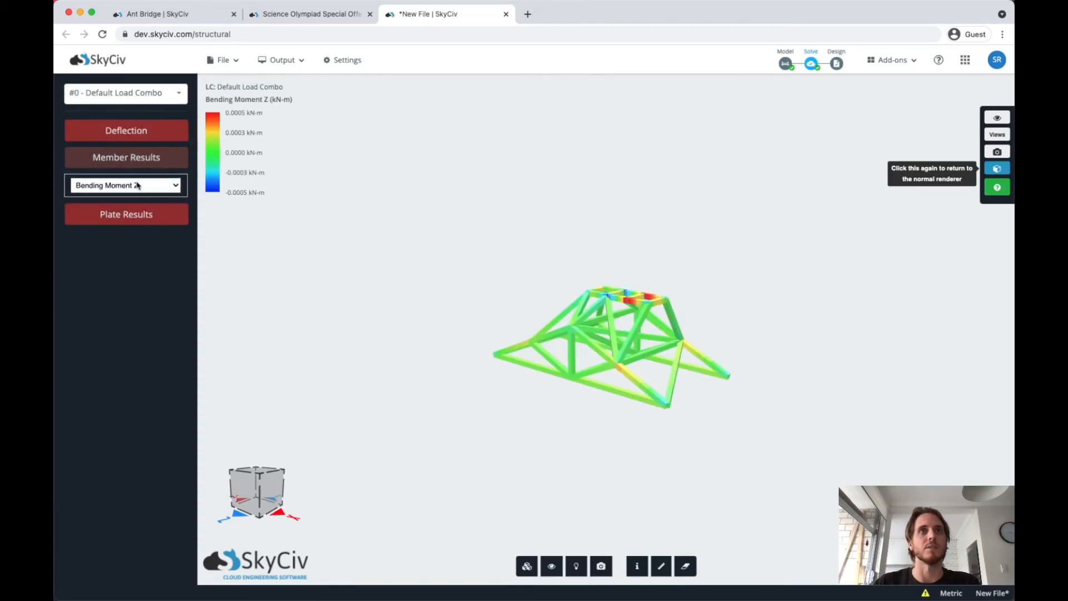
click(126, 185)
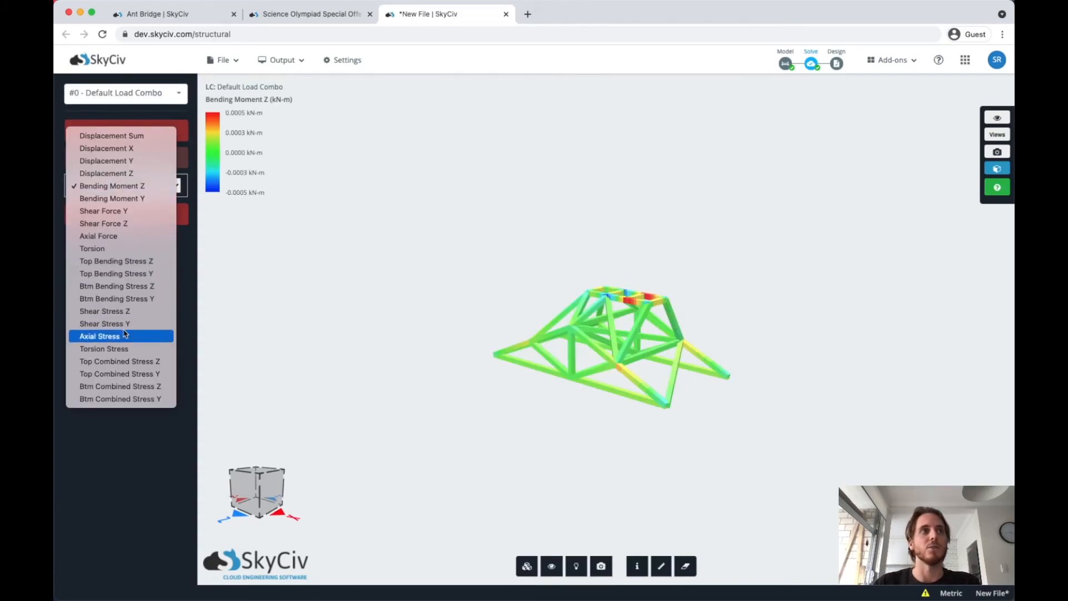
click(99, 337)
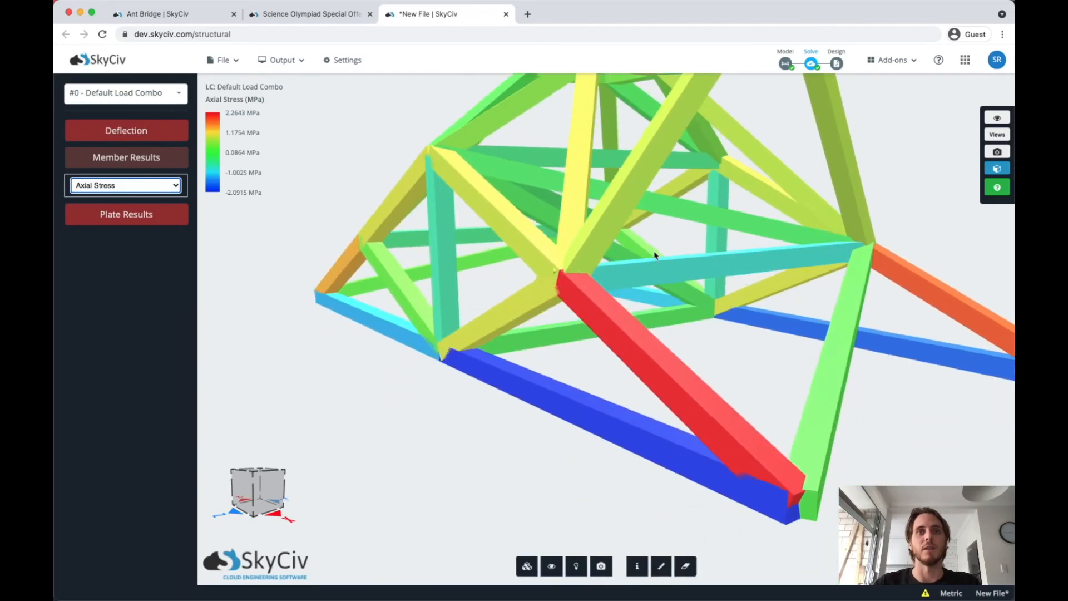
Step: Orbit the bridge to review member stresses, returning to the red 2.26 MPa diagonal
drag(654, 255, 673, 321)
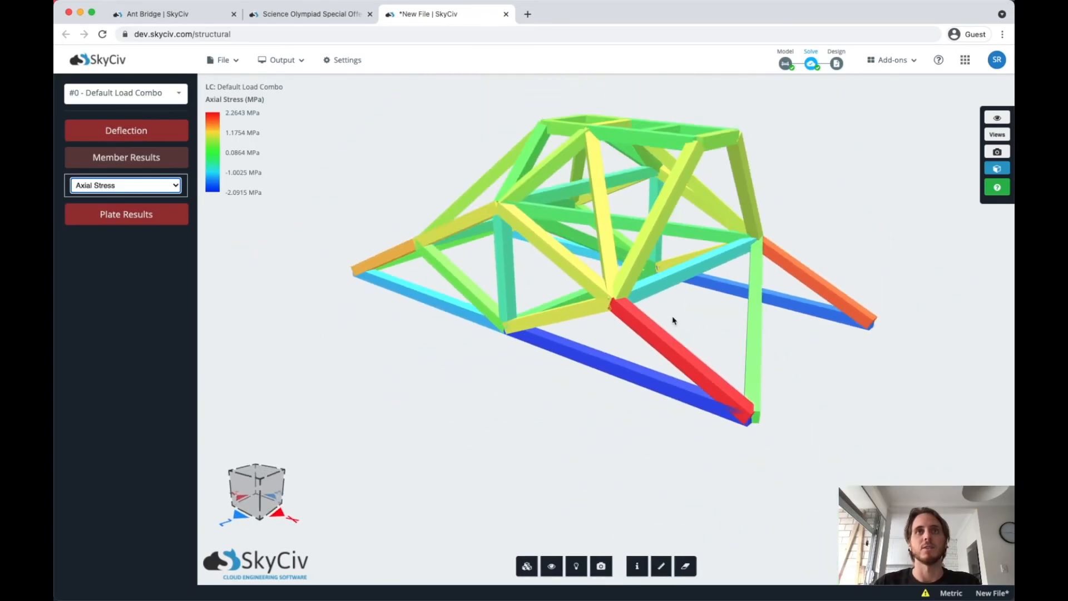
drag(674, 321, 681, 325)
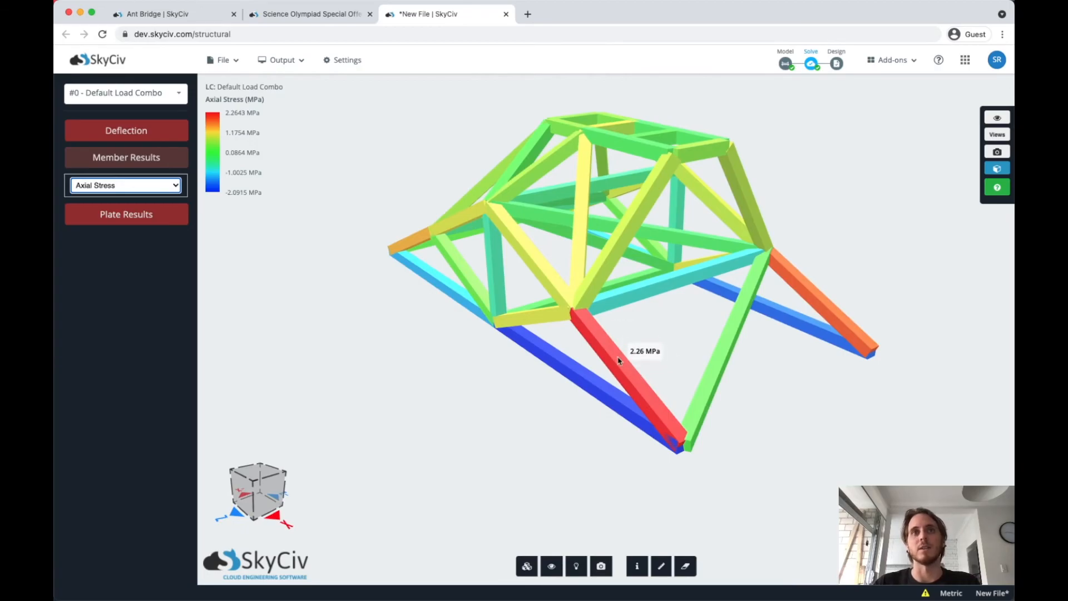
mouse_move(607, 318)
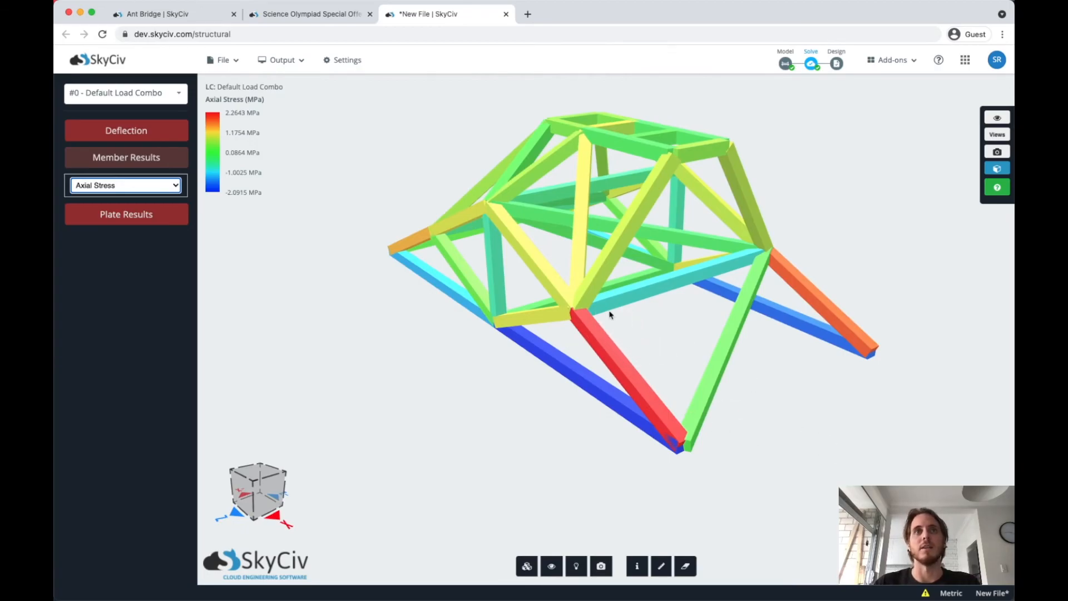
drag(609, 315, 533, 398)
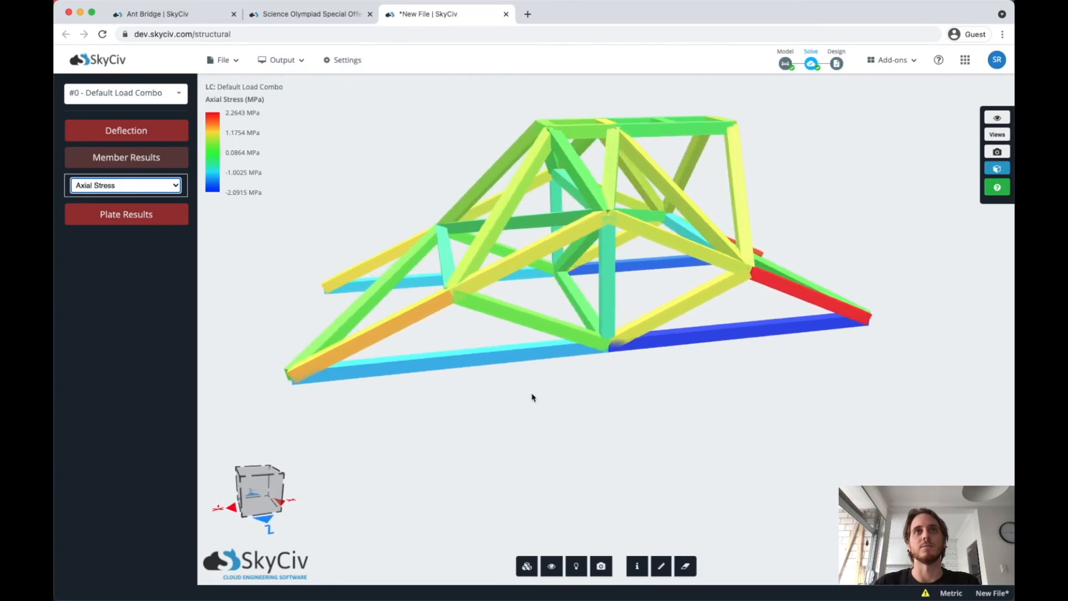
drag(532, 398, 713, 376)
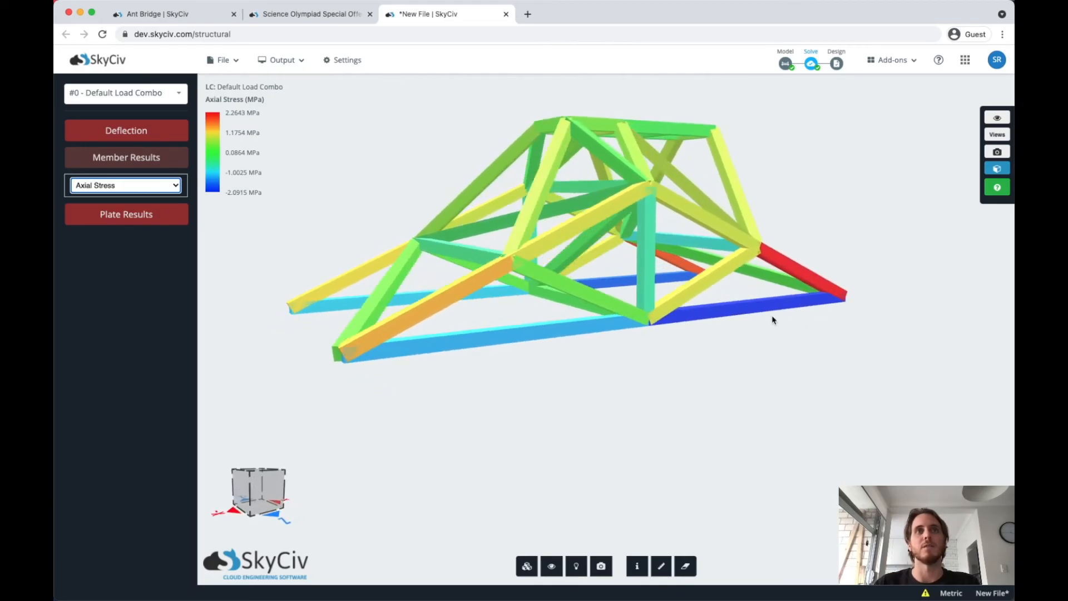
drag(773, 321, 618, 204)
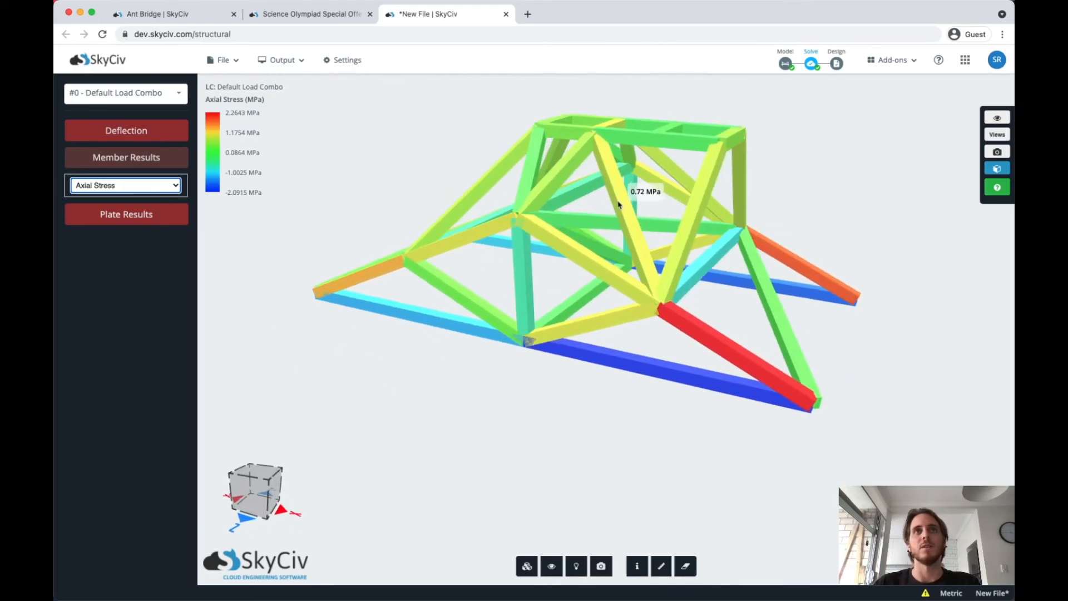
mouse_move(785, 65)
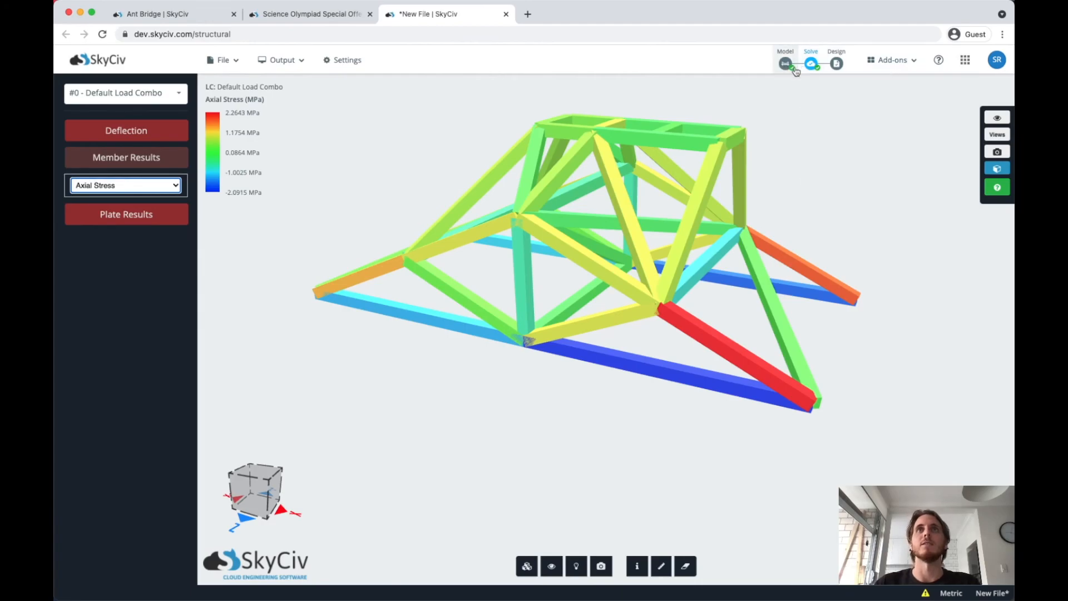
mouse_move(742, 62)
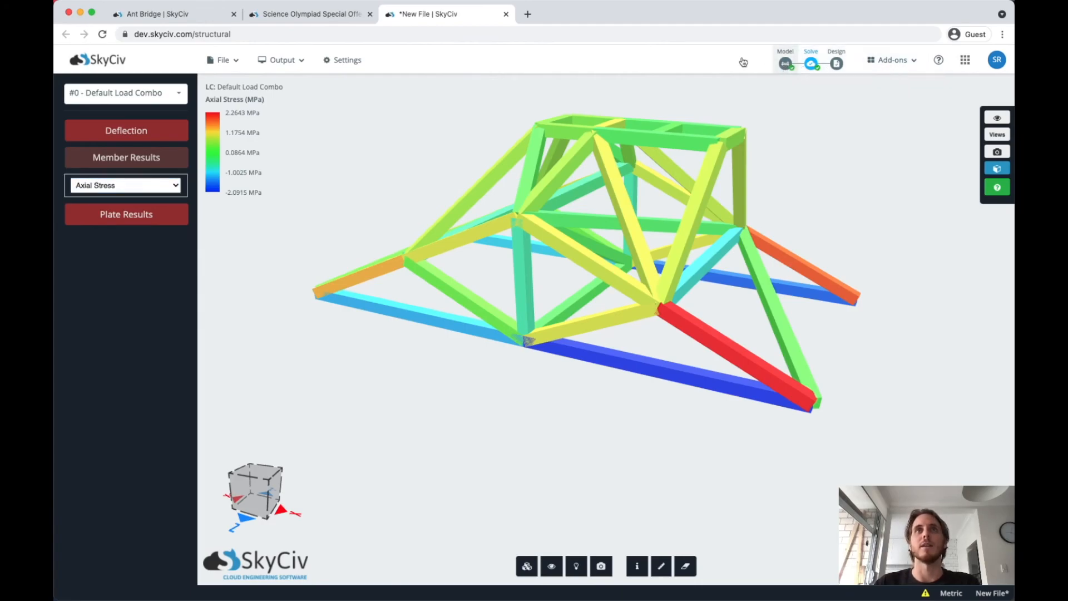
Step: Return to the Model tab to see the 318.670 Science Olympiad score again
click(785, 62)
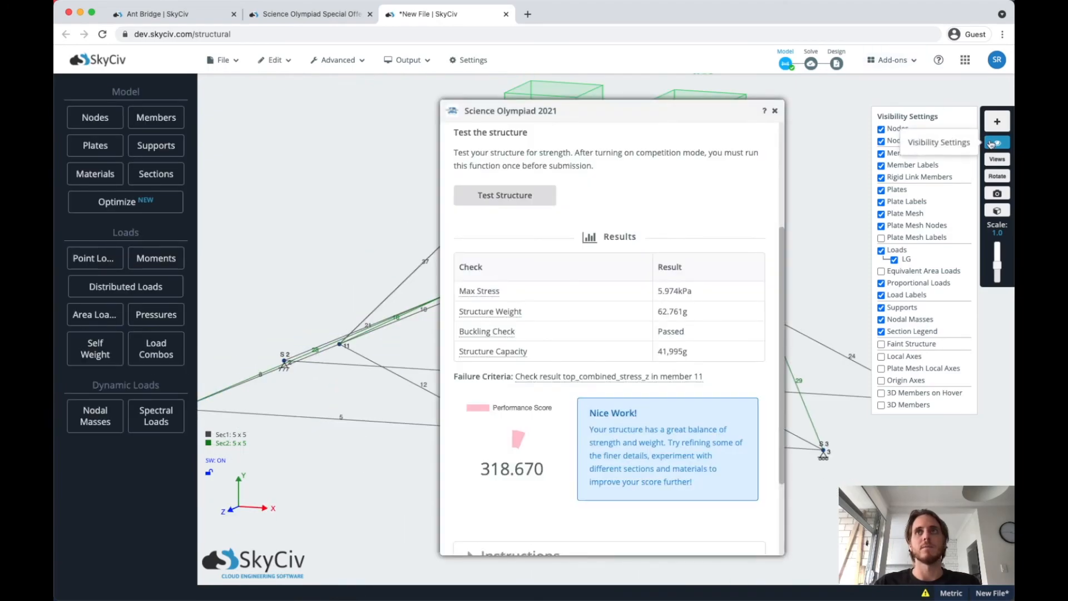
Step: Rerun the Science Olympiad test, reaching 48.038 g weight and a 416.335 score
click(997, 142)
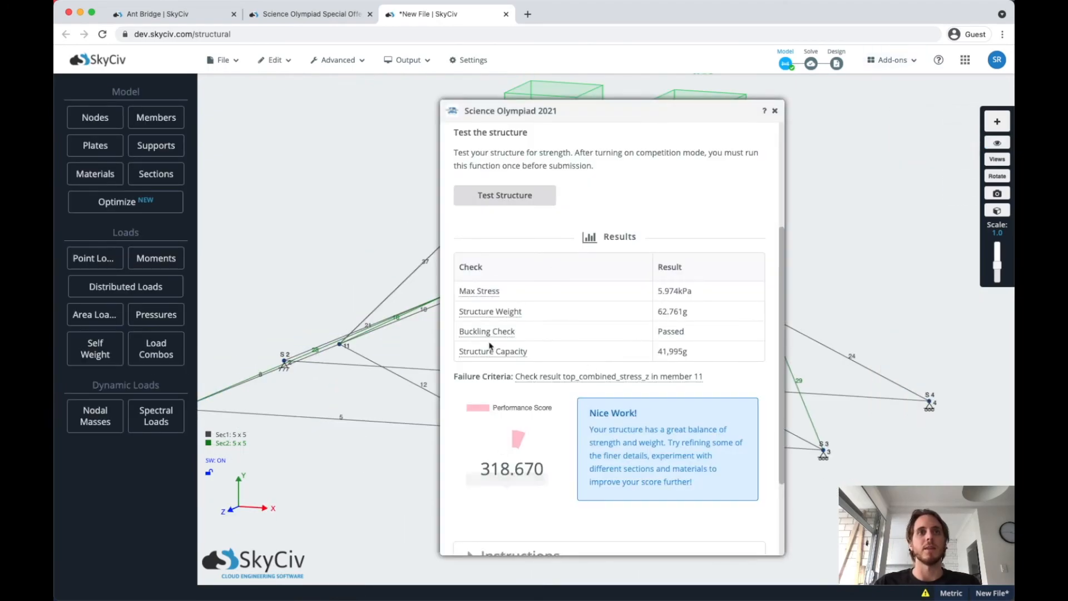
click(504, 195)
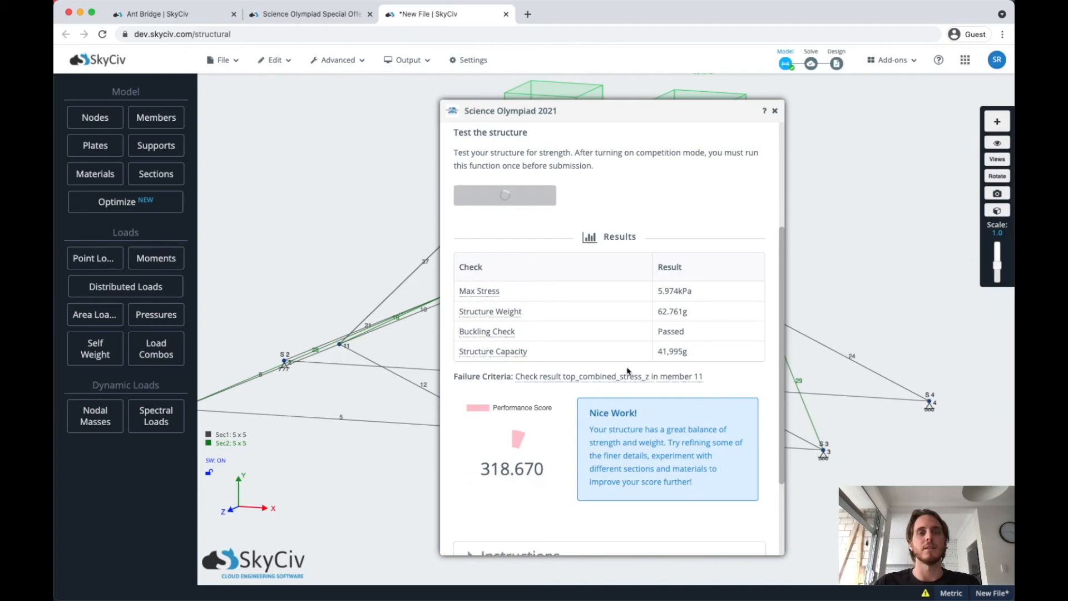
mouse_move(616, 494)
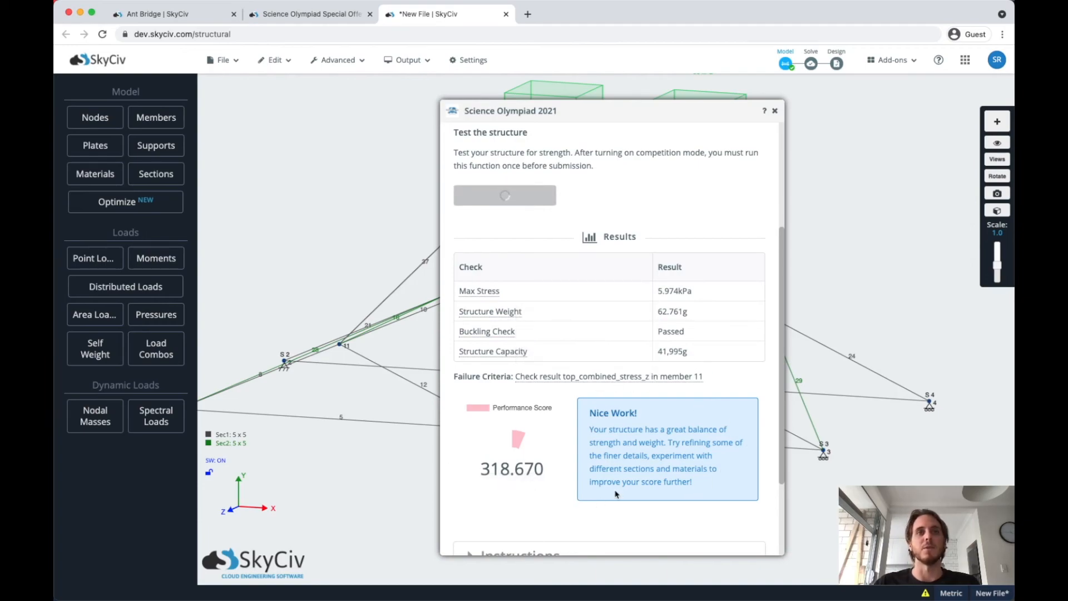
click(504, 195)
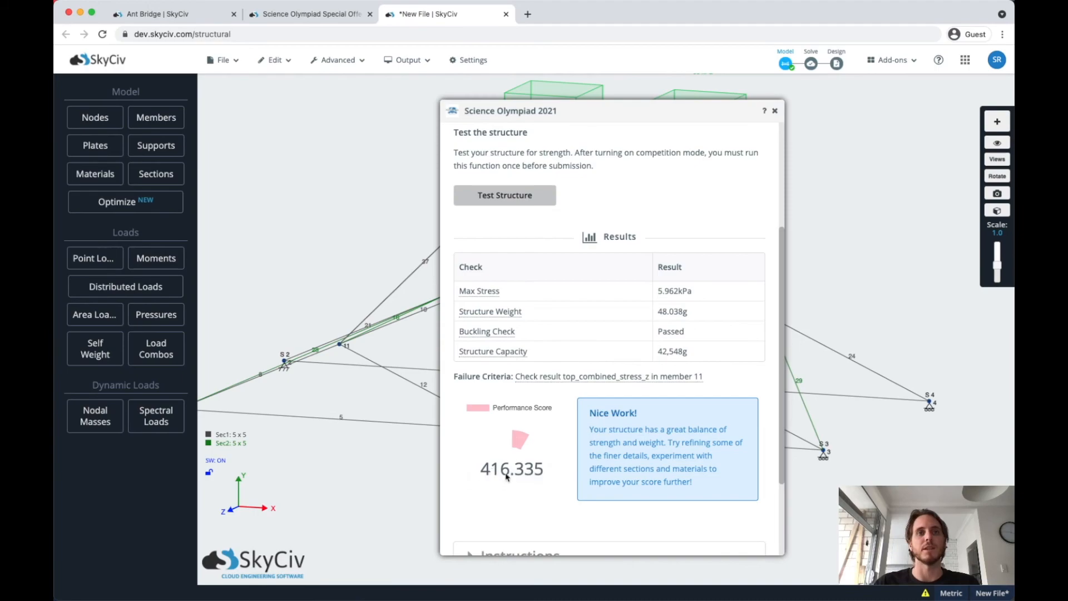
mouse_move(559, 451)
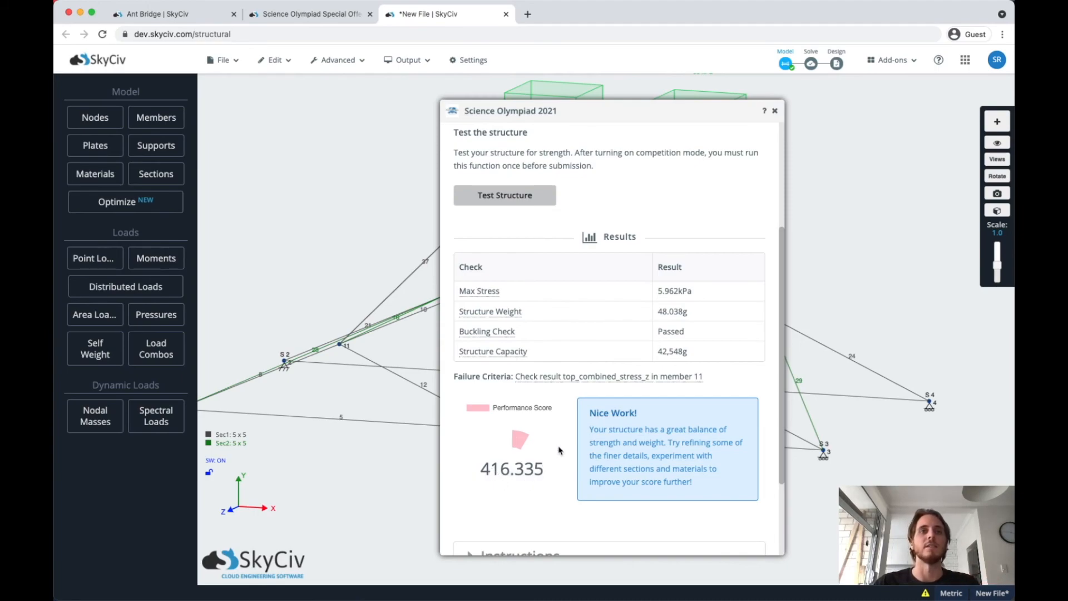
scroll(down, 3)
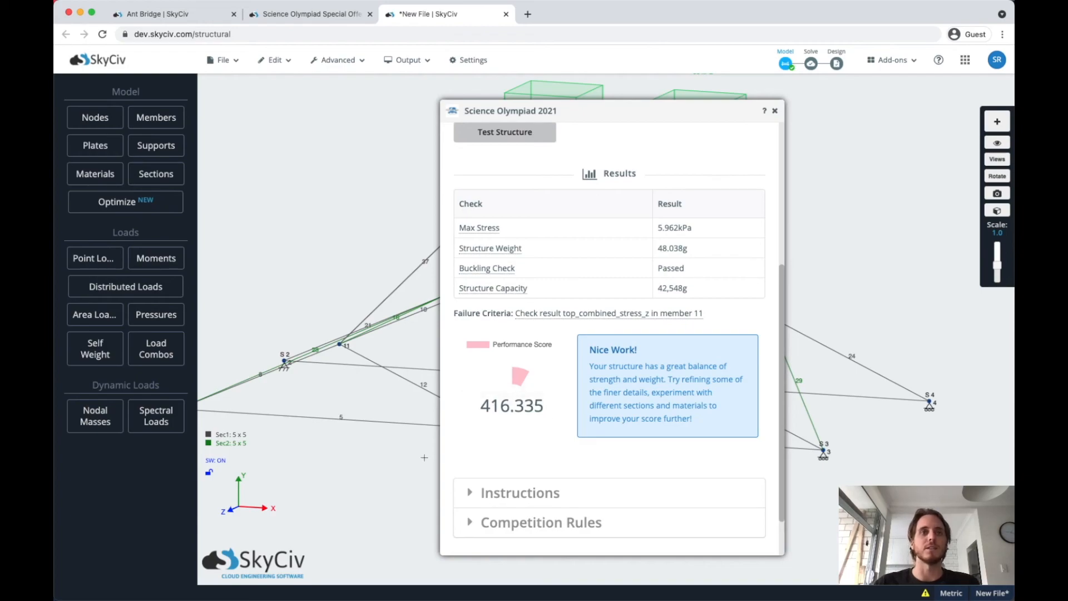
mouse_move(488, 351)
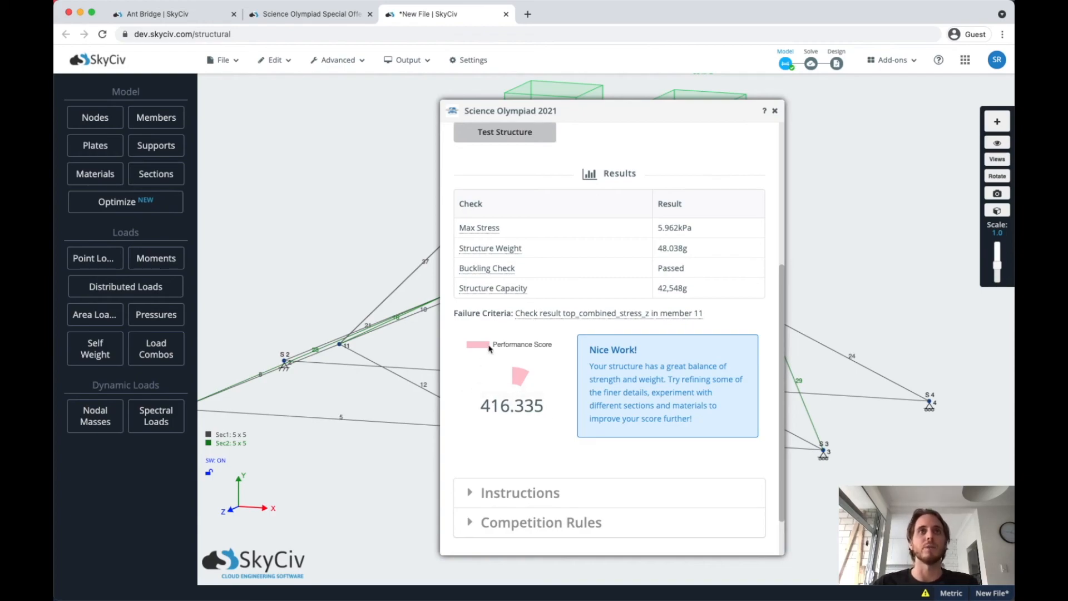
mouse_move(580, 378)
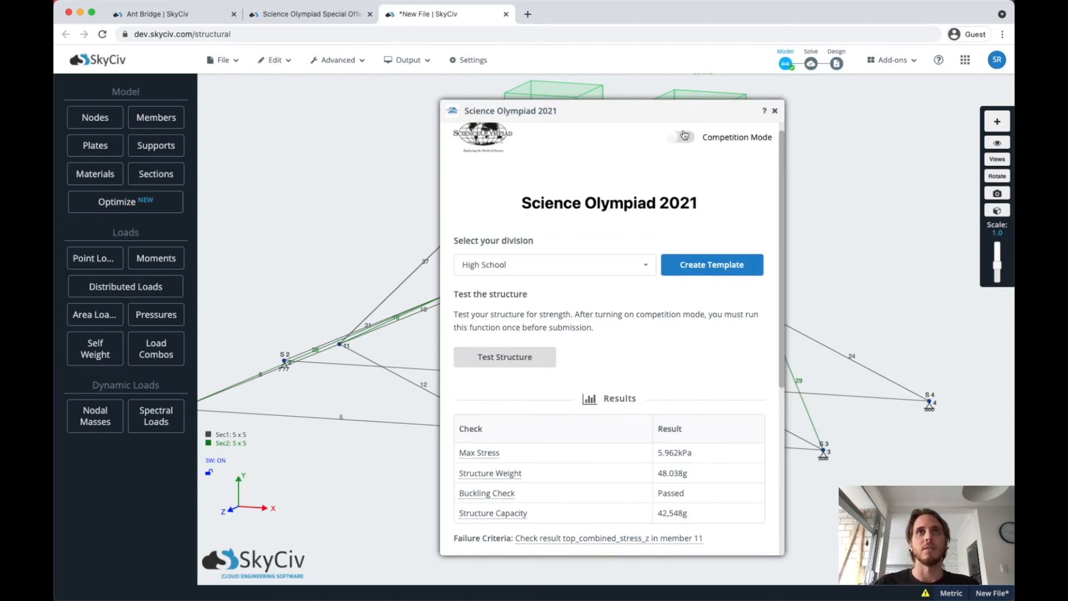
Step: Enable and confirm competition mode, retest the bridge, and open Submit Last Test
click(680, 136)
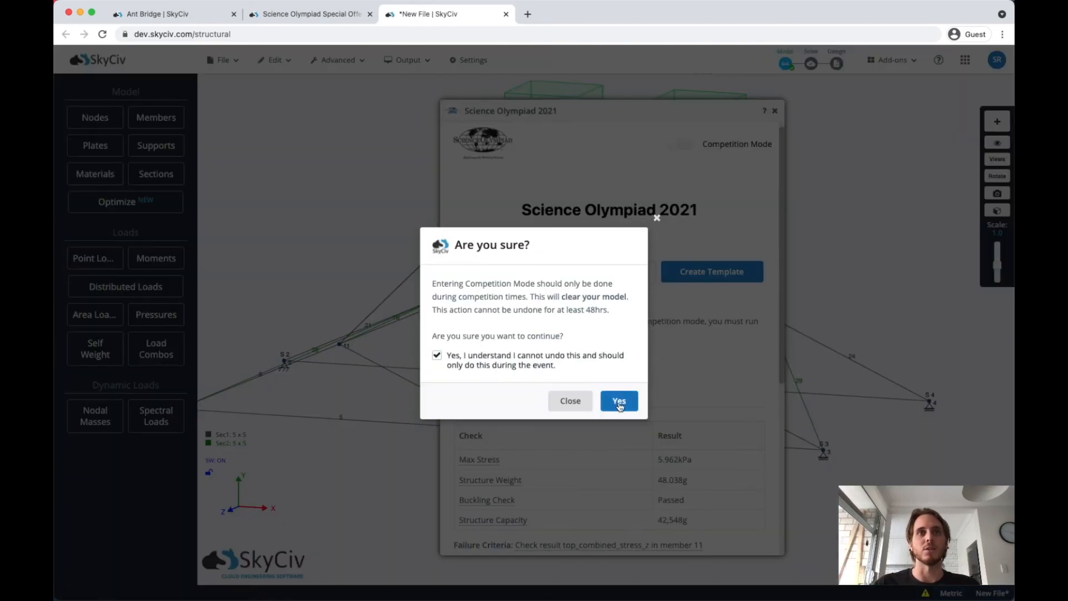
click(619, 401)
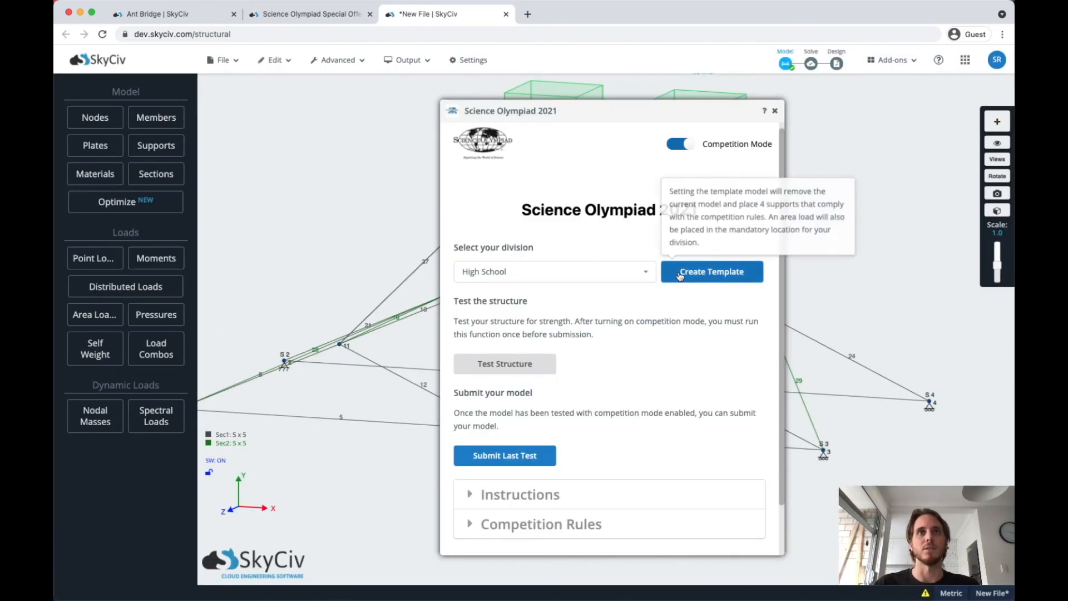
click(504, 363)
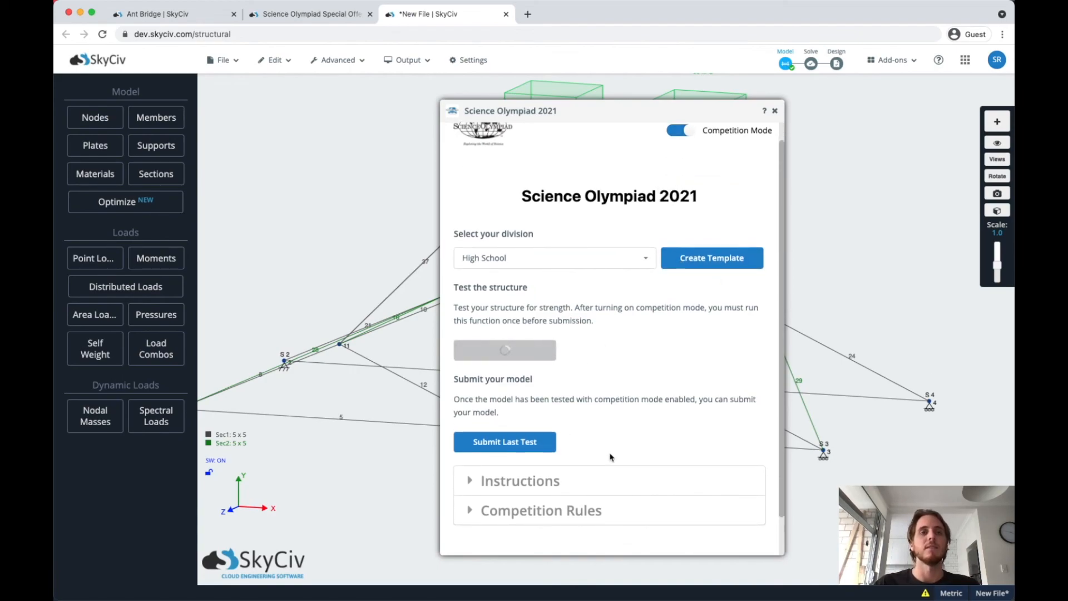
click(504, 349)
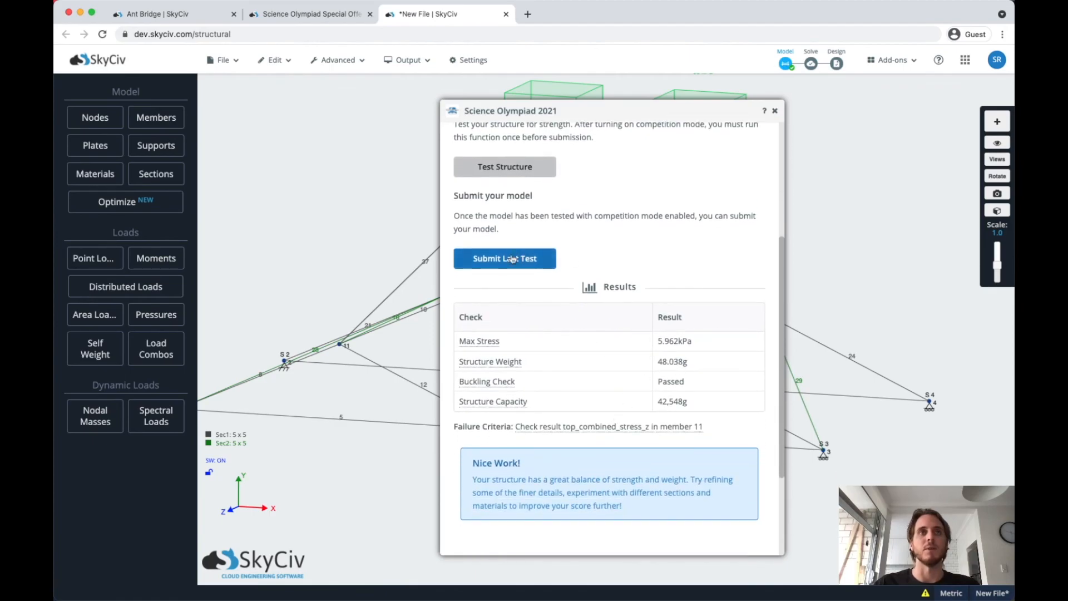
click(506, 258)
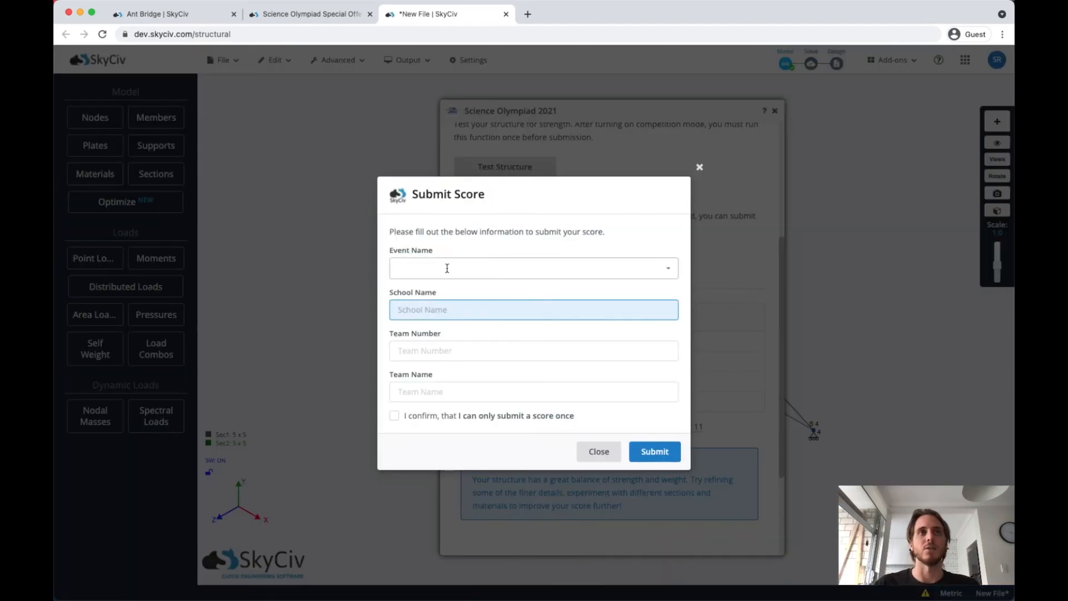
mouse_move(501, 380)
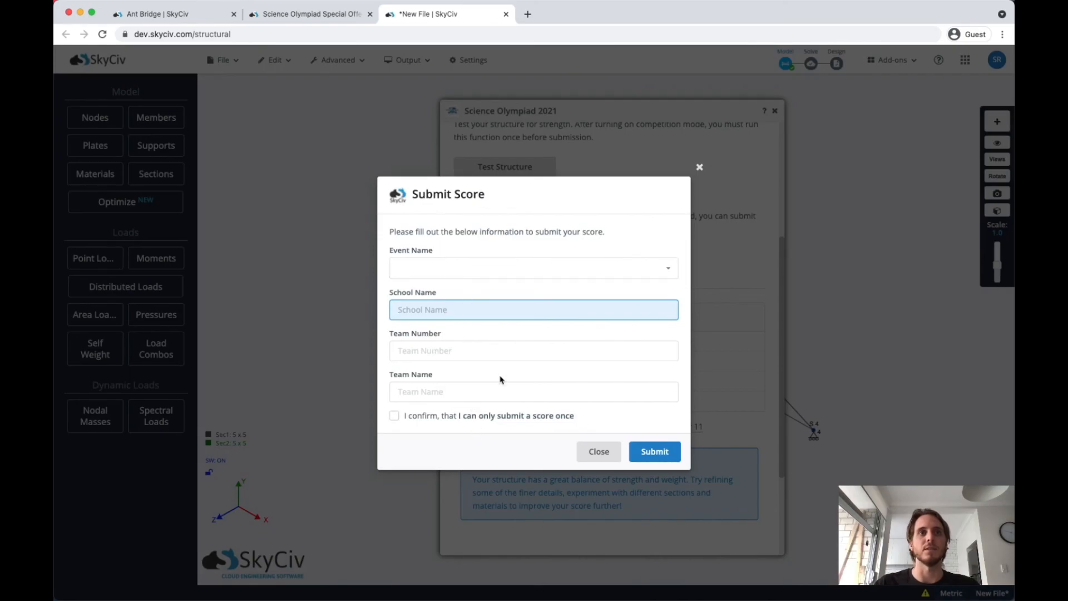
Step: Close the Submit Score dialog without submitting the score
click(598, 451)
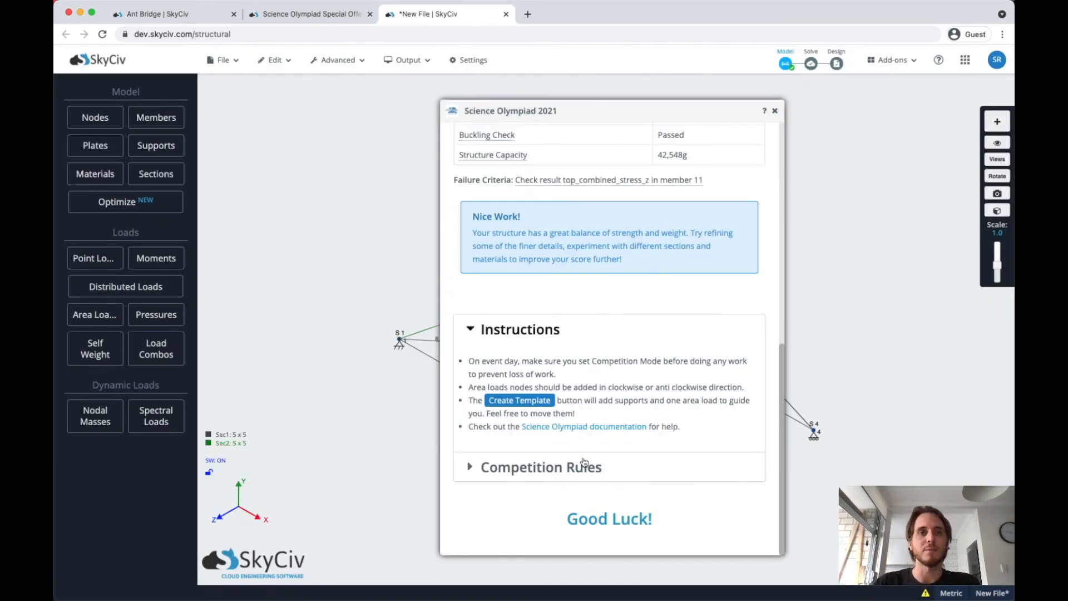